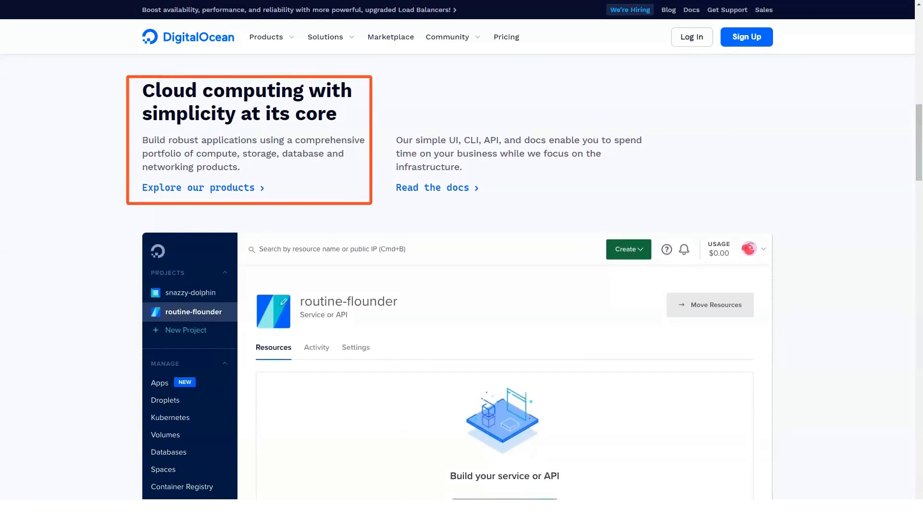
mouse_move(524, 167)
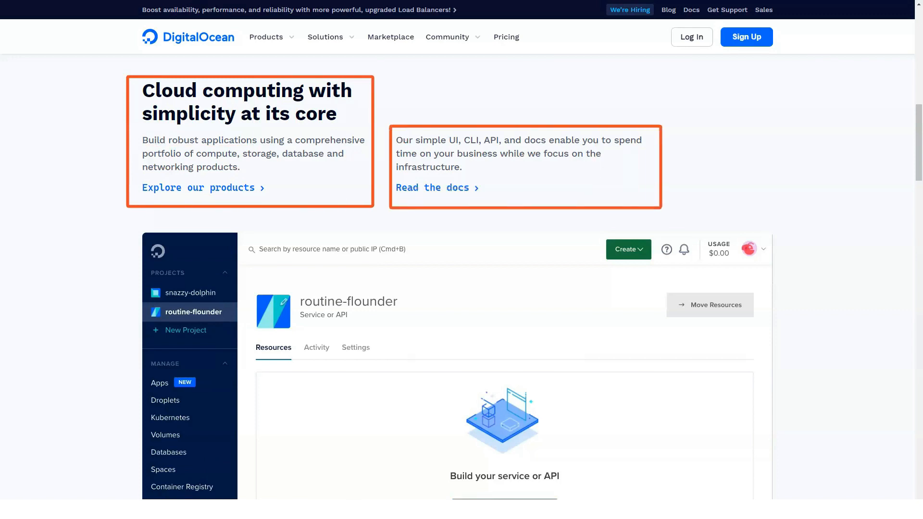
Scroll the homepage past the dashboard preview and 'Scale up with confidence' stats to 'See what you can save'
scroll(down, 3)
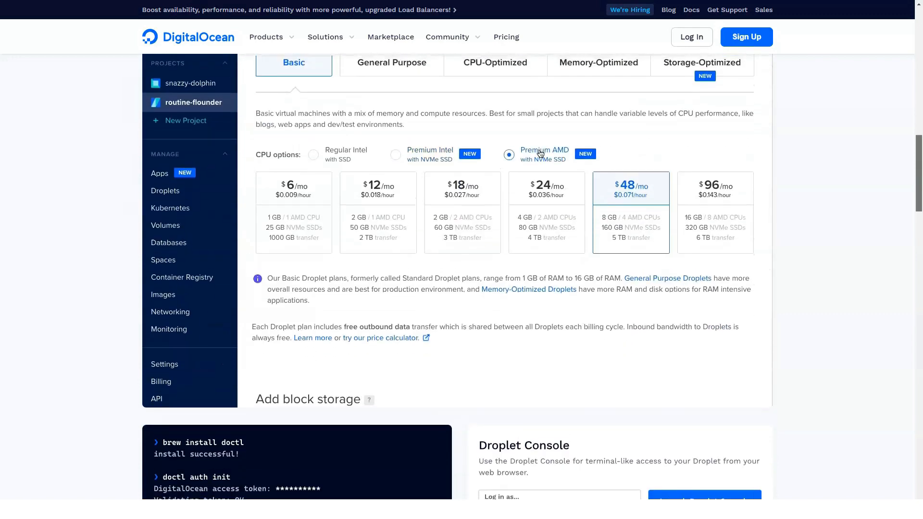
scroll(down, 3)
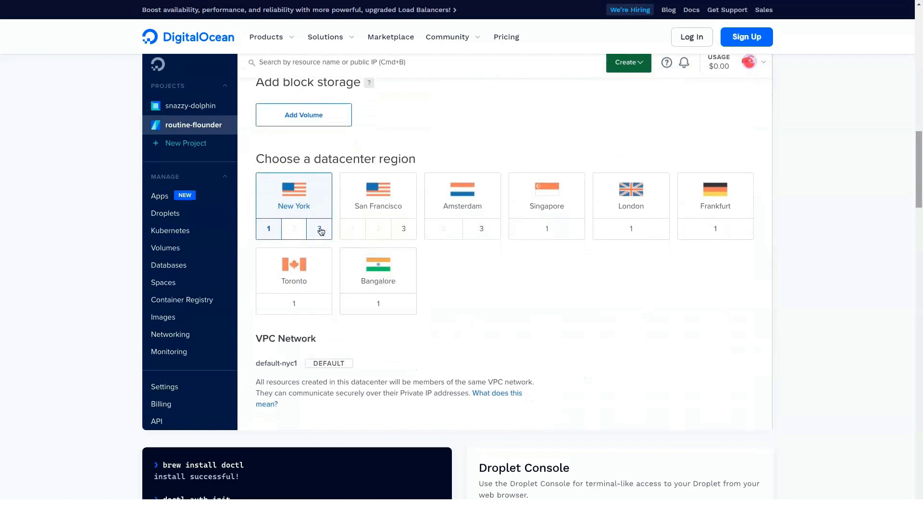
scroll(down, 3)
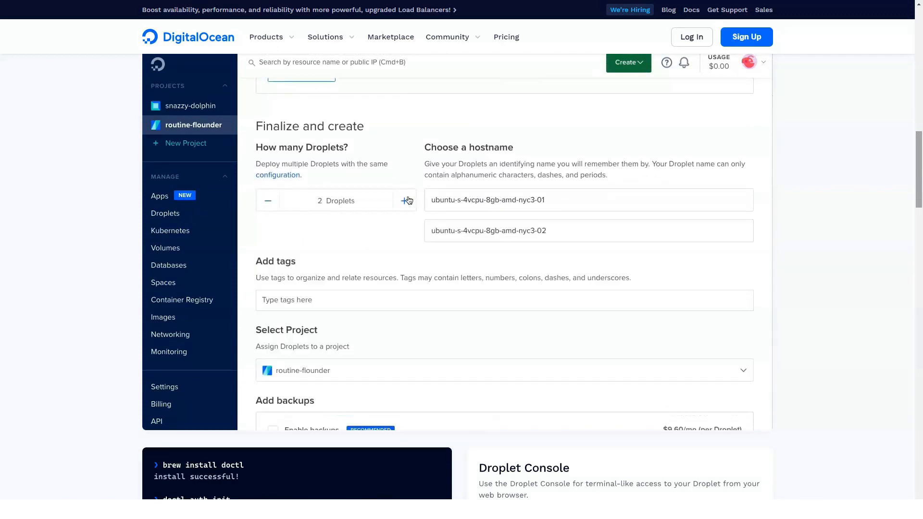
scroll(down, 3)
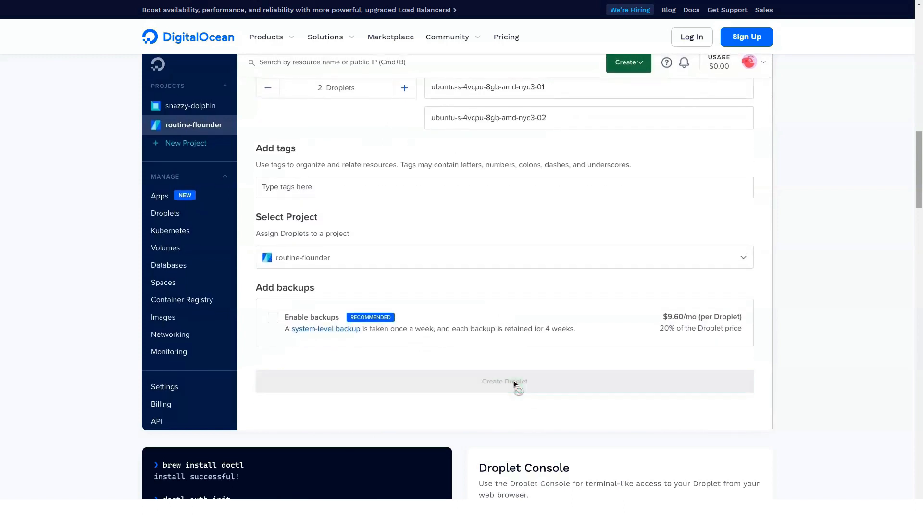
scroll(down, 3)
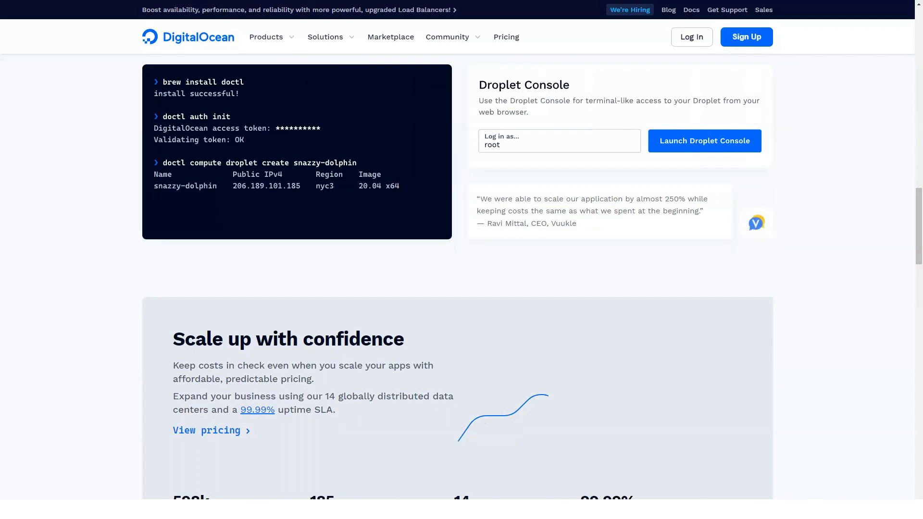
scroll(down, 3)
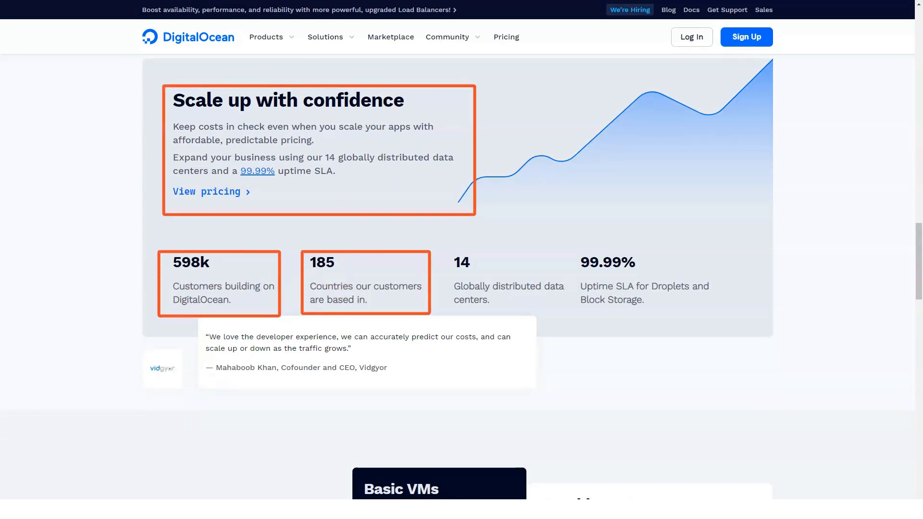
mouse_move(508, 281)
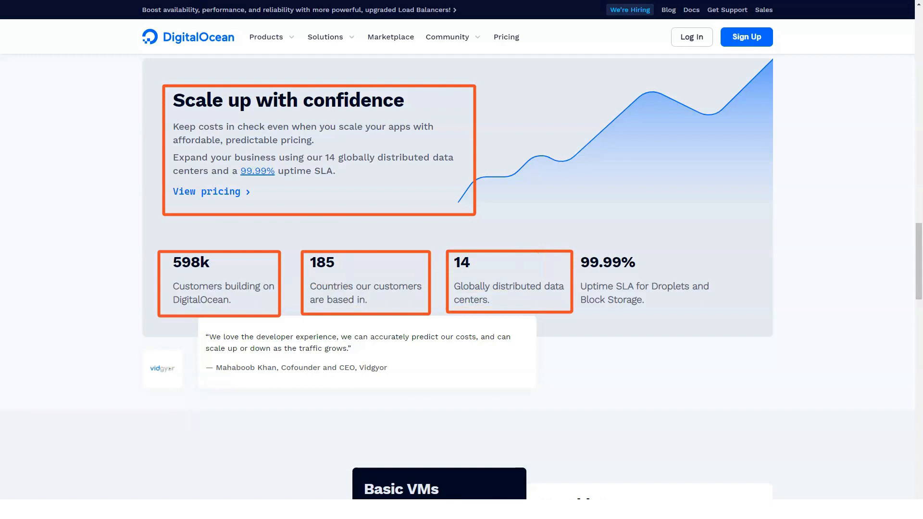
mouse_move(651, 282)
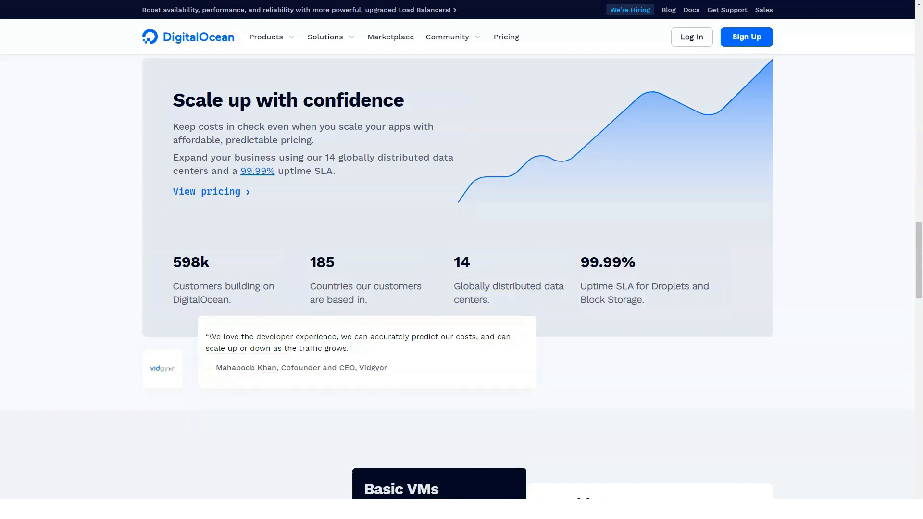
scroll(down, 3)
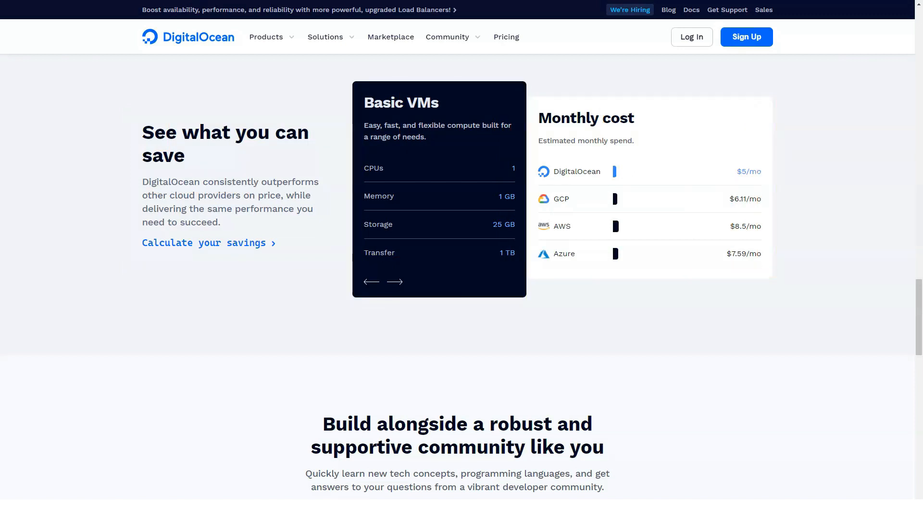
Scroll past the community tutorial cards to the 'Start building today' banner and footer links
scroll(down, 3)
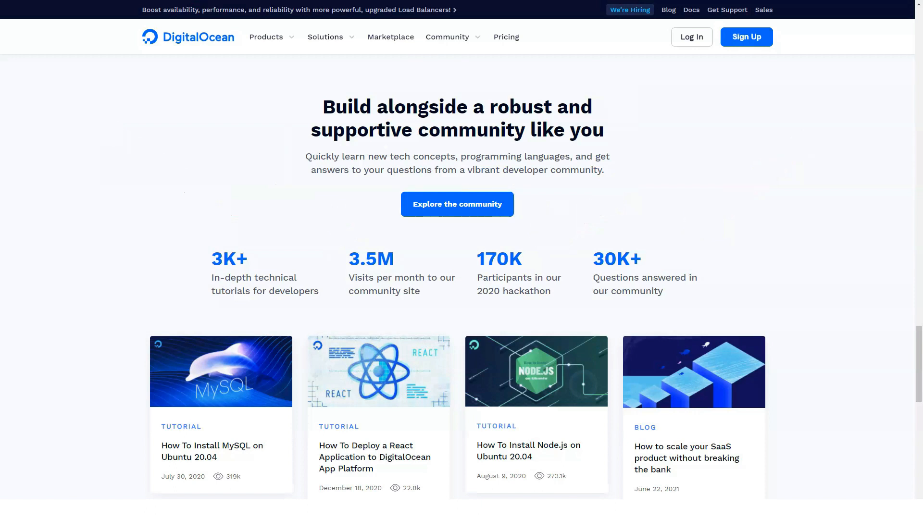
scroll(down, 3)
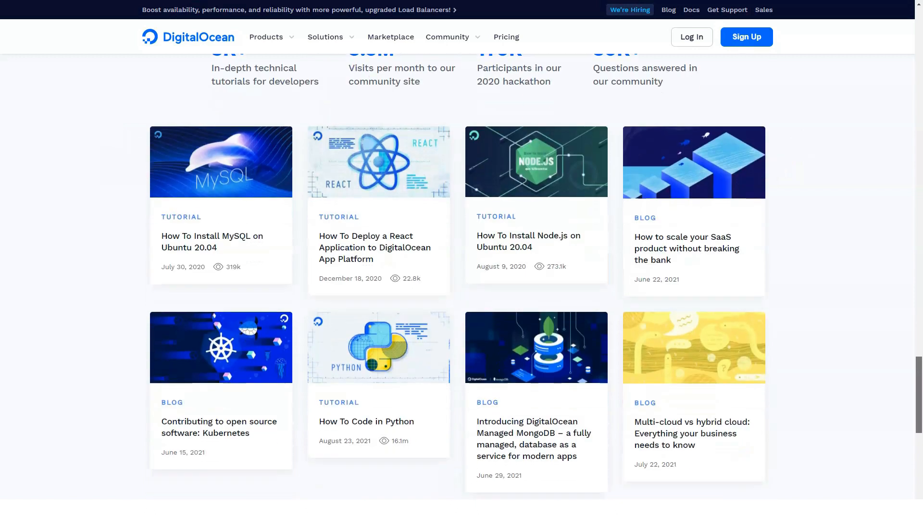
scroll(up, 3)
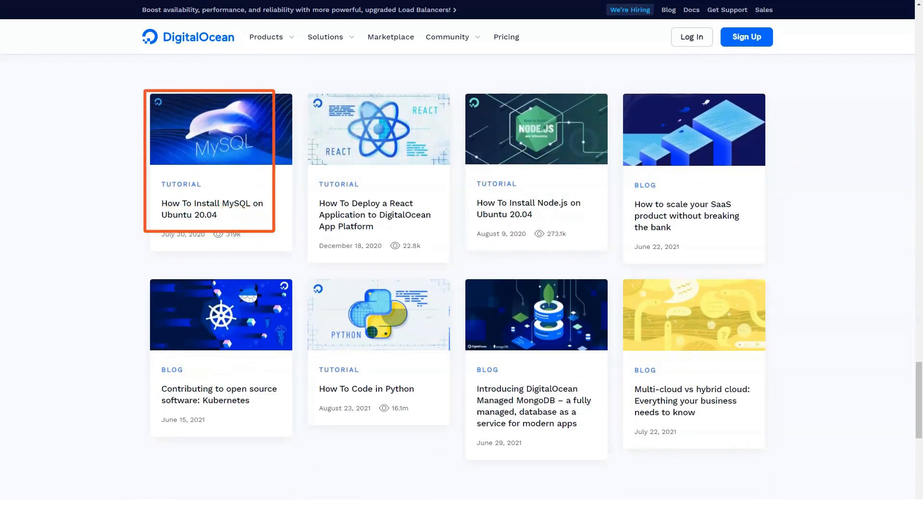
mouse_move(378, 177)
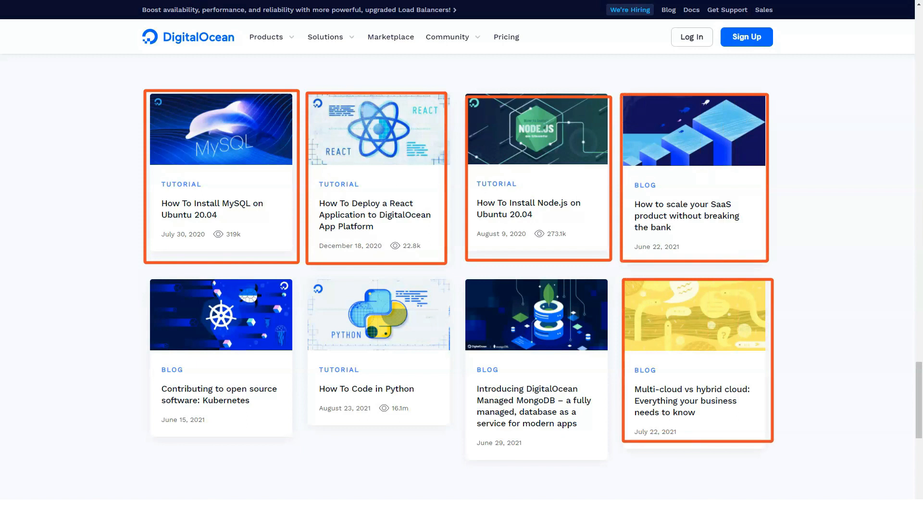
mouse_move(535, 359)
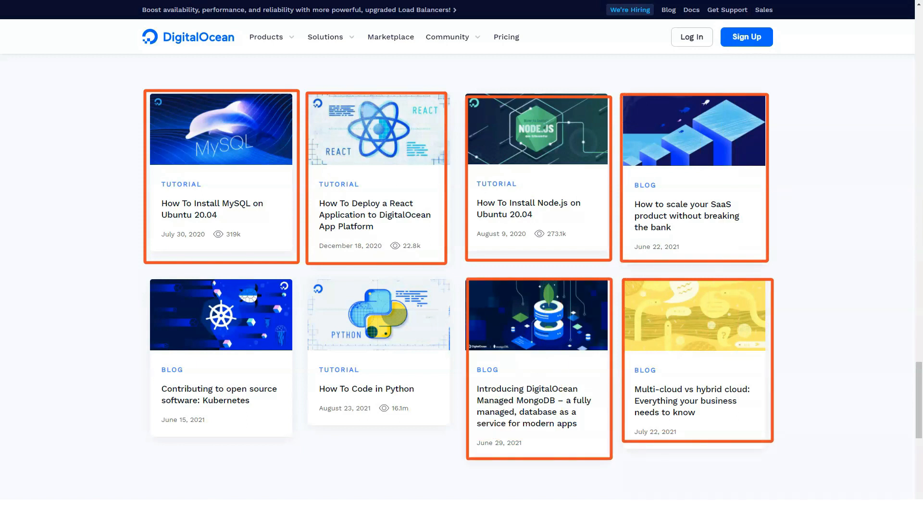
mouse_move(377, 351)
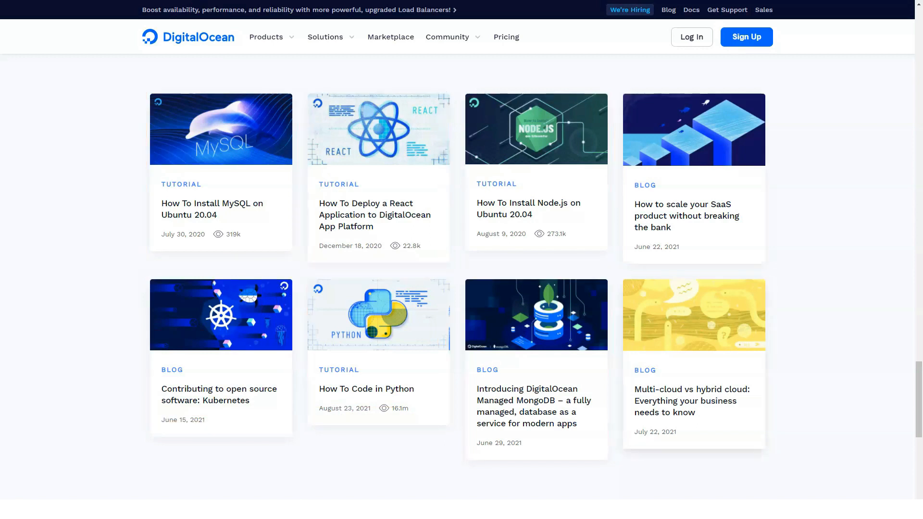
scroll(down, 3)
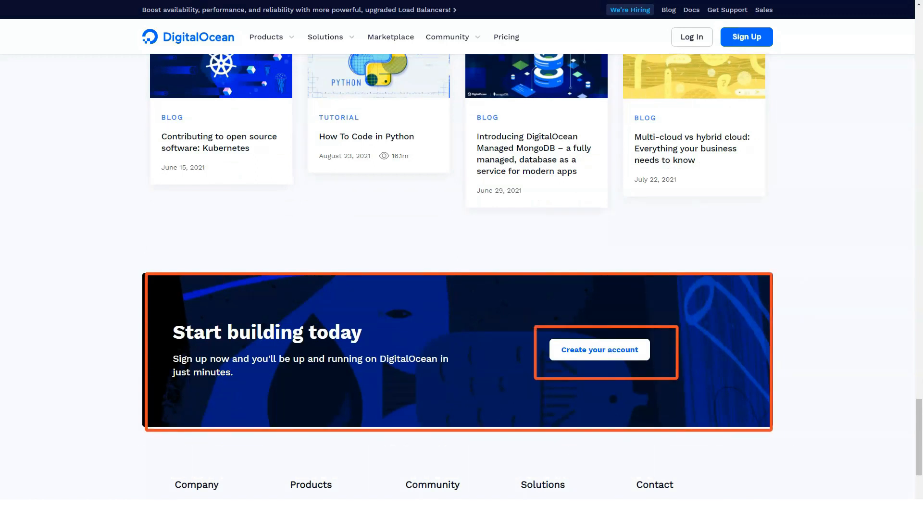
scroll(down, 3)
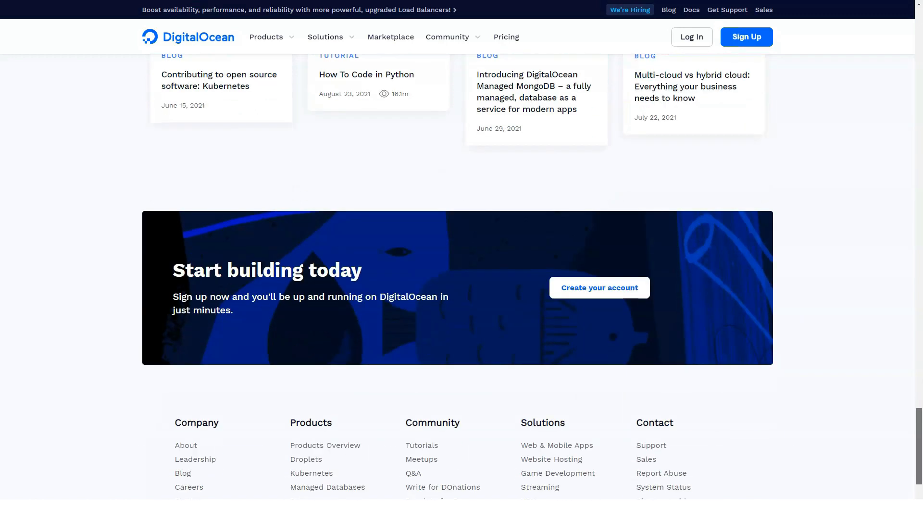
scroll(down, 3)
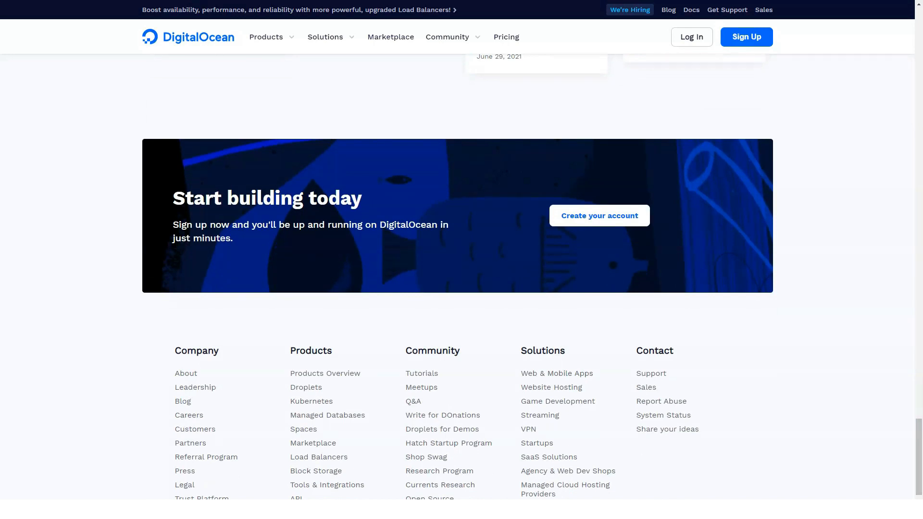
Open the Droplets product page from the Products menu
click(265, 37)
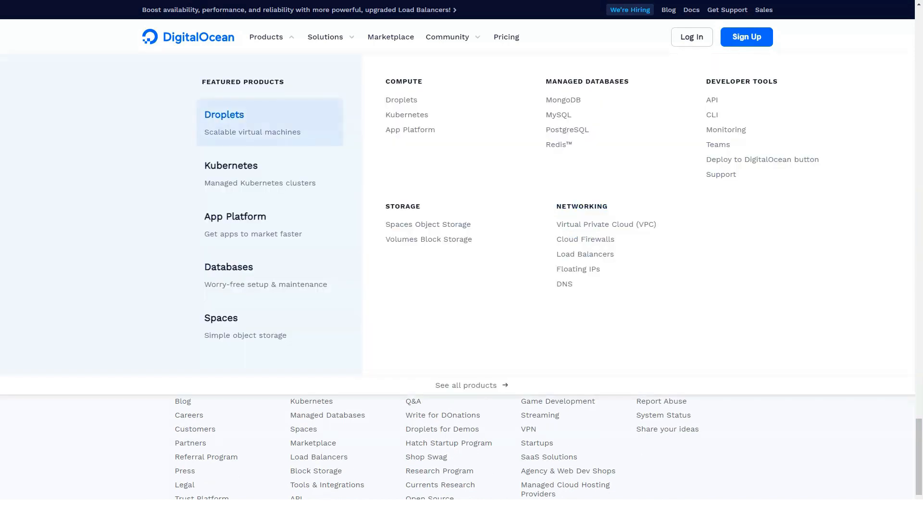
click(223, 115)
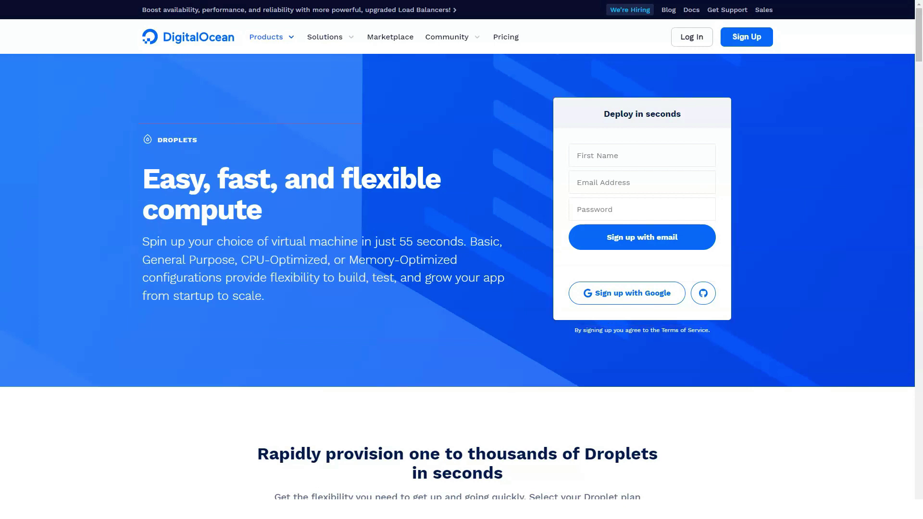
scroll(down, 3)
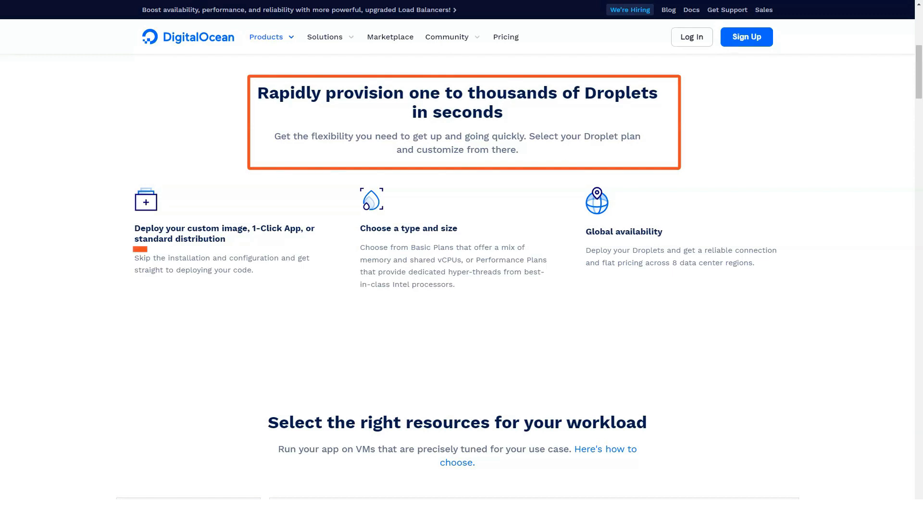
mouse_move(408, 228)
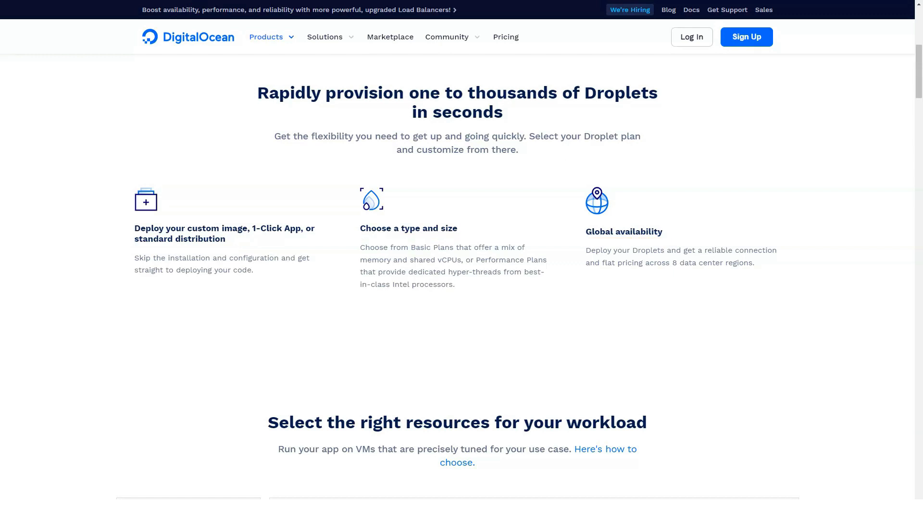
Scroll through CPU plan types, distributions and price-performance benchmarks to the Monitoring tools
scroll(down, 3)
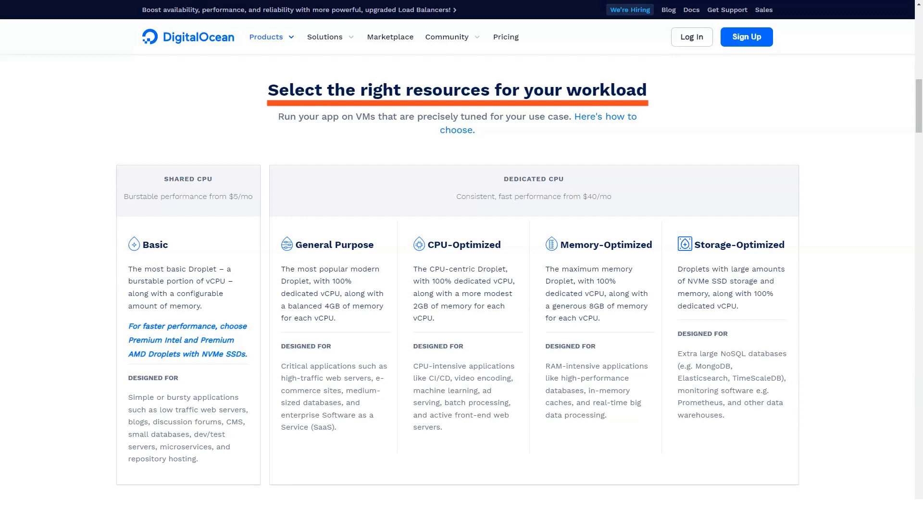
scroll(down, 3)
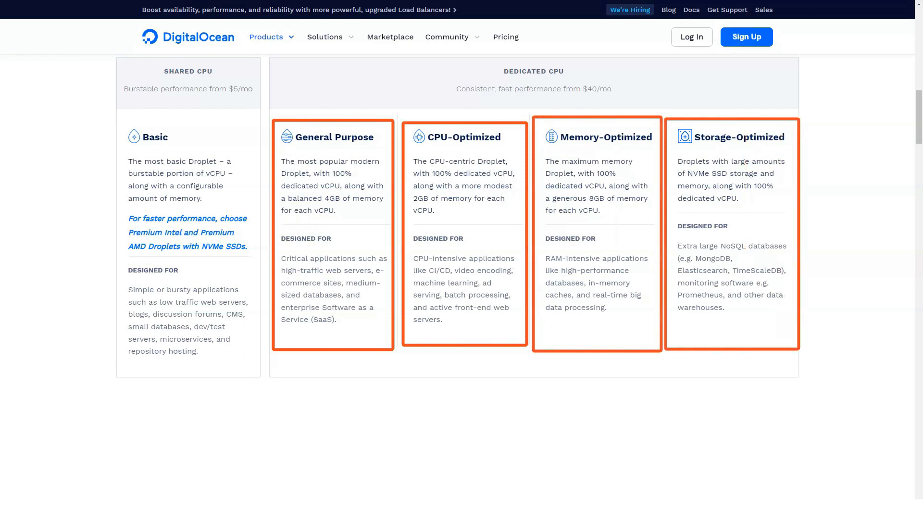
scroll(down, 3)
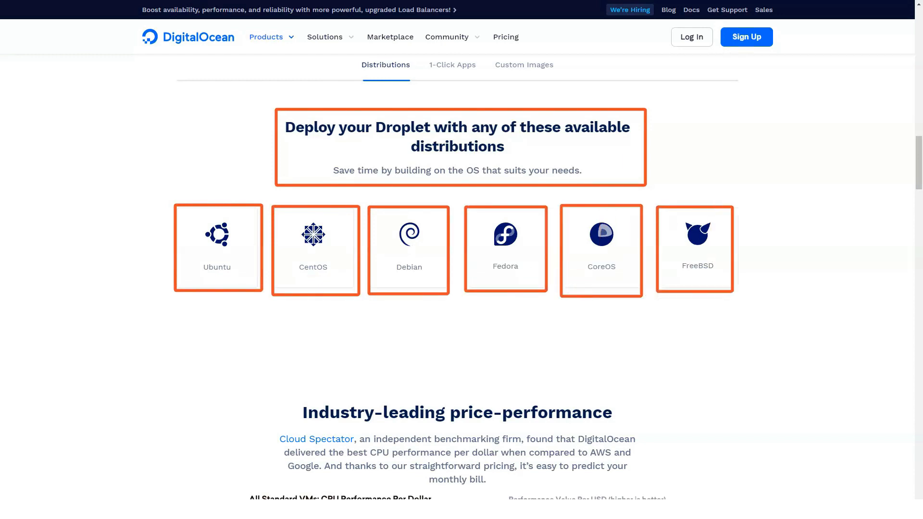
scroll(down, 3)
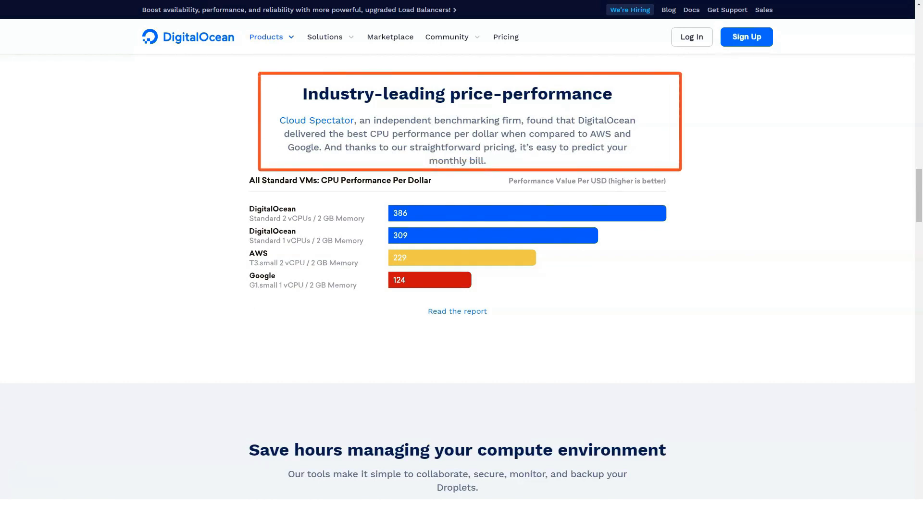
scroll(down, 3)
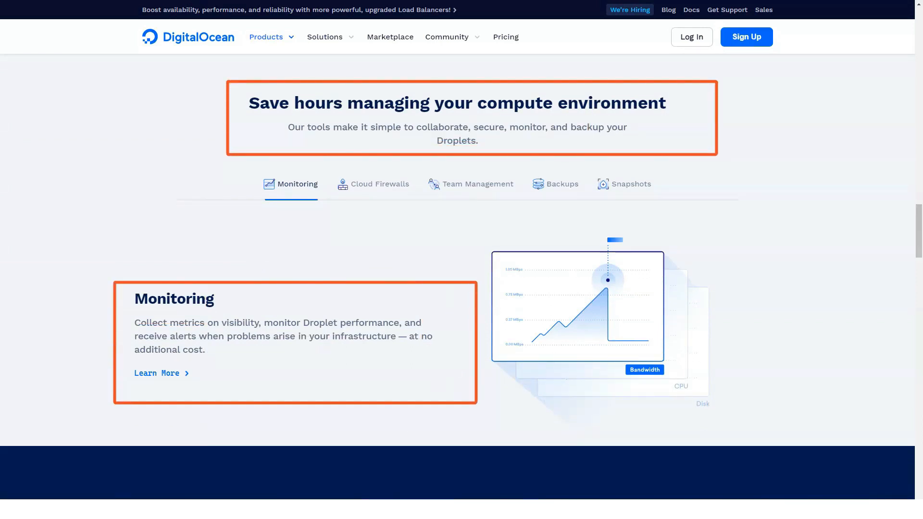
Show the Cloud Firewalls, Team Management and Snapshots management tool descriptions
click(373, 184)
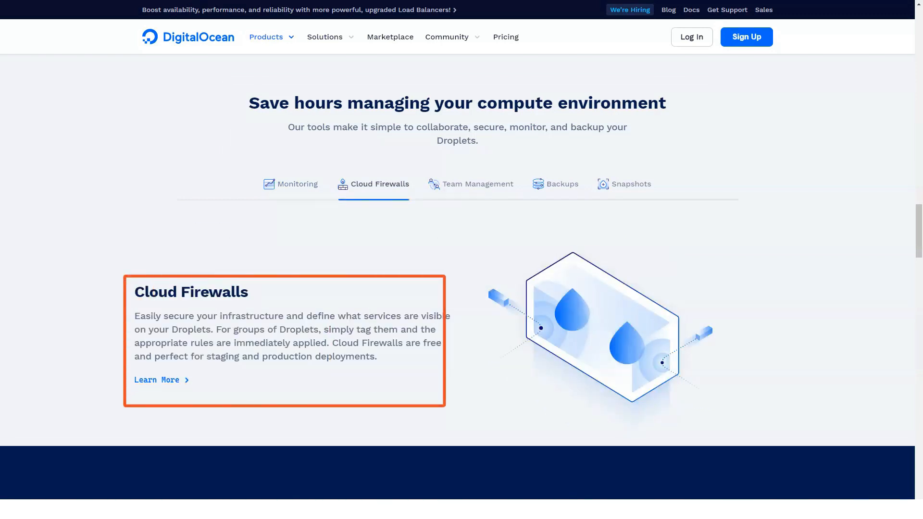
click(470, 184)
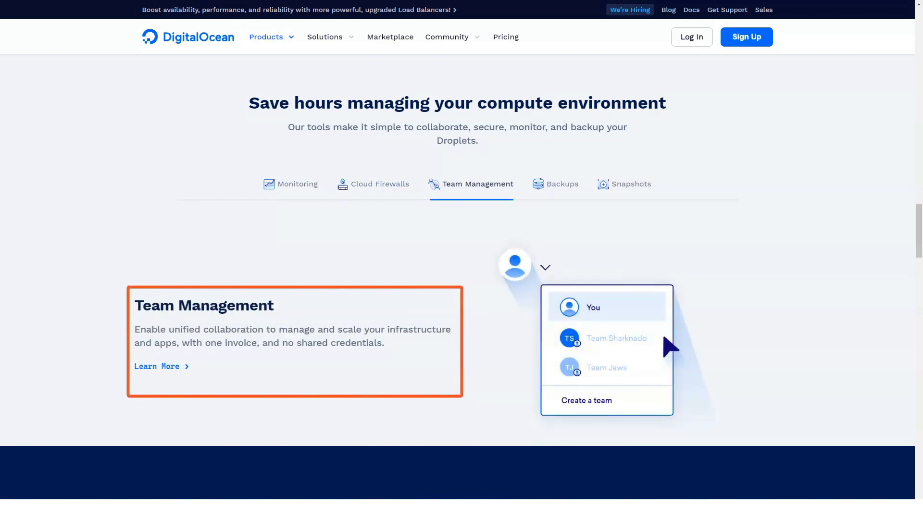
click(554, 184)
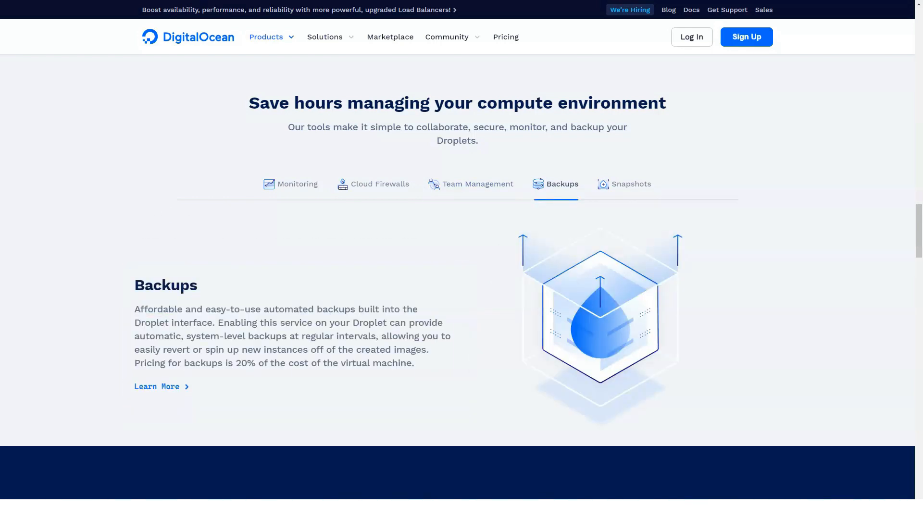
click(632, 184)
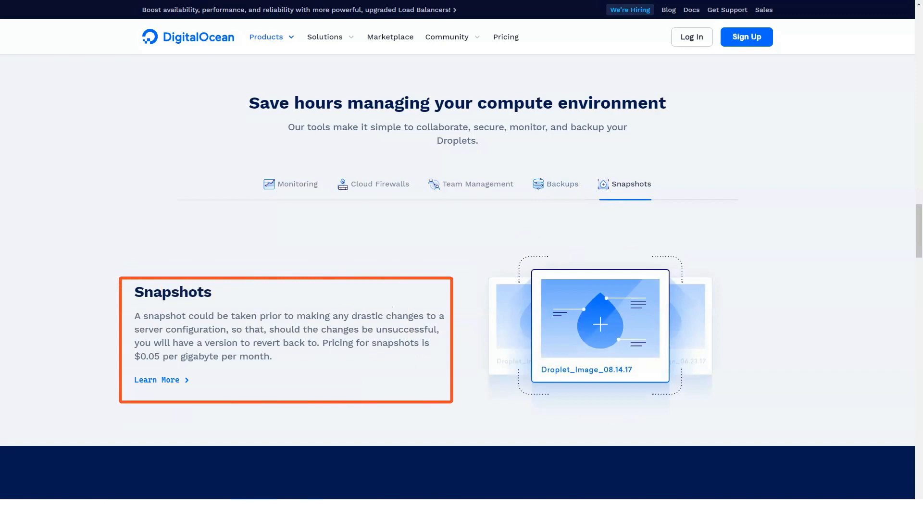
scroll(down, 3)
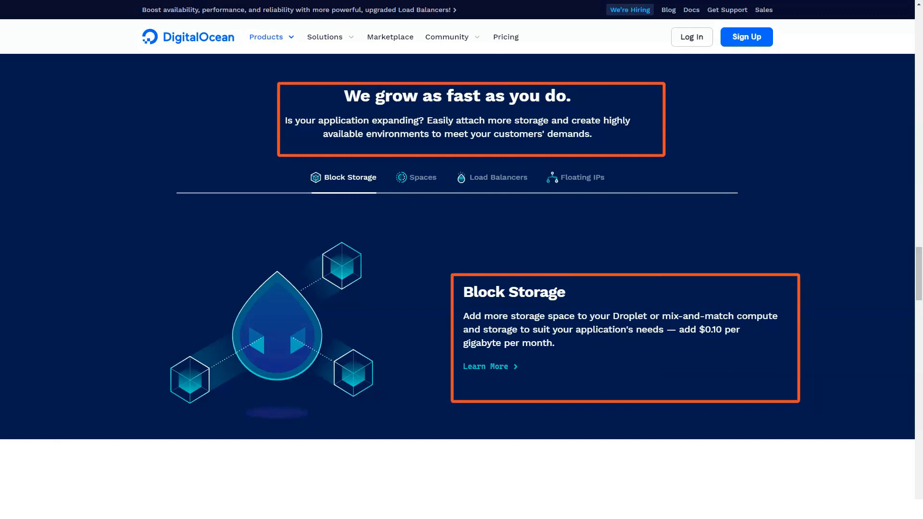
Show the Spaces, Load Balancers and Floating IPs descriptions
click(422, 178)
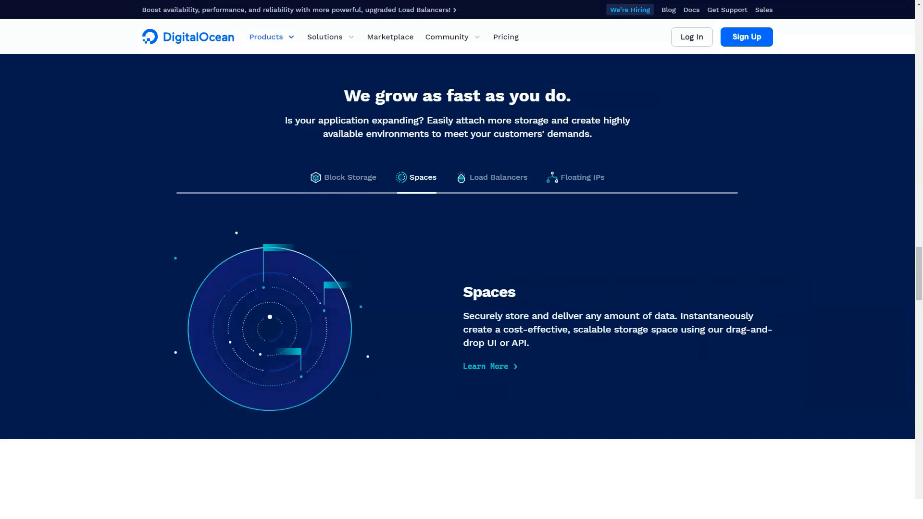
click(499, 178)
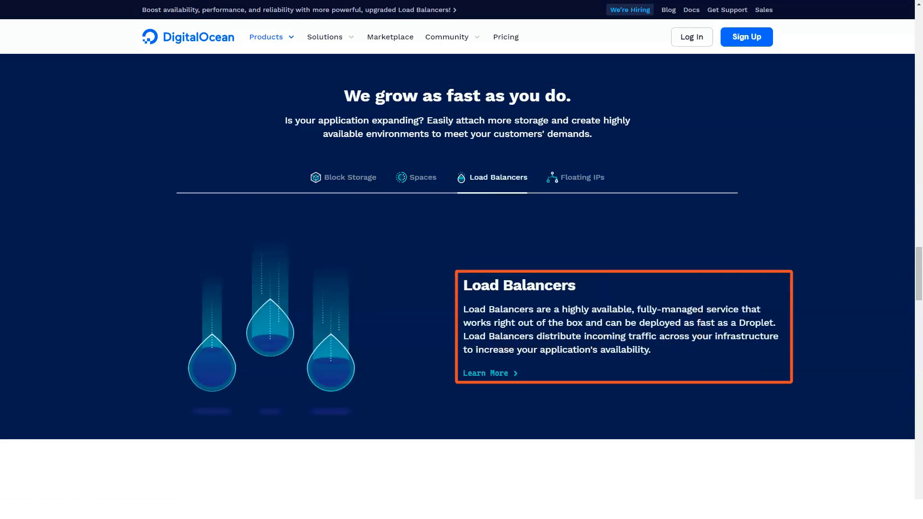
click(582, 178)
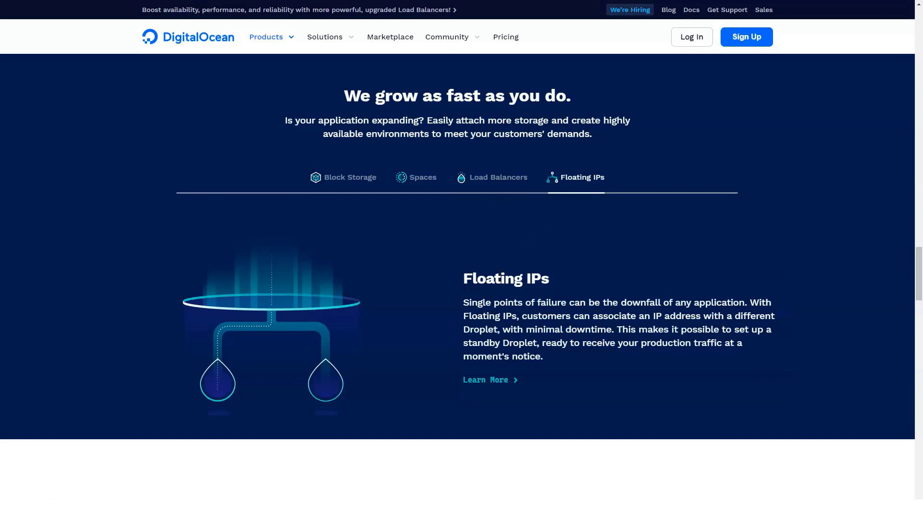
scroll(down, 3)
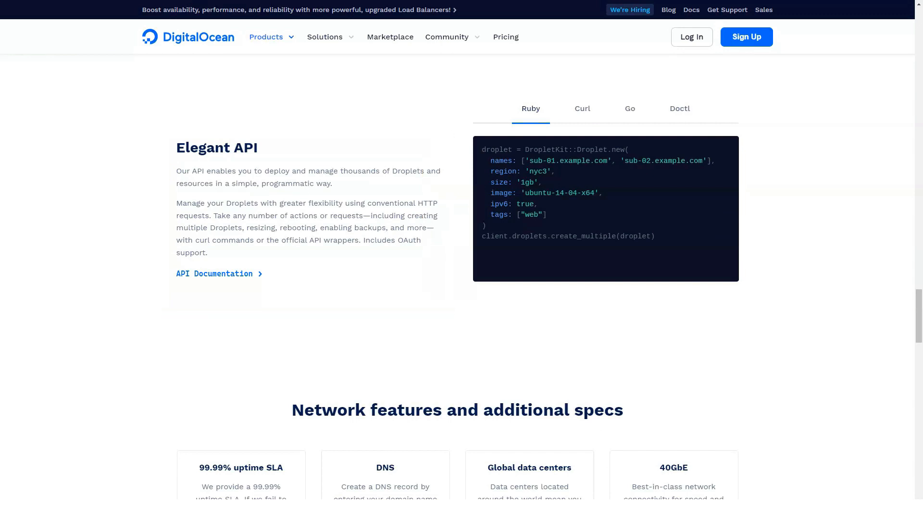
Switch the API example to Doctl and scroll through the network specs to the webinar
click(679, 108)
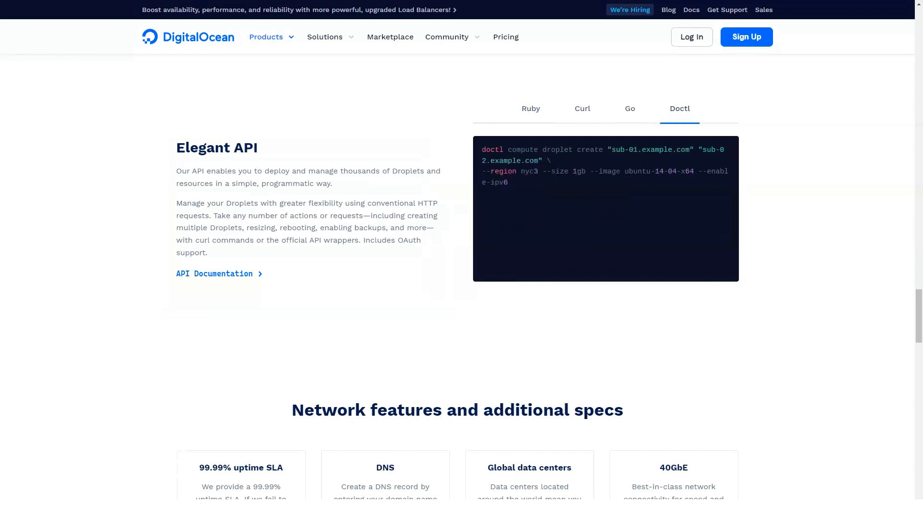
scroll(down, 3)
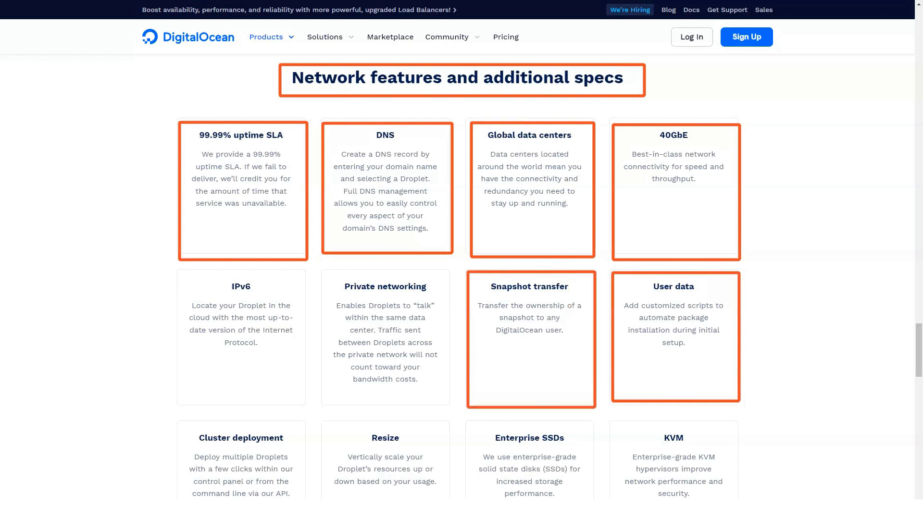
mouse_move(385, 338)
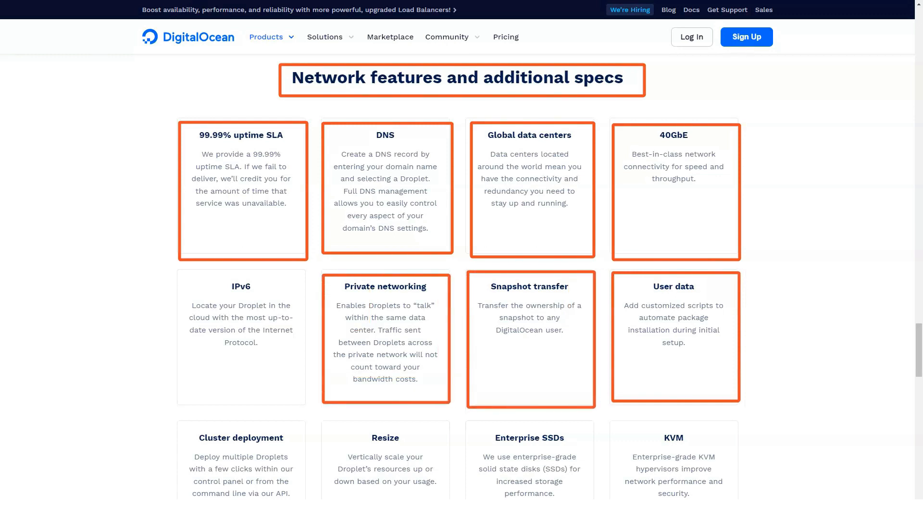
mouse_move(241, 337)
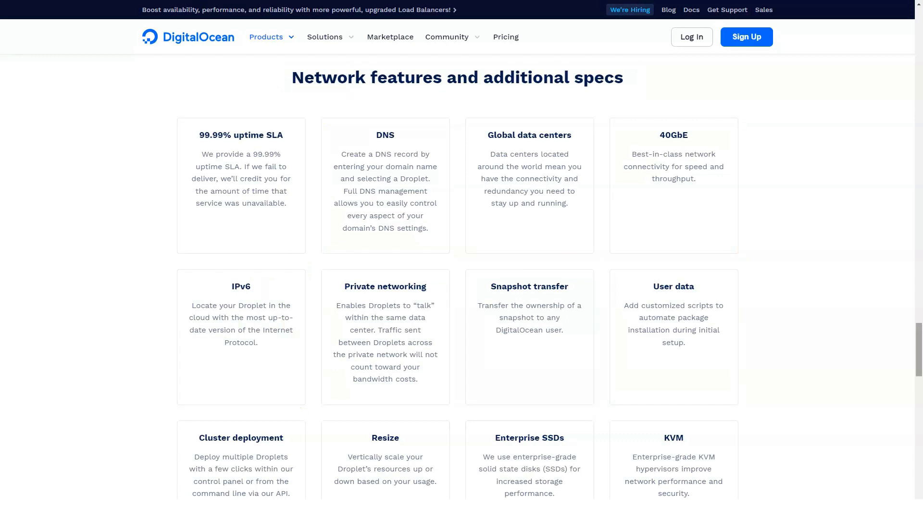
scroll(down, 3)
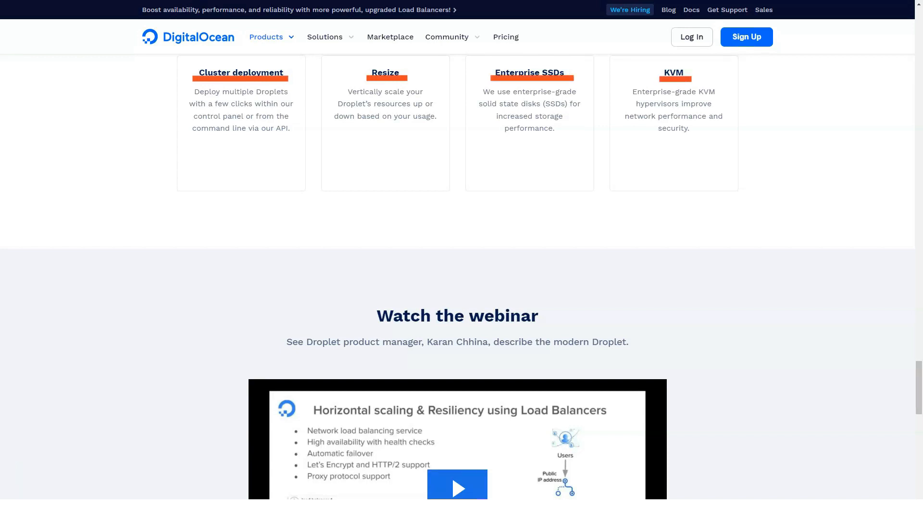
mouse_move(457, 315)
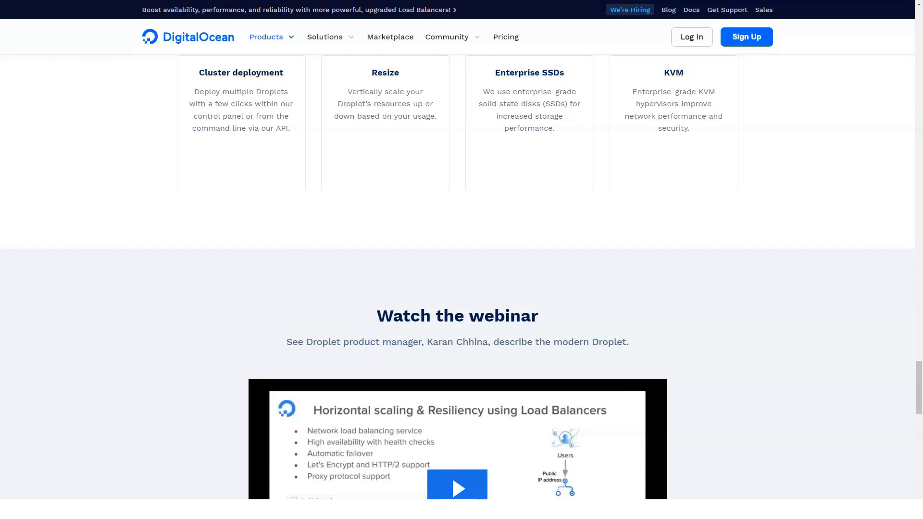
Play the Droplet webinar, skip through benefits, CPU-Optimized, data center, load balancer and ecosystem slides
scroll(down, 3)
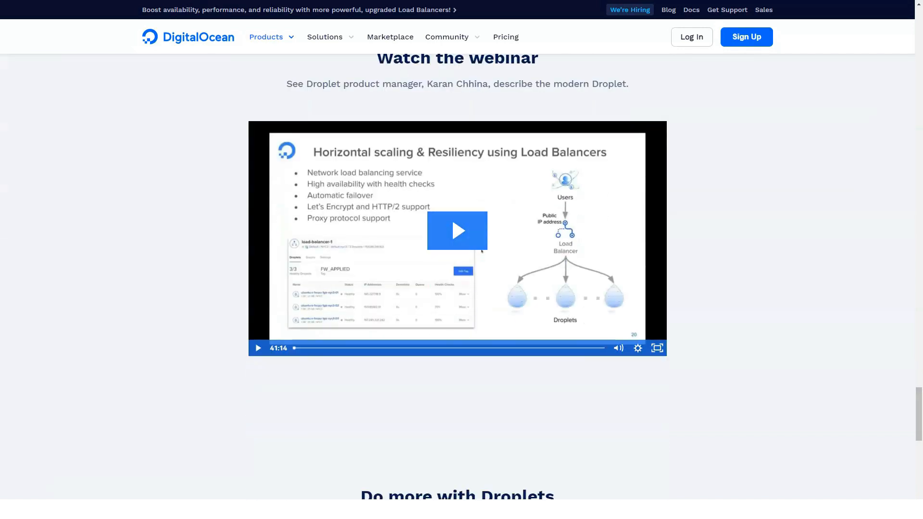
click(456, 231)
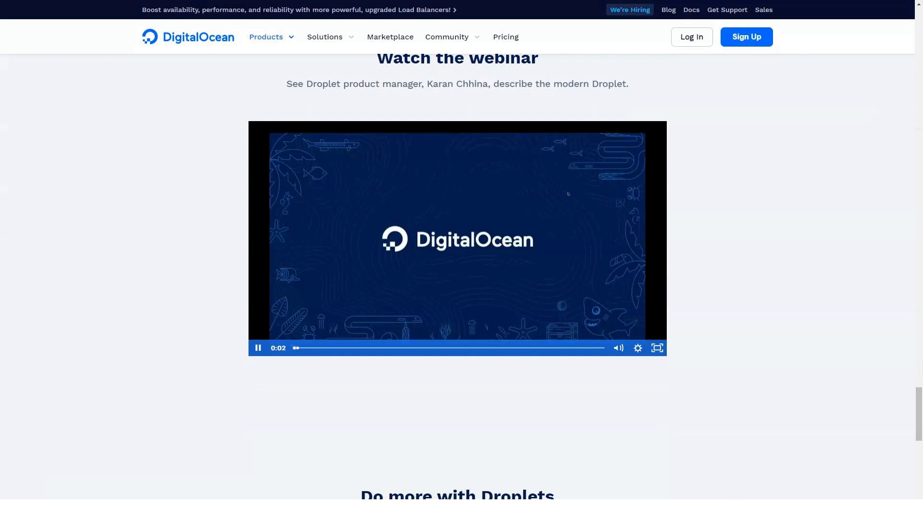
click(321, 348)
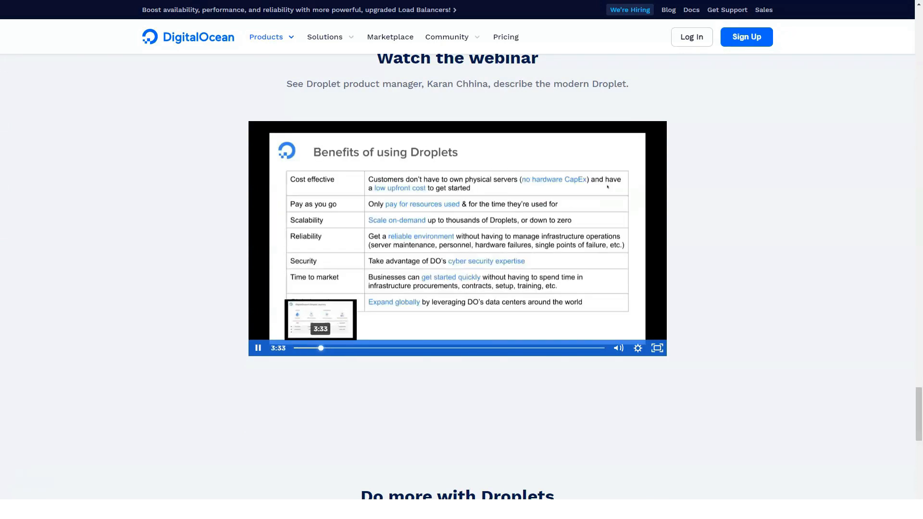
click(353, 348)
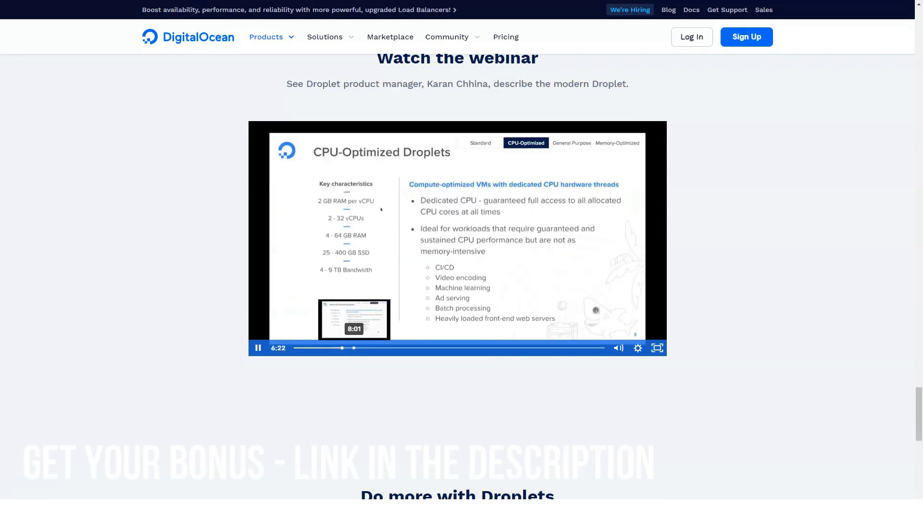
click(399, 348)
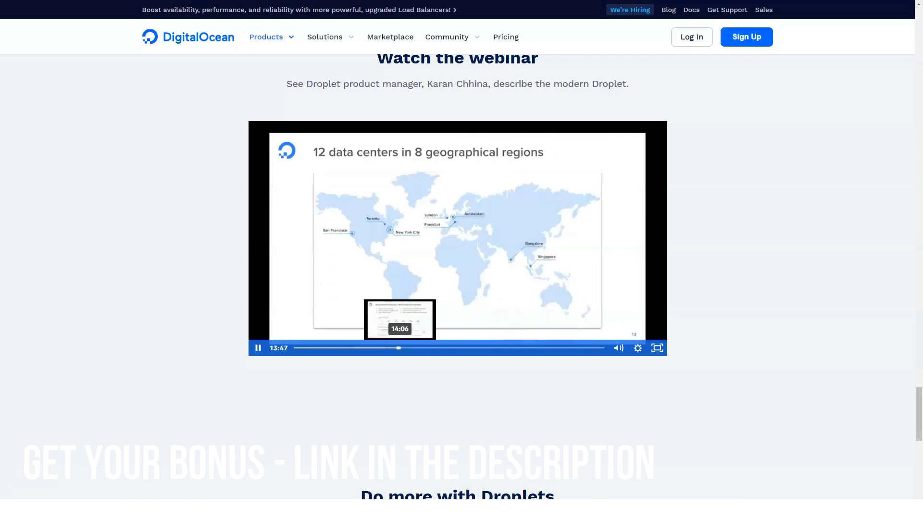
click(467, 348)
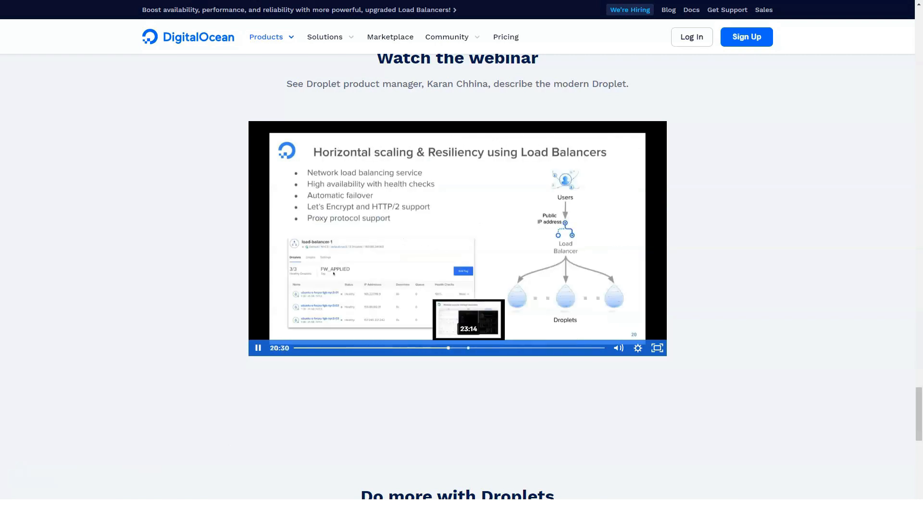
click(533, 348)
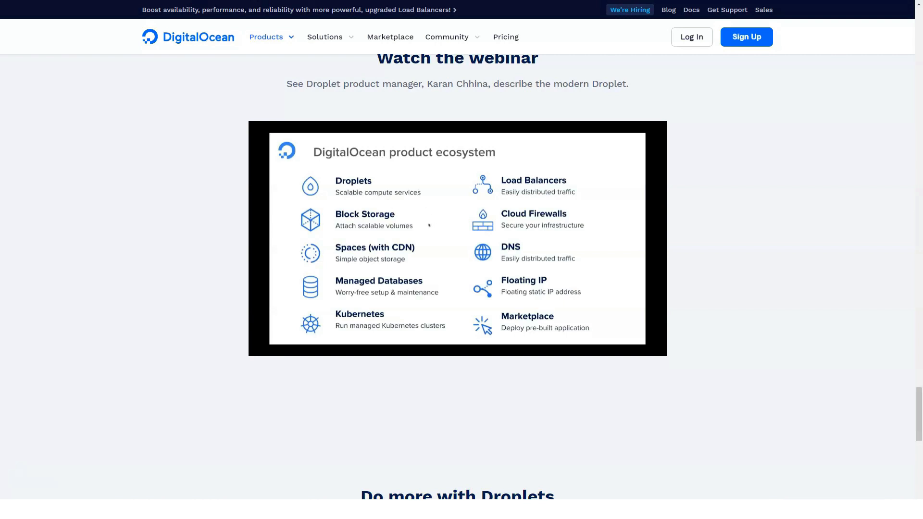
scroll(down, 3)
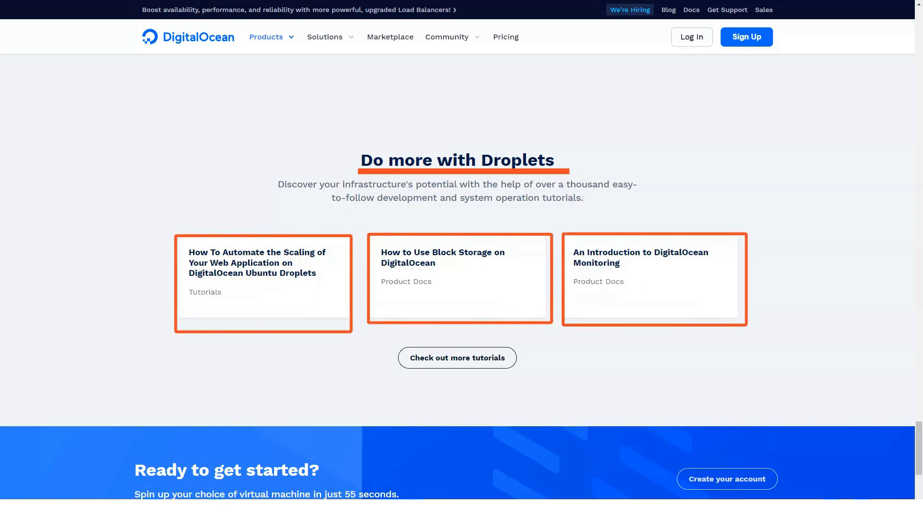
Go to the Kubernetes page showing the 'Kubernetes in minutes' hero
click(265, 37)
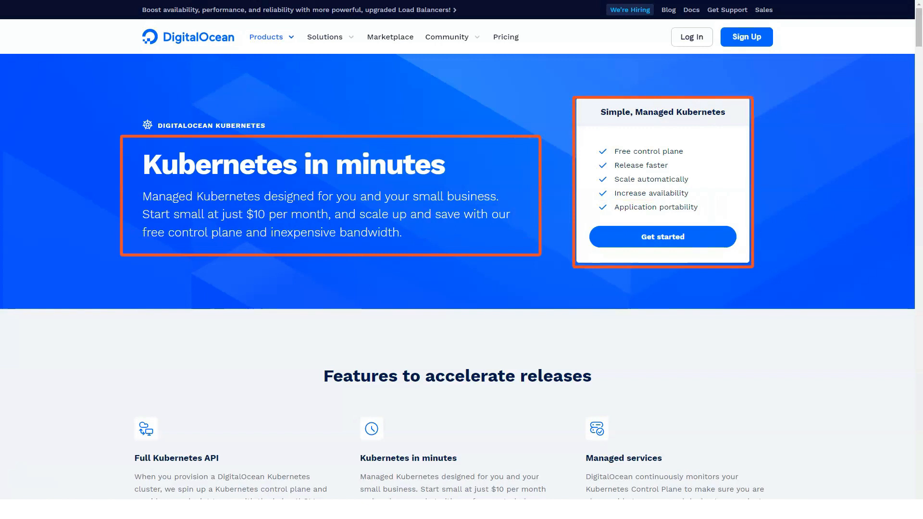
Scroll past the Kubernetes features grid, cycle two testimonials, and reach the Web apps use case
scroll(down, 3)
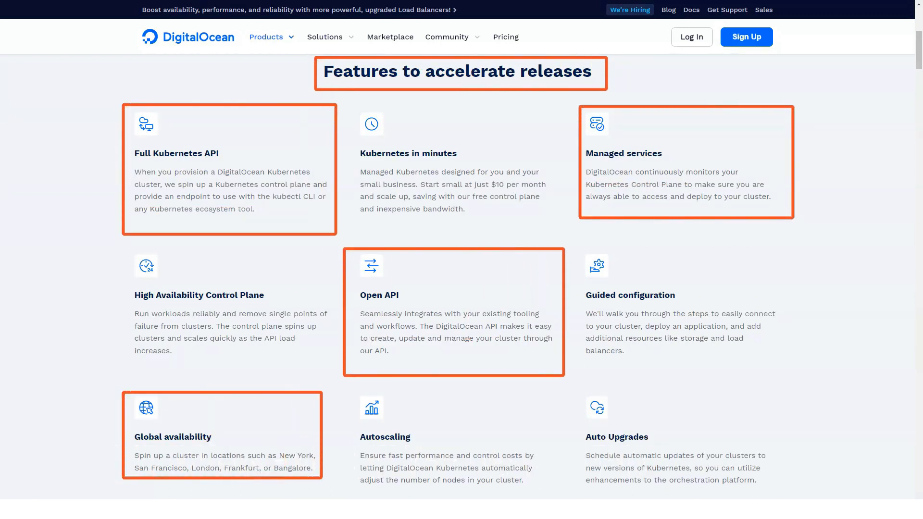
scroll(down, 3)
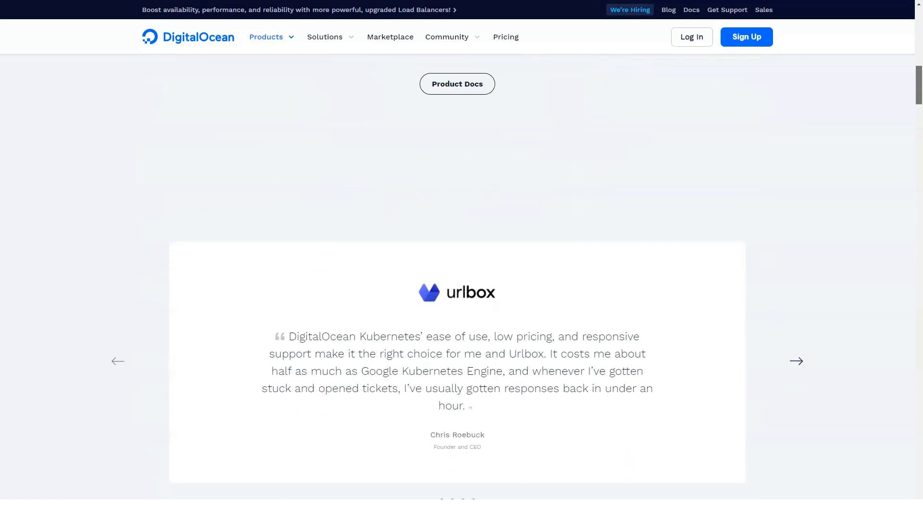
scroll(down, 3)
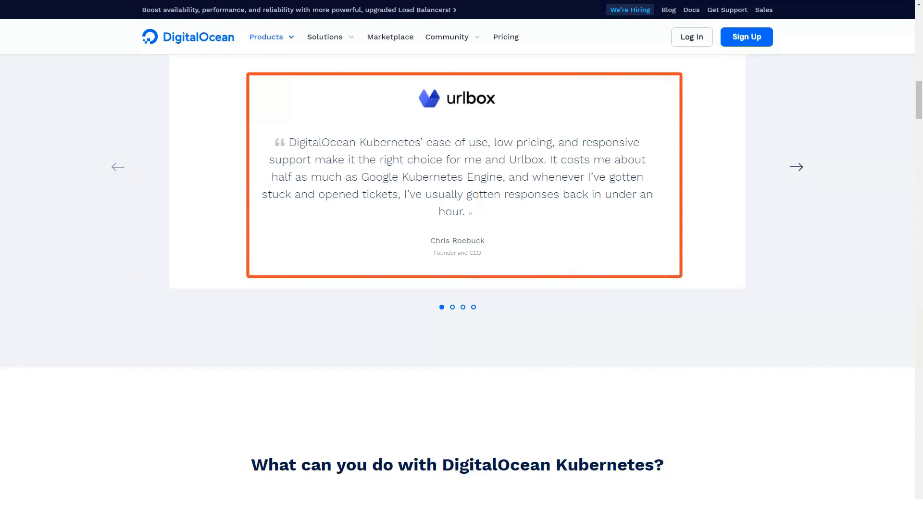
click(796, 166)
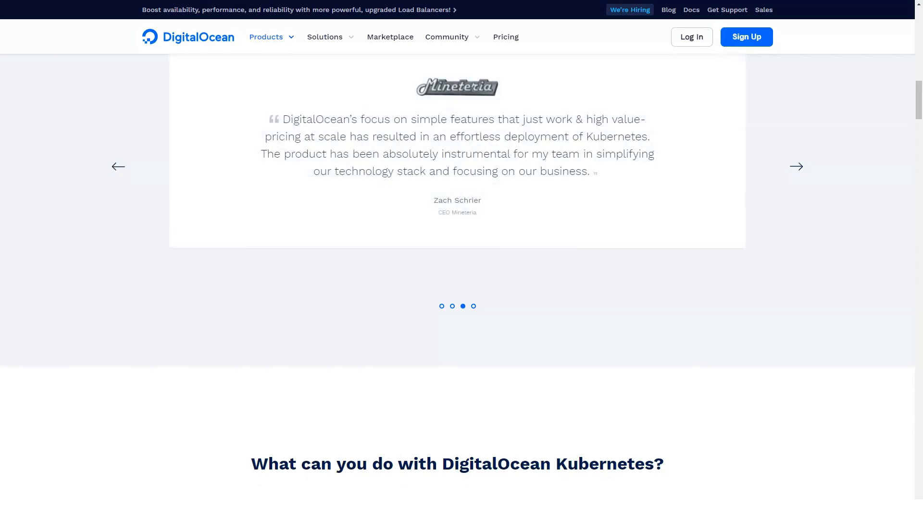
click(472, 305)
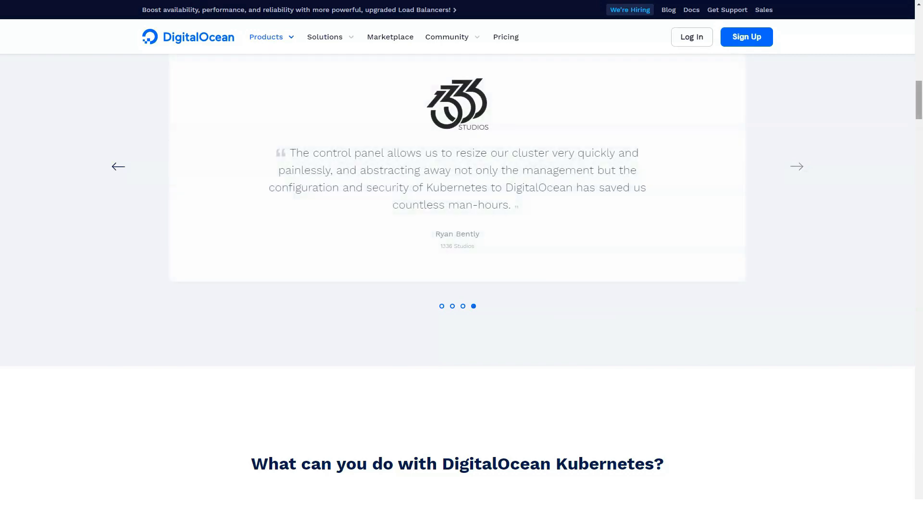
scroll(down, 3)
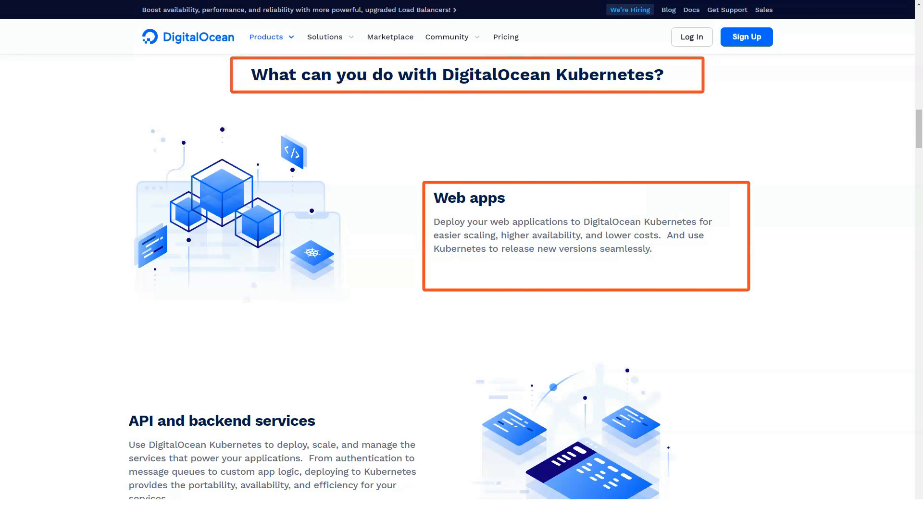
Scroll past use cases, developer-and-operator benefits and 1-Click Apps cards to 'See it in action'
scroll(down, 3)
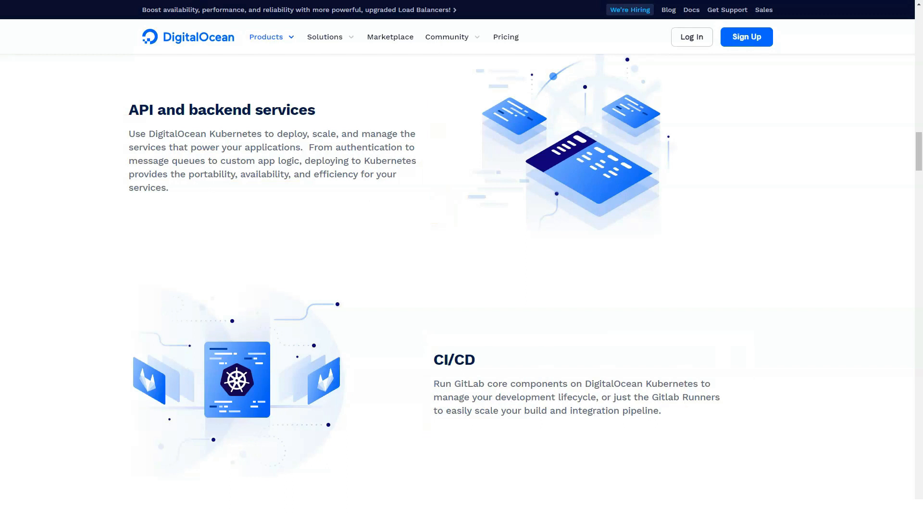
scroll(down, 3)
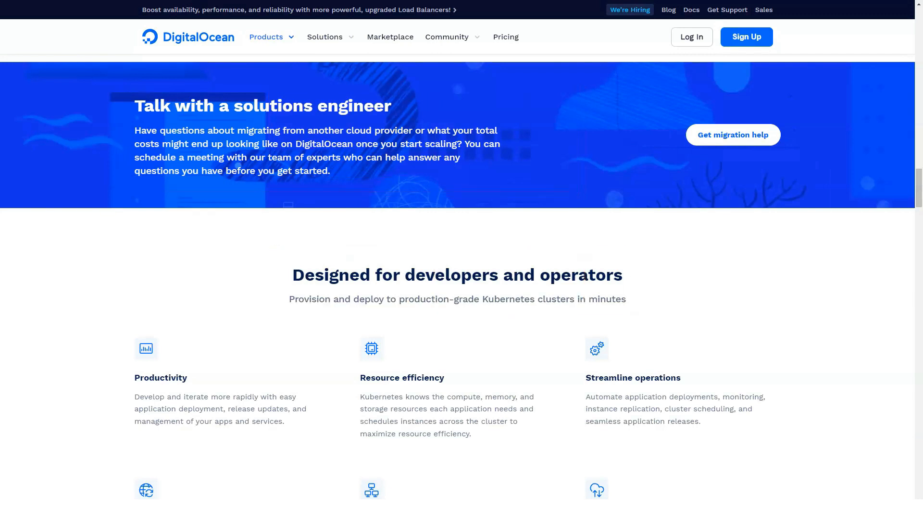
scroll(down, 3)
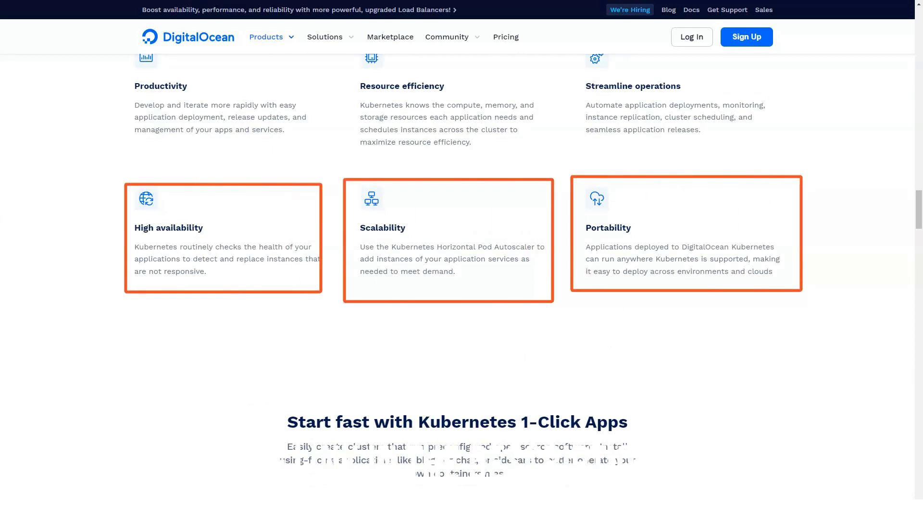
scroll(down, 3)
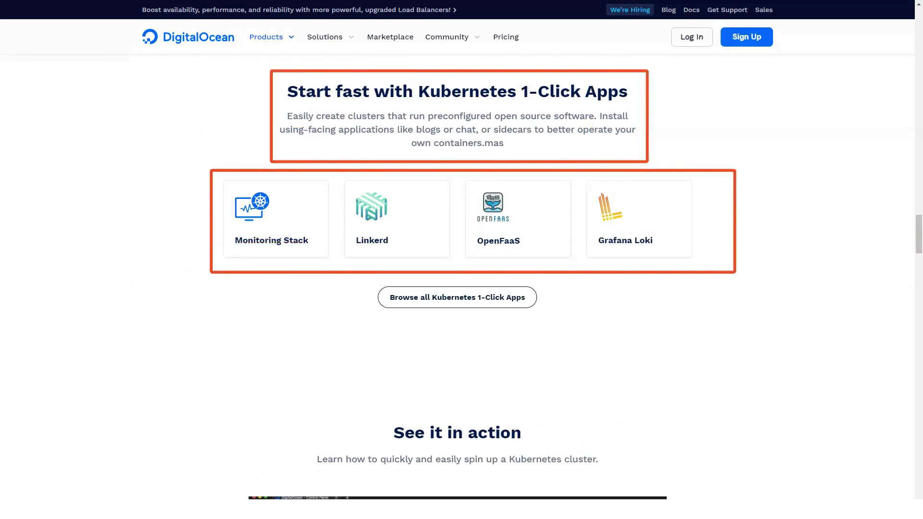
scroll(down, 3)
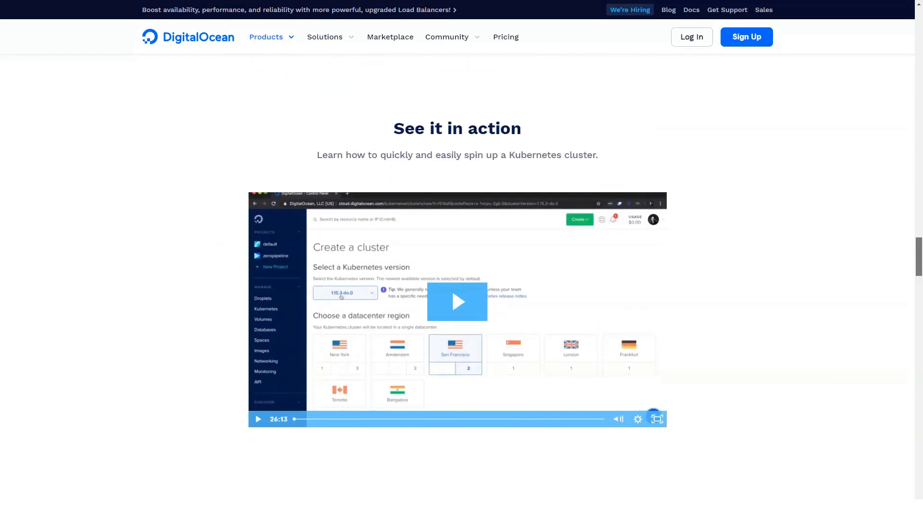
Play the Kubernetes cluster demo video and scroll down to the insights charts
click(457, 302)
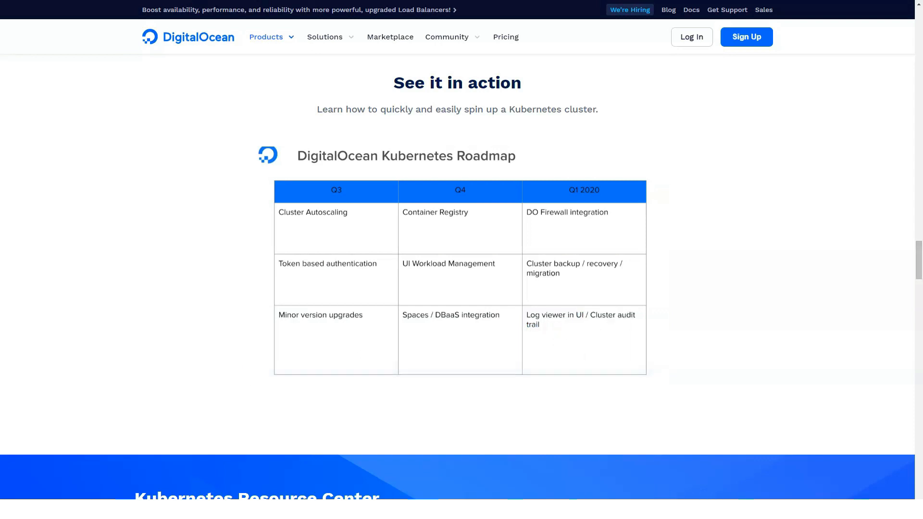
scroll(down, 3)
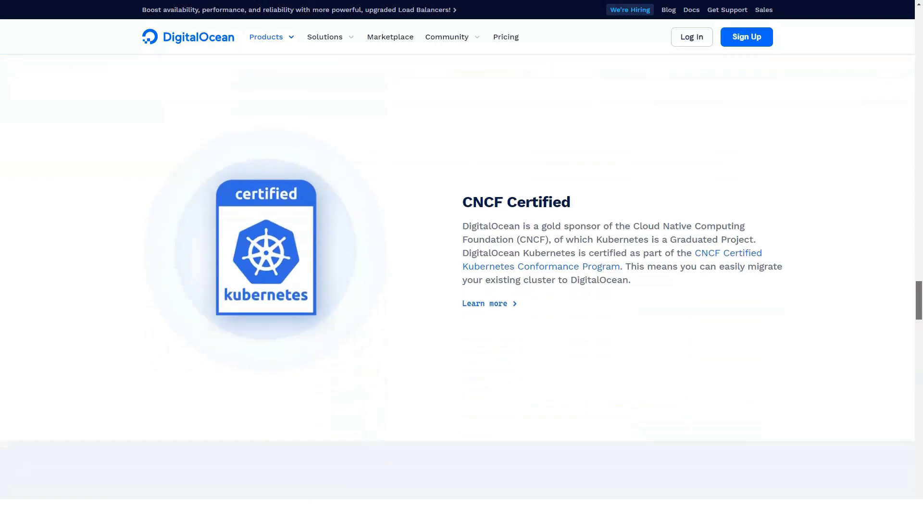
scroll(down, 3)
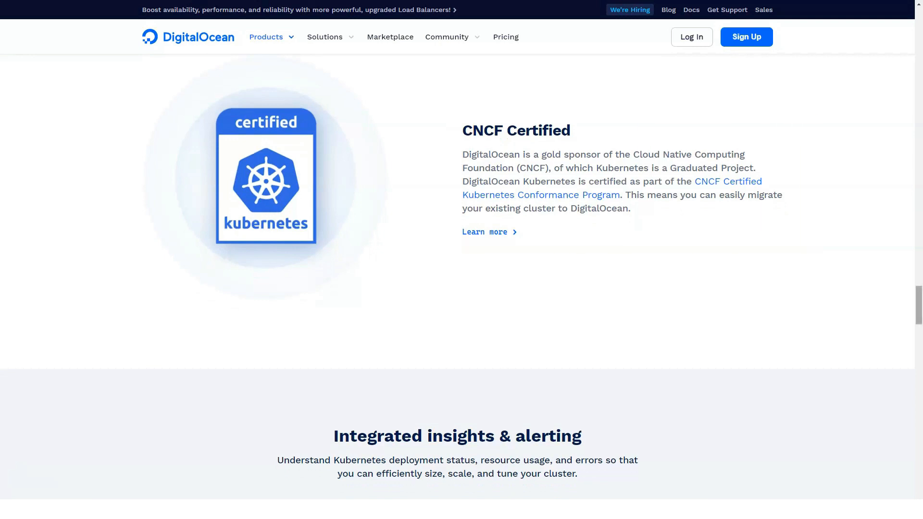
scroll(down, 3)
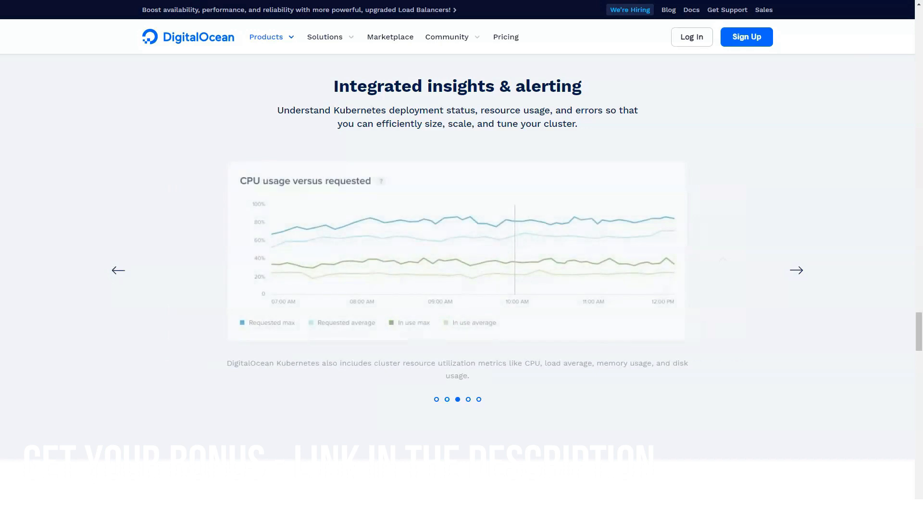
Cycle the insights charts to disk usage and the tooling cards, then scroll to Get started
click(796, 270)
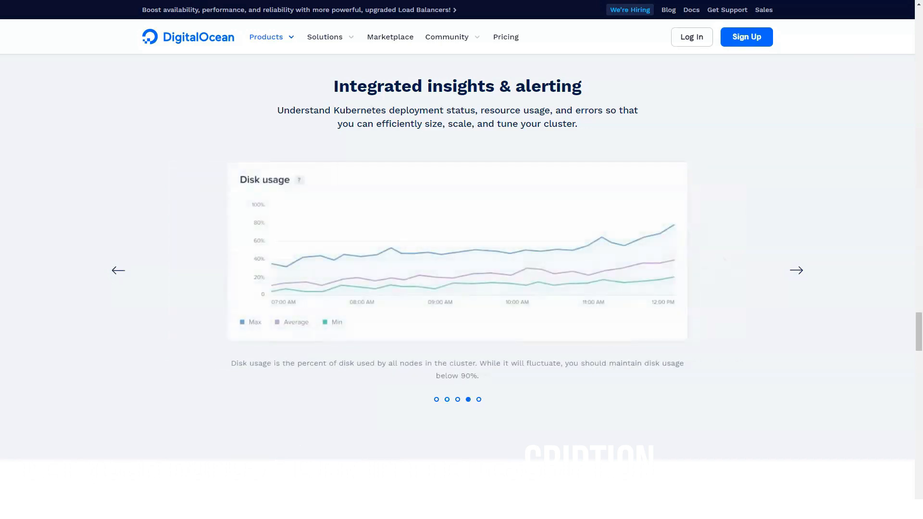
click(796, 270)
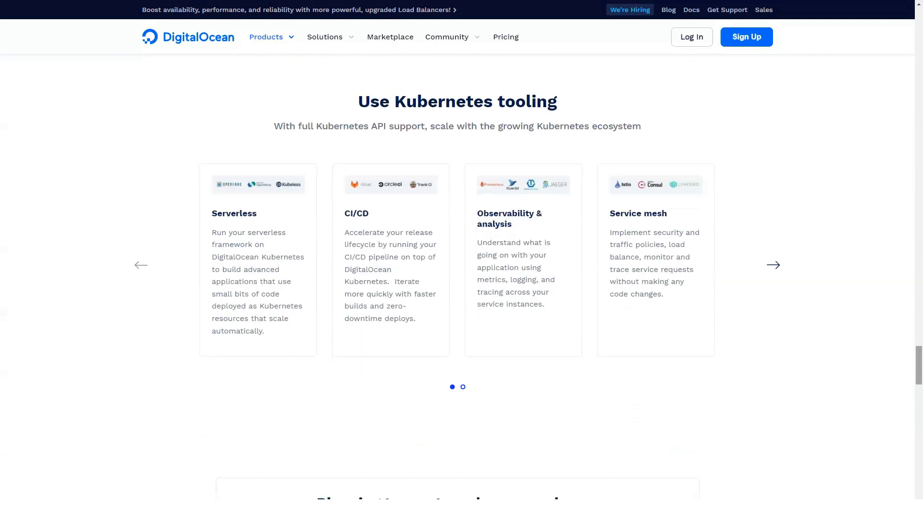
mouse_move(255, 260)
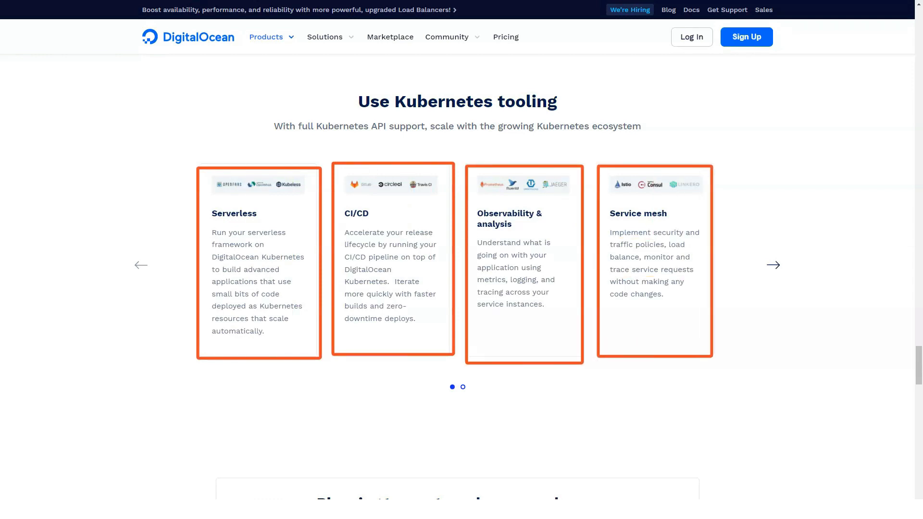
click(773, 265)
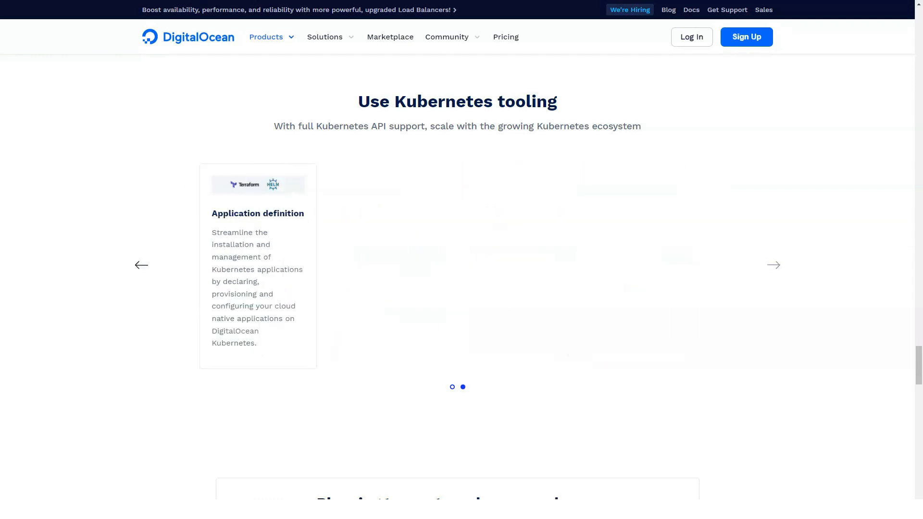
scroll(down, 3)
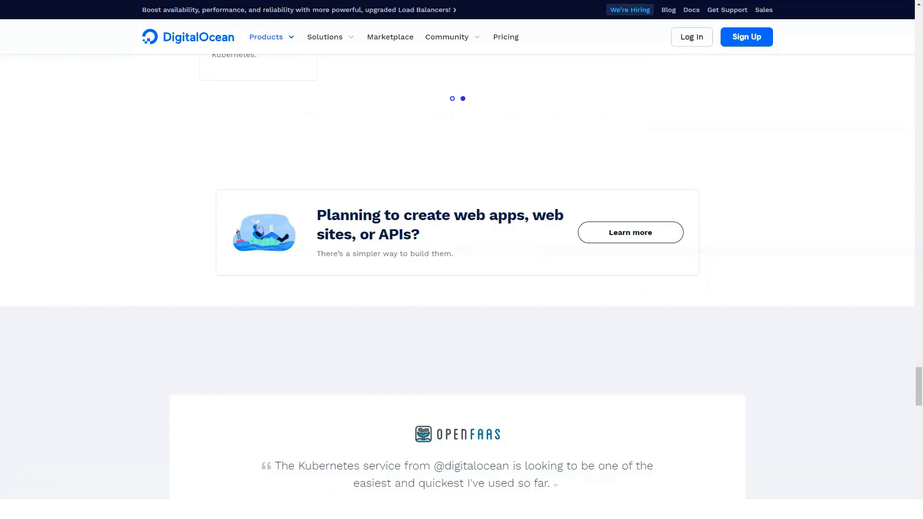
scroll(down, 3)
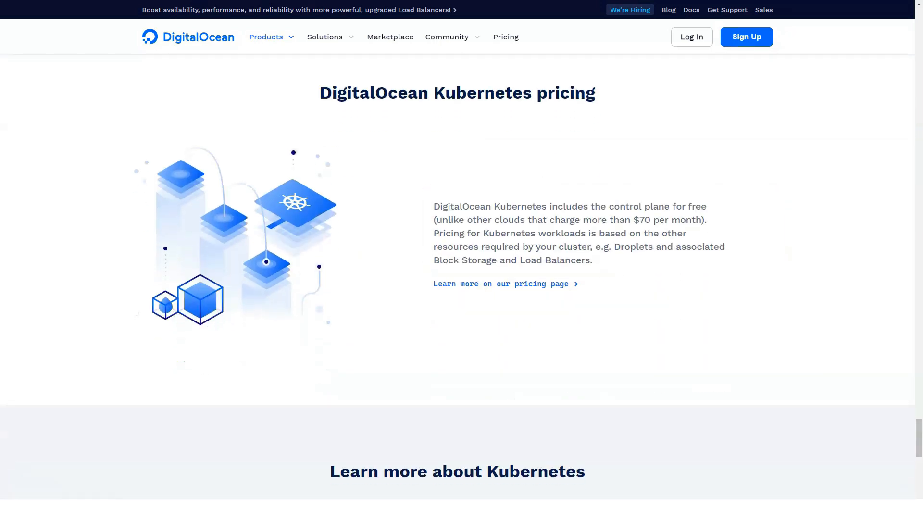
scroll(down, 3)
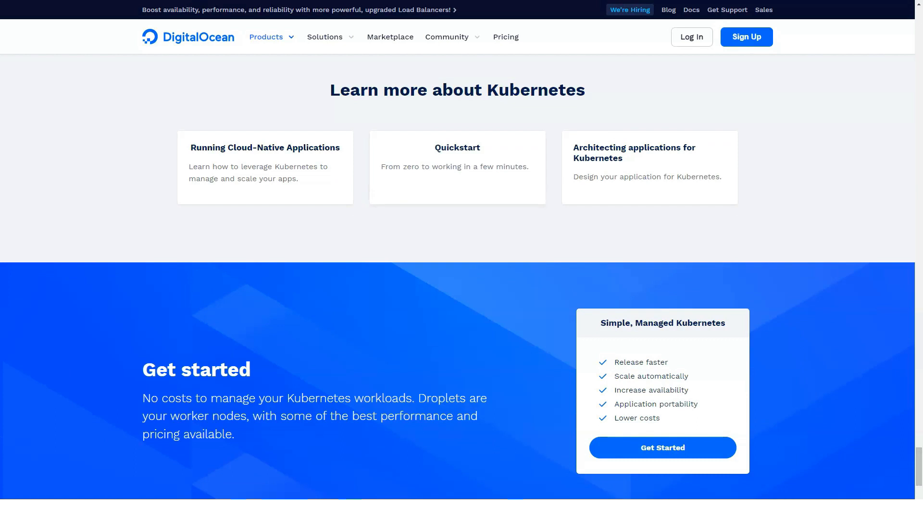
Open App Platform from the Products menu and scroll through its features
click(265, 36)
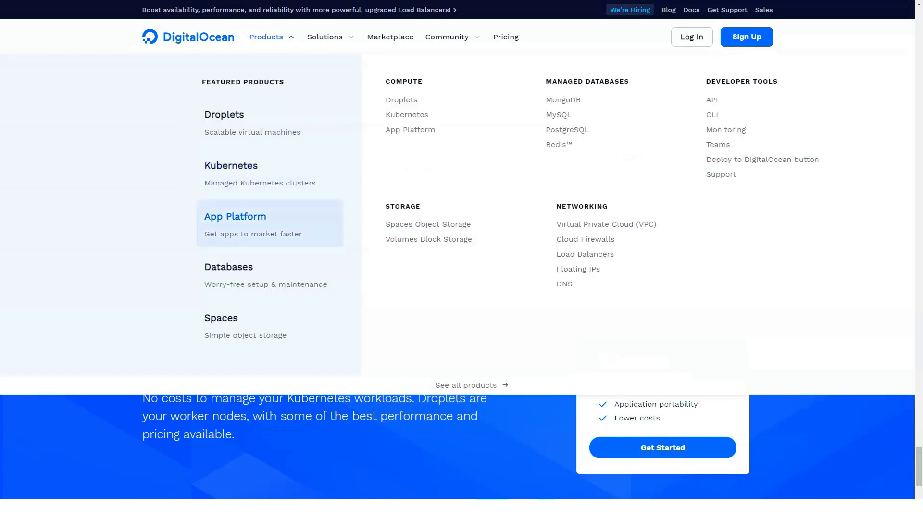
click(234, 215)
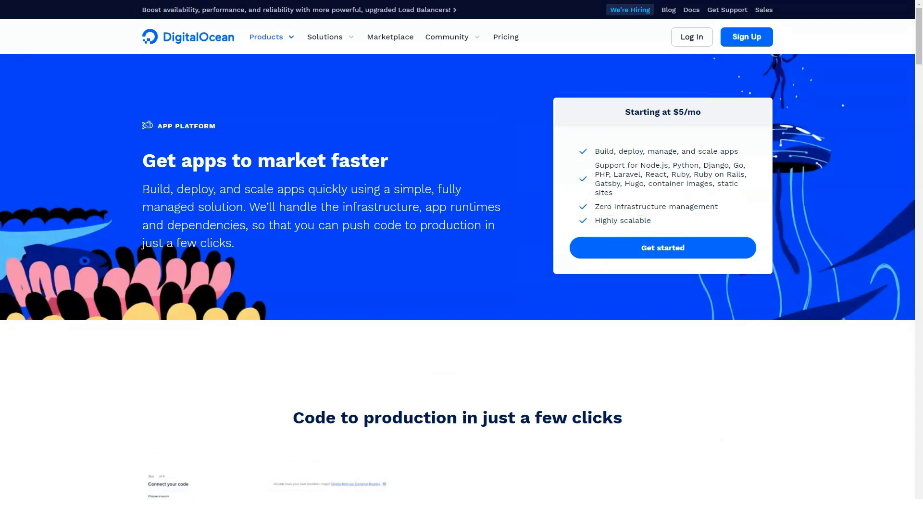
scroll(down, 3)
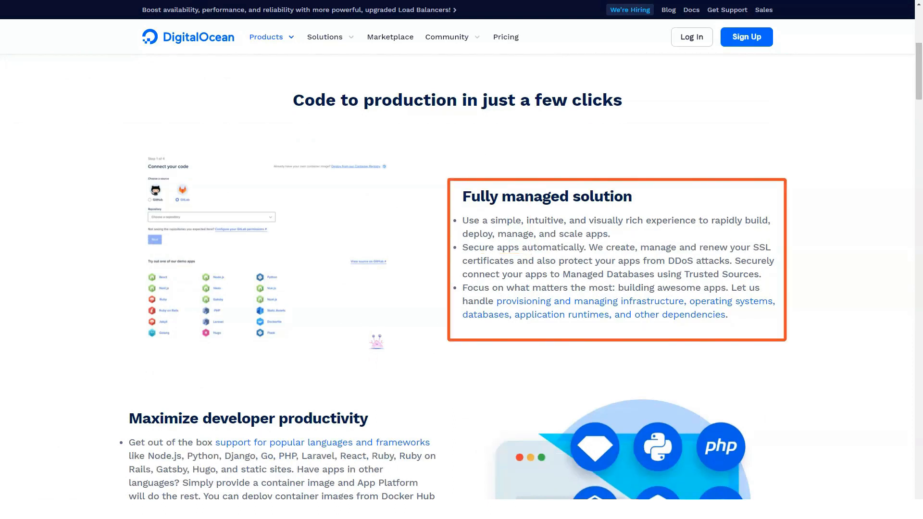
scroll(down, 3)
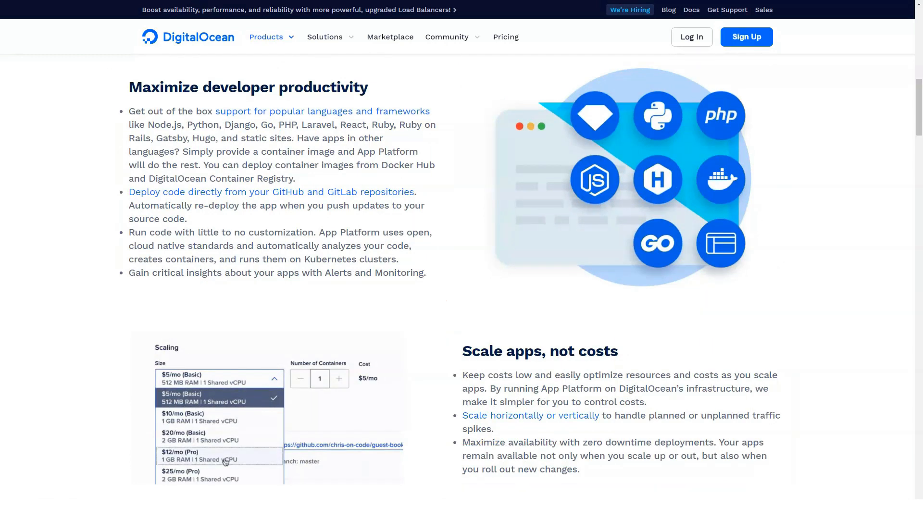
Scroll through use cases, pricing tiers and testimonials to the 'Introducing App Platform' video
scroll(down, 3)
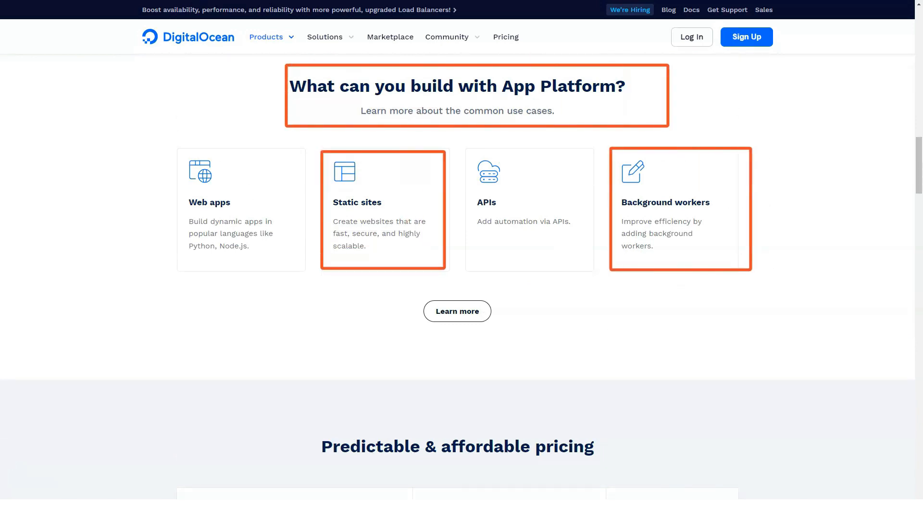
scroll(down, 3)
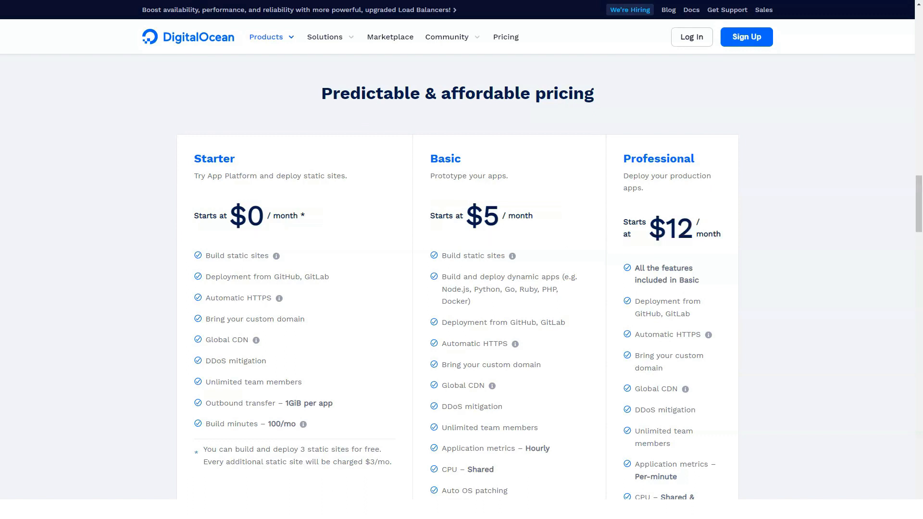
scroll(down, 3)
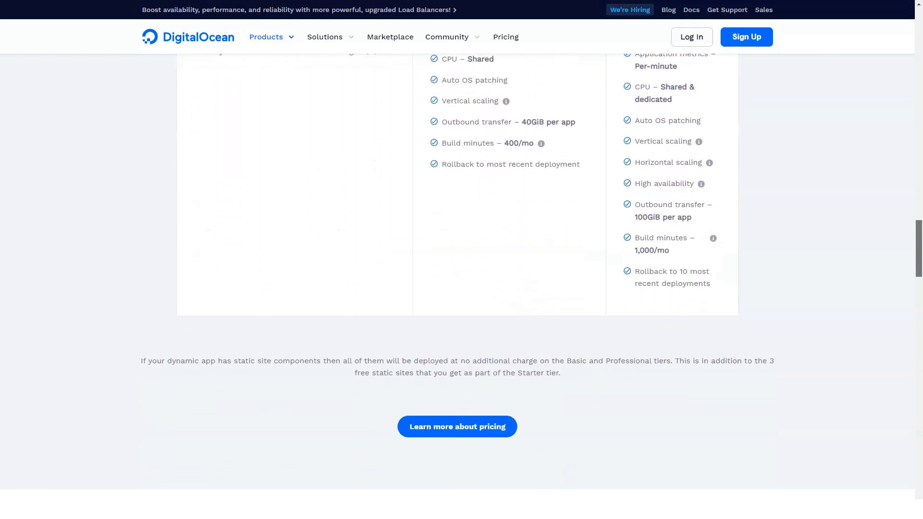
scroll(down, 3)
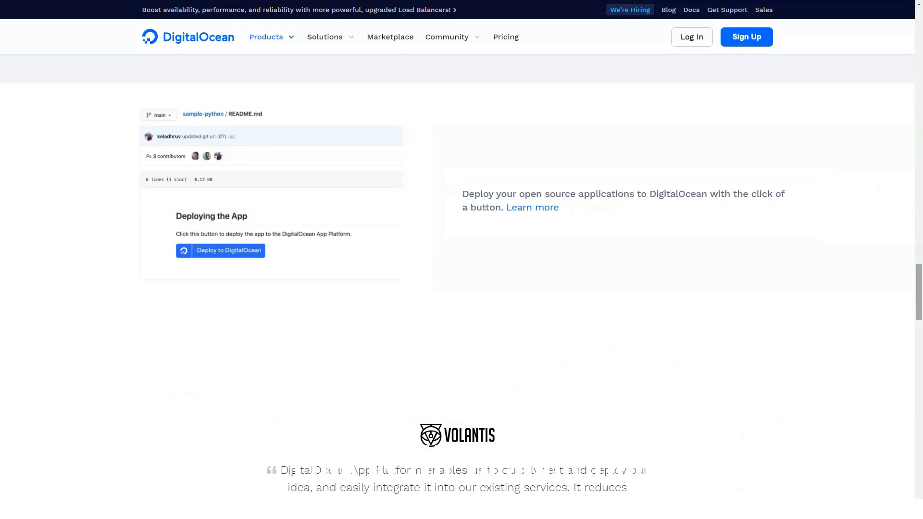
scroll(down, 3)
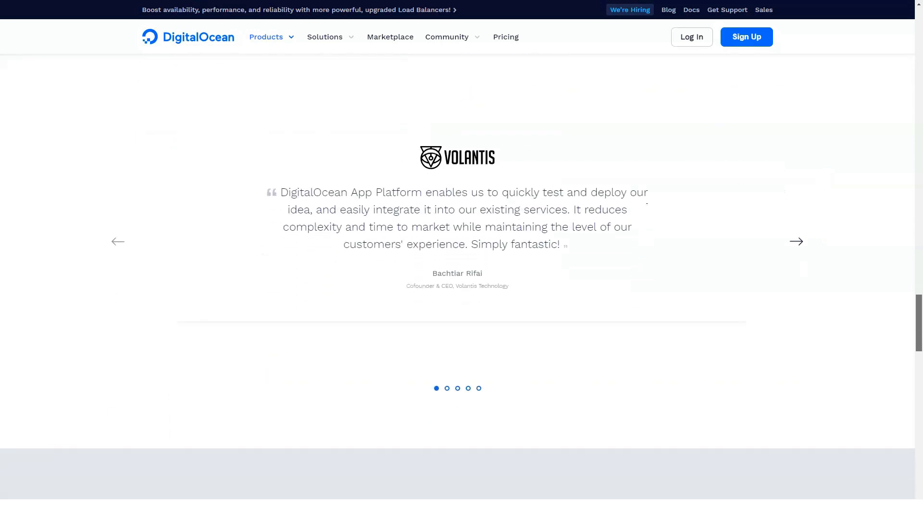
click(796, 241)
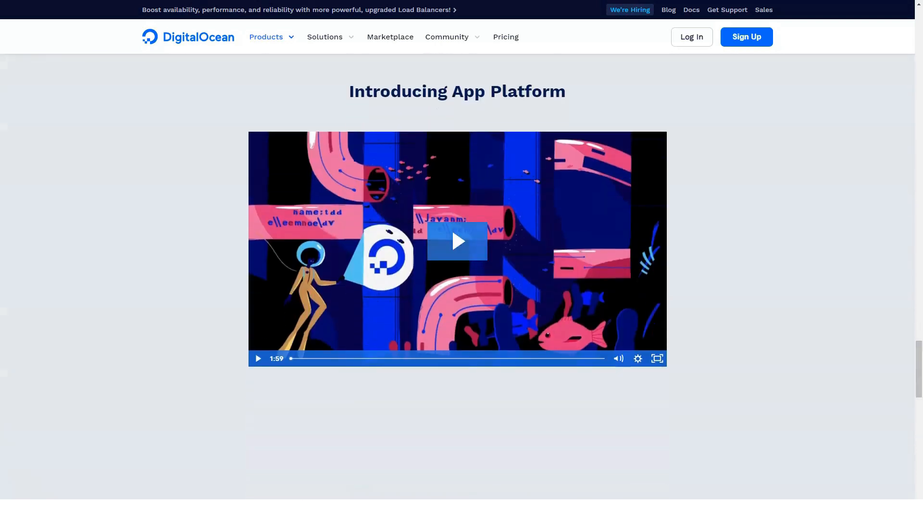
Play the Introducing App Platform video and skip ahead to the one-minute mark
click(456, 241)
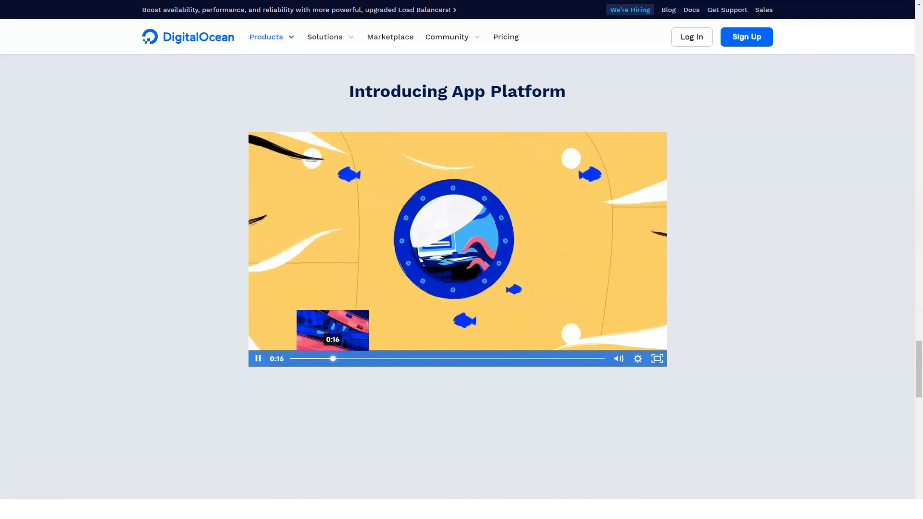
click(387, 358)
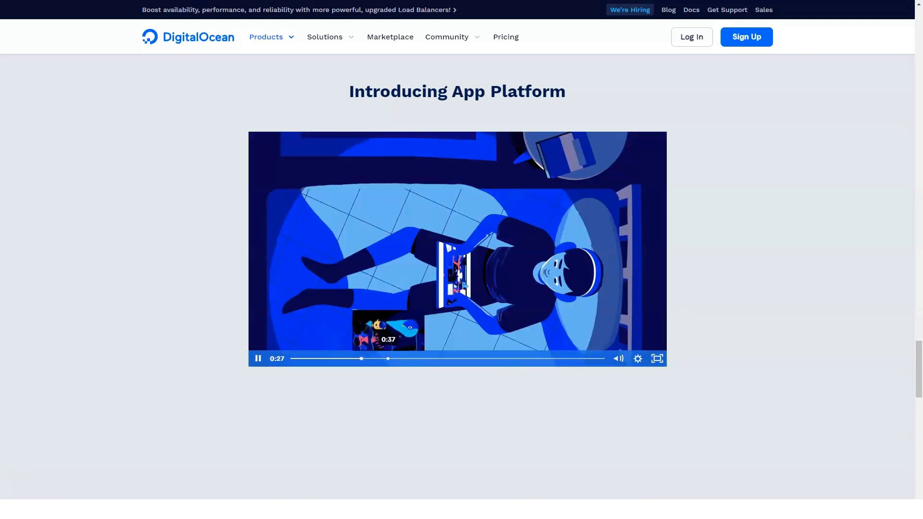
click(449, 359)
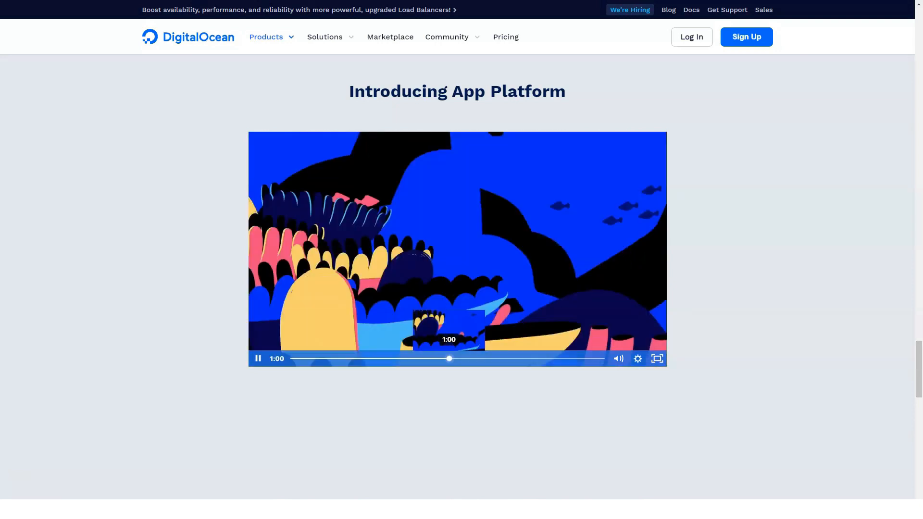
Play the build, deploy and scale demo, check regions, then go to Managed Databases
scroll(down, 3)
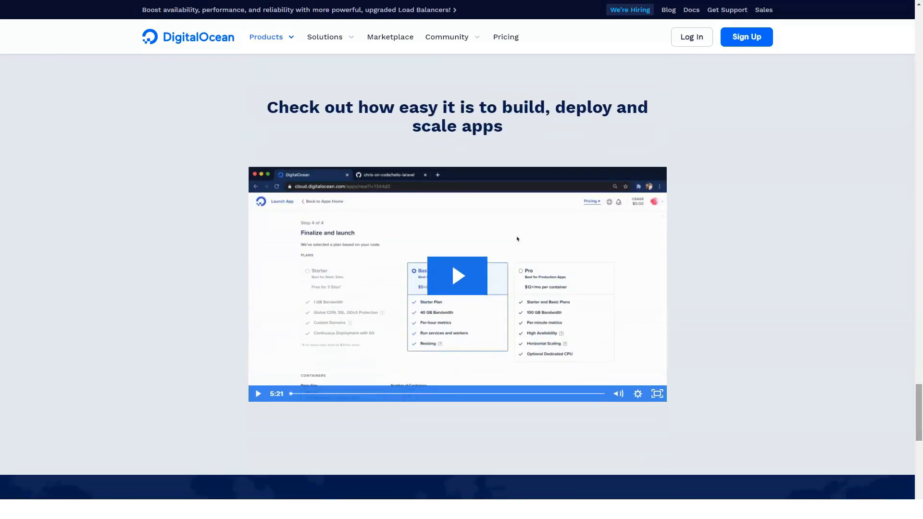
click(458, 276)
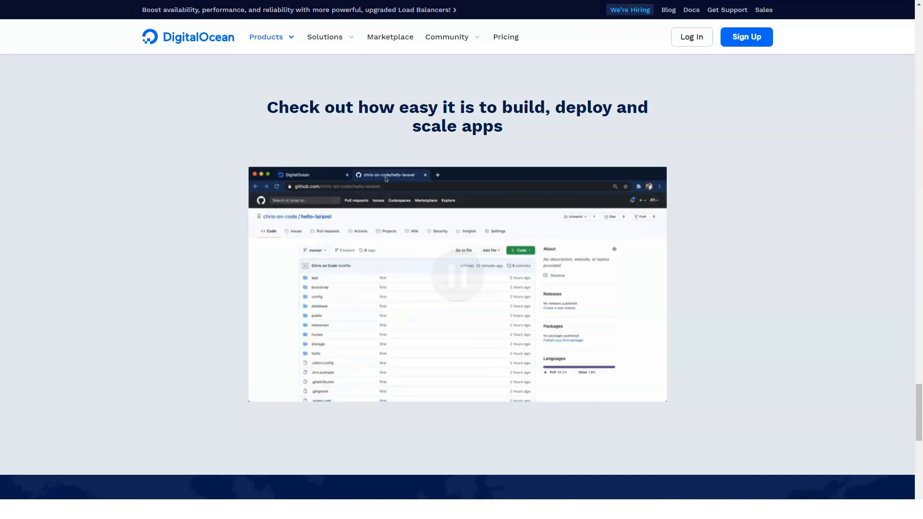
scroll(down, 3)
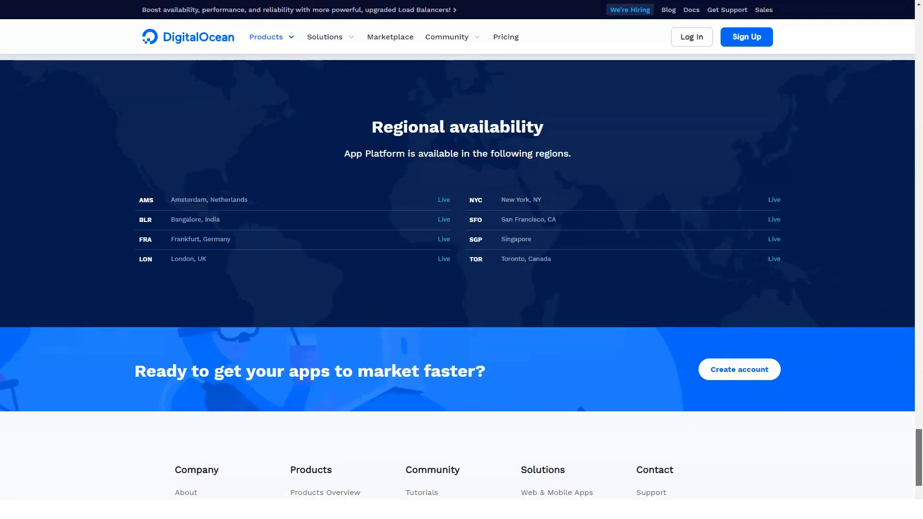
click(265, 36)
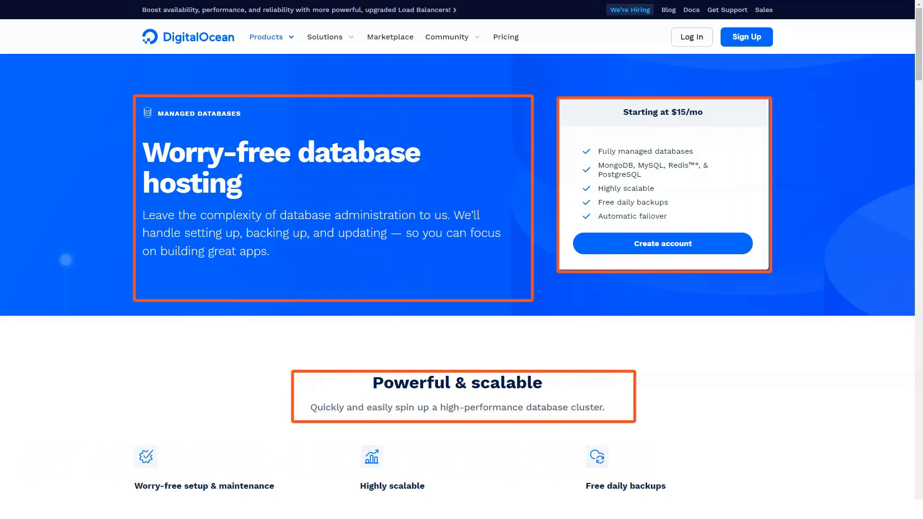
Scroll the Managed Databases page and step through all the customer testimonials
scroll(down, 3)
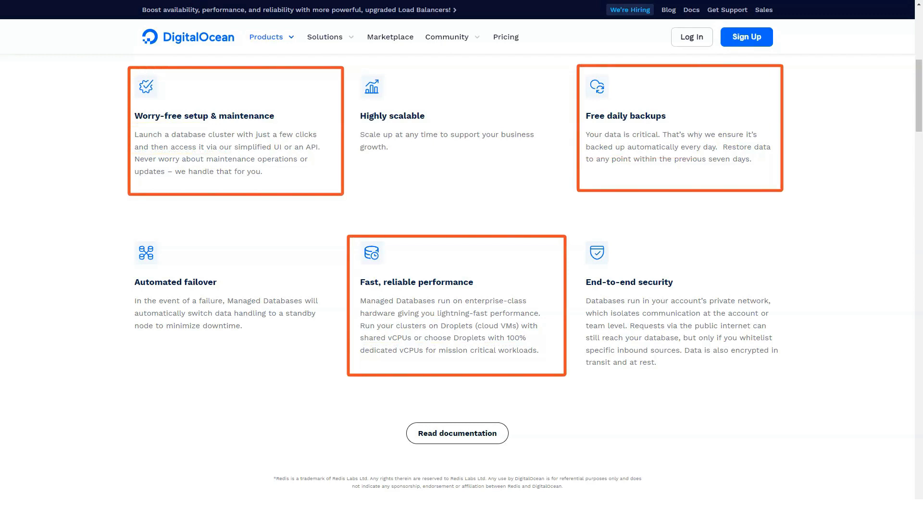
scroll(down, 3)
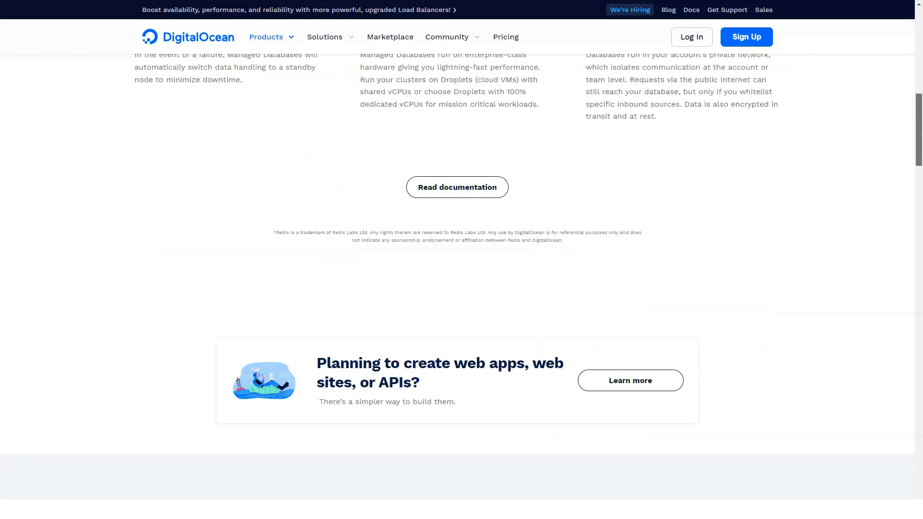
scroll(down, 3)
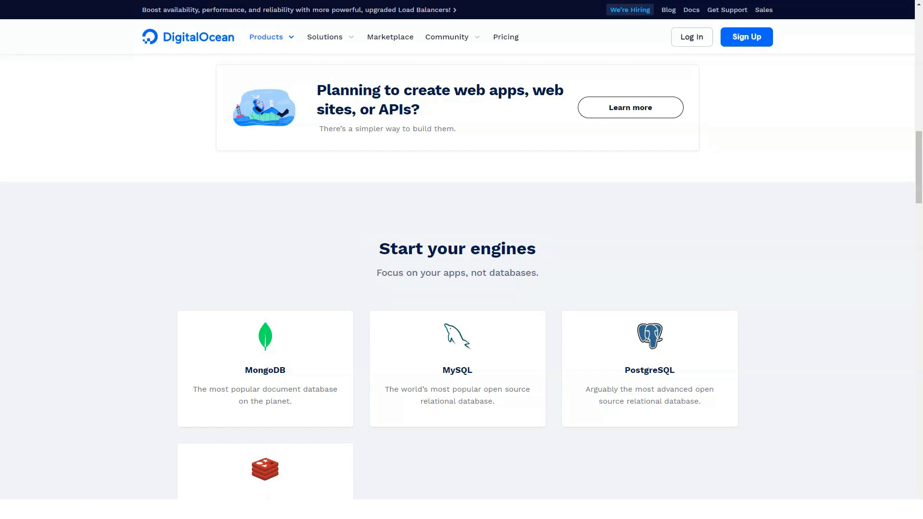
scroll(down, 3)
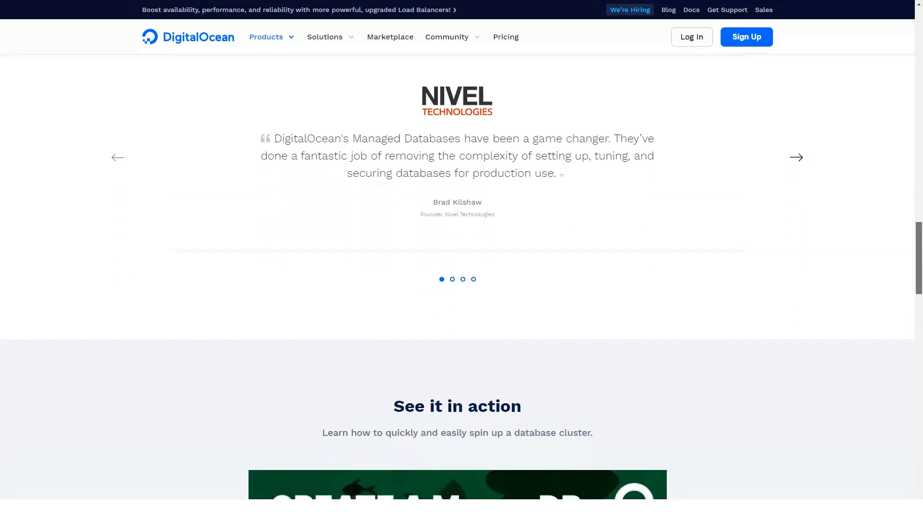
click(796, 151)
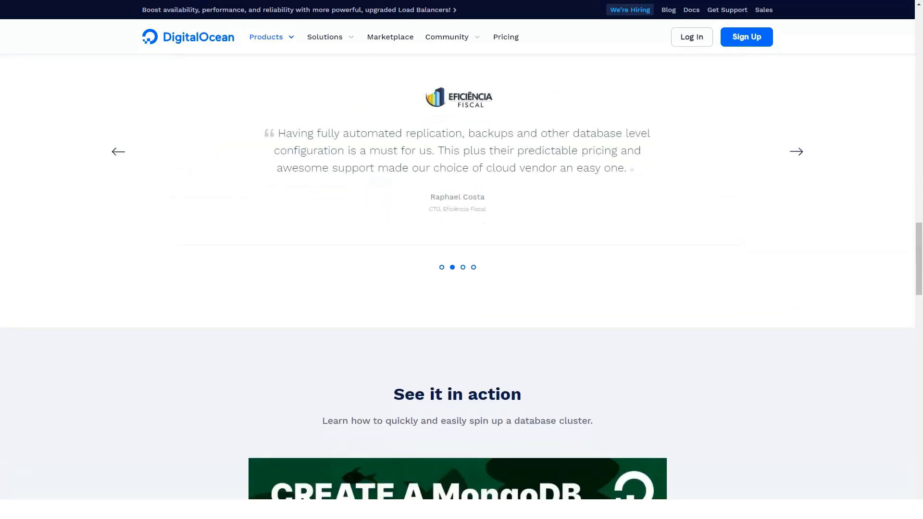
click(796, 157)
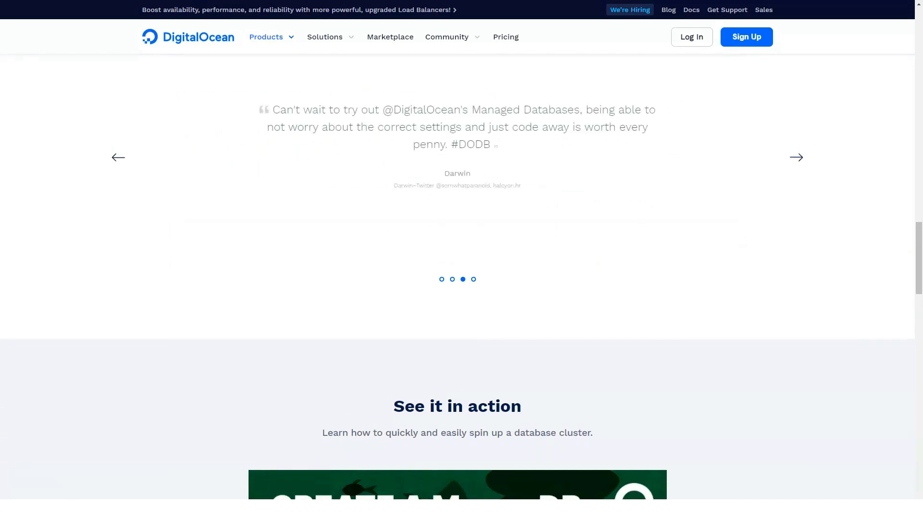
click(796, 157)
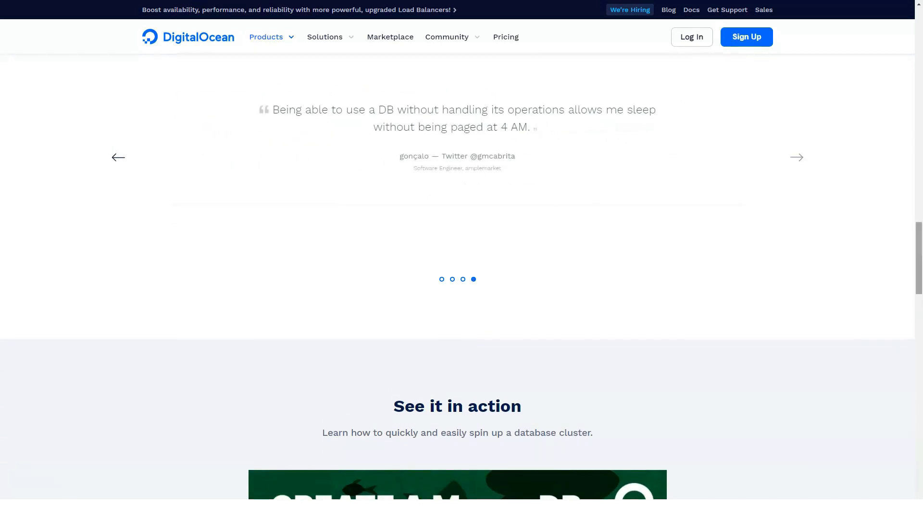
Review the MongoDB video, pricing, support and documentation sections further down
scroll(down, 3)
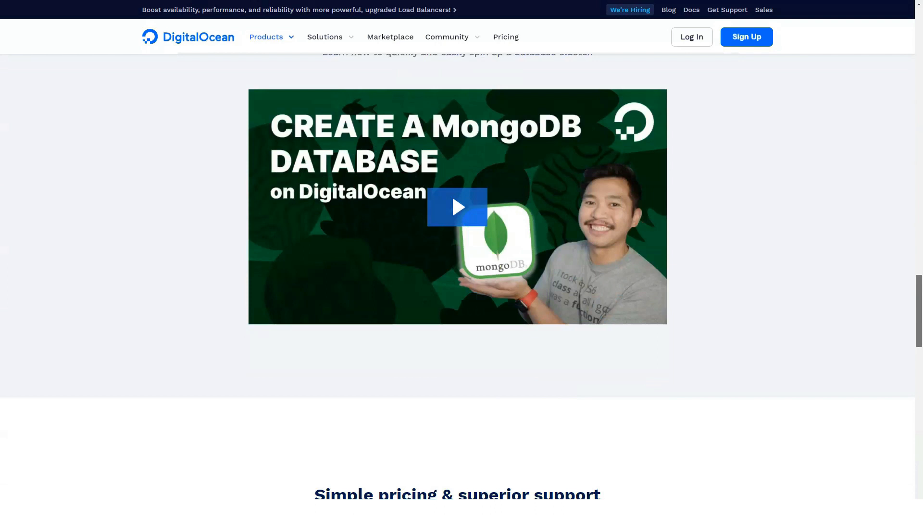
scroll(down, 3)
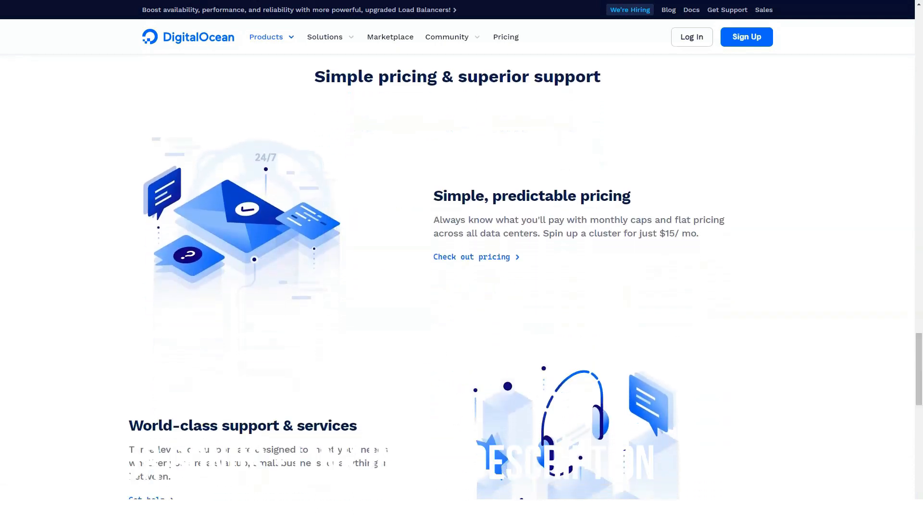
click(457, 76)
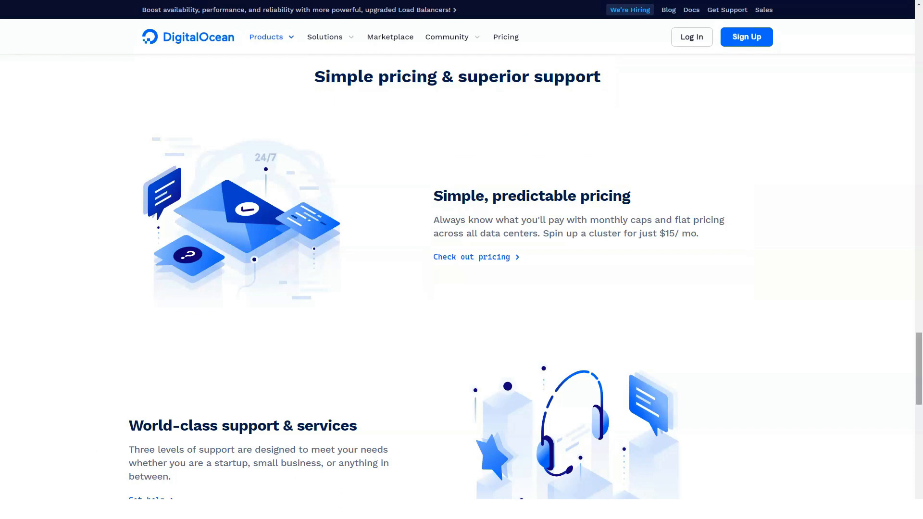
scroll(down, 3)
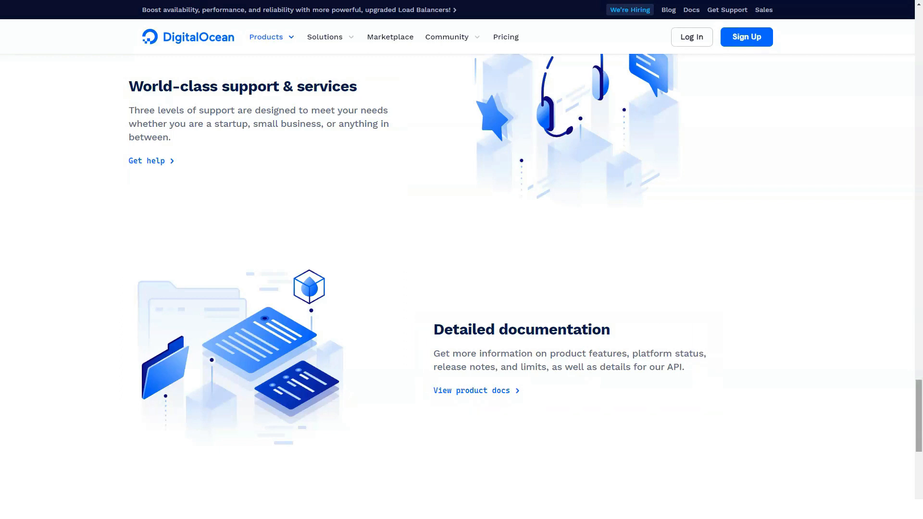
scroll(down, 3)
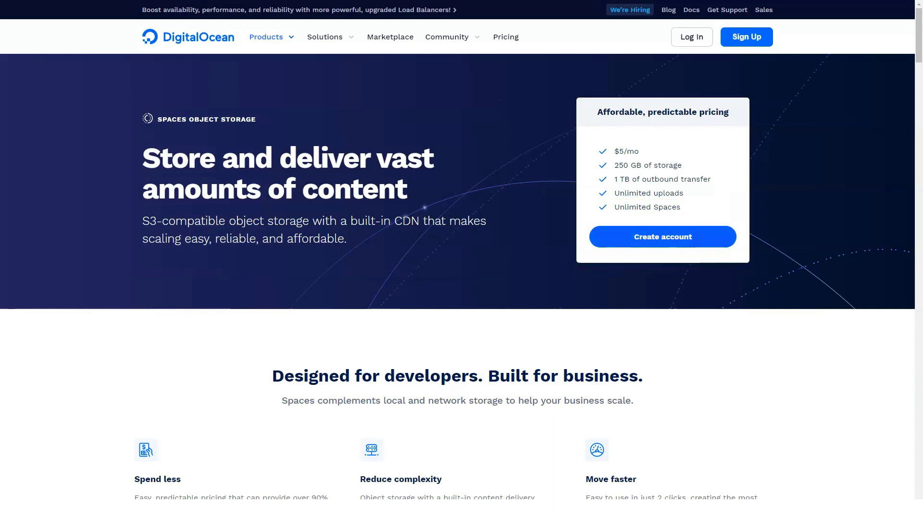
Scroll down the Spaces page and advance to the next object storage testimonial
scroll(down, 3)
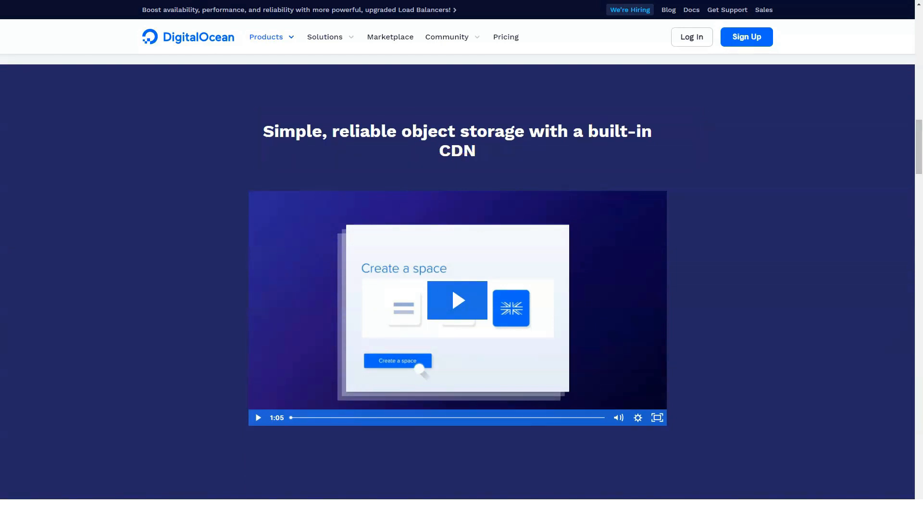
scroll(down, 3)
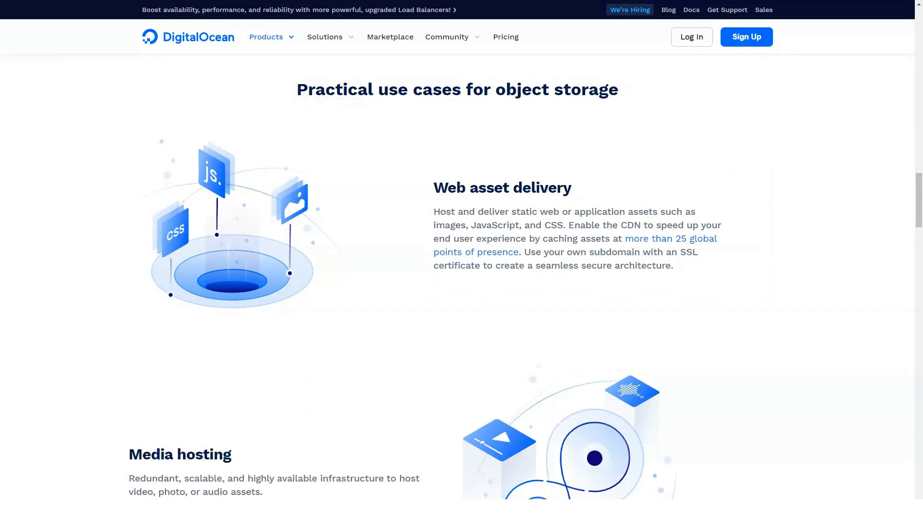
scroll(down, 3)
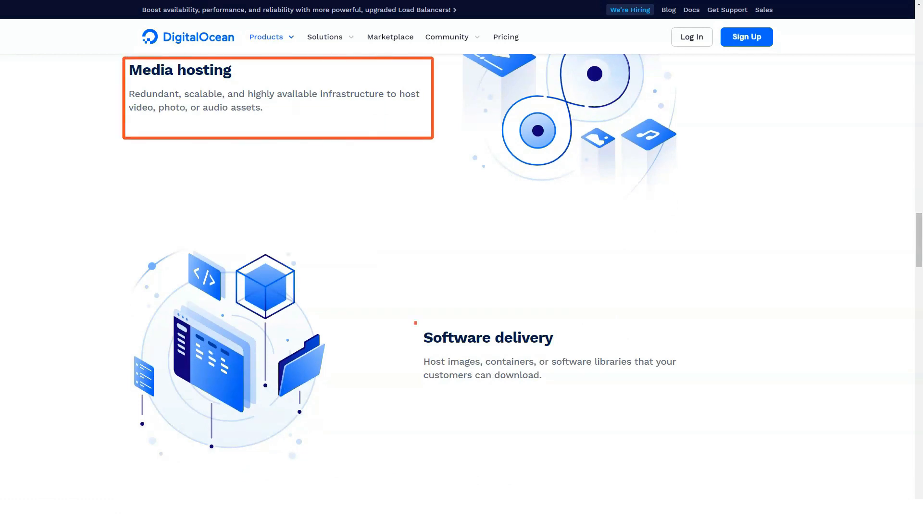
scroll(down, 3)
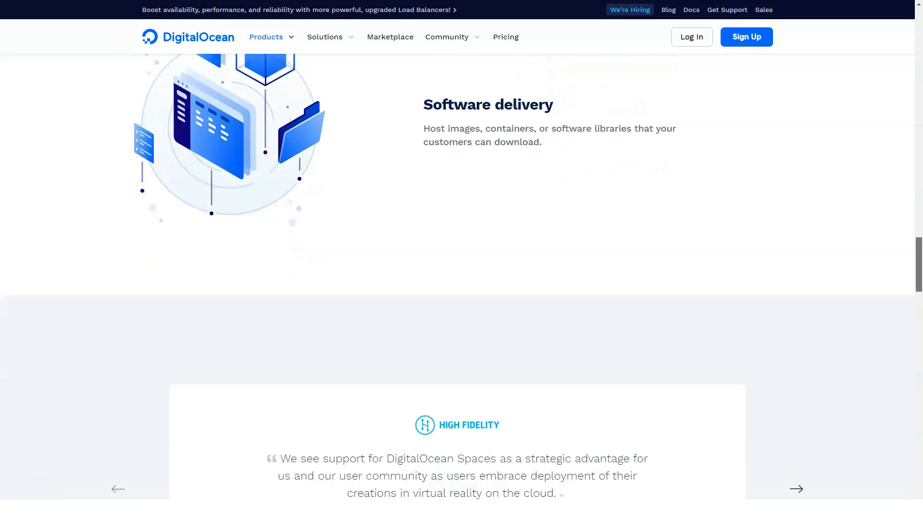
scroll(down, 3)
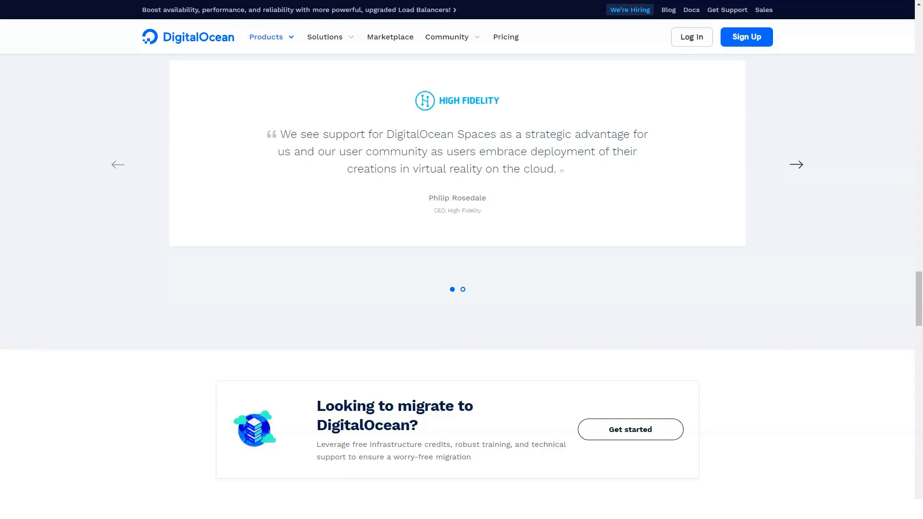
click(796, 164)
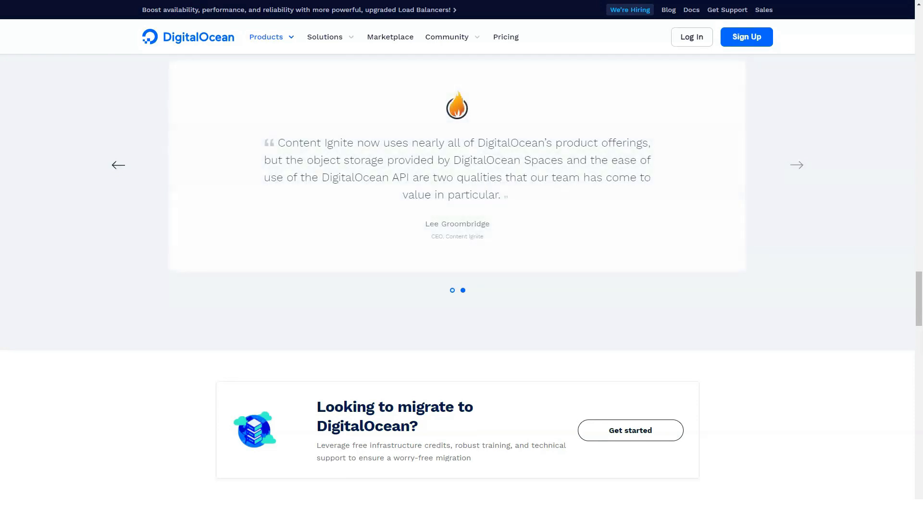
Review the Spaces scaling features, tool integrations and pricing sections
scroll(up, 3)
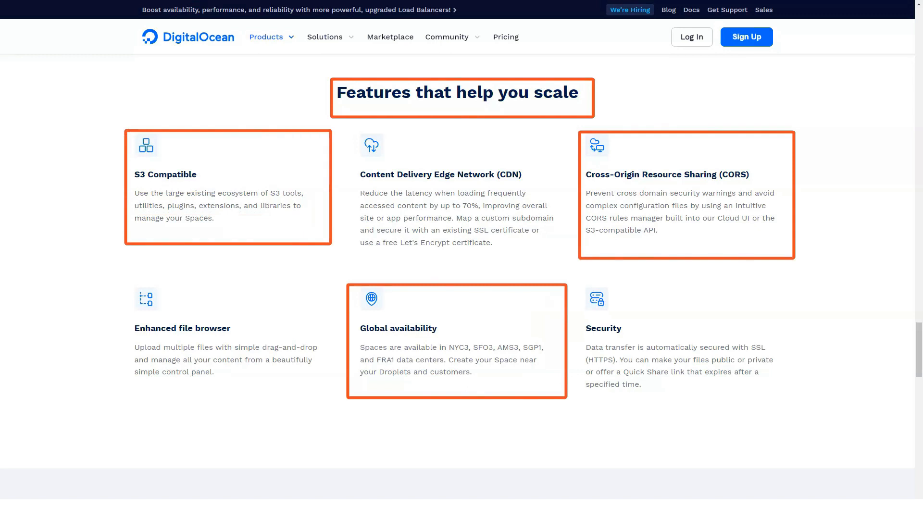
scroll(down, 3)
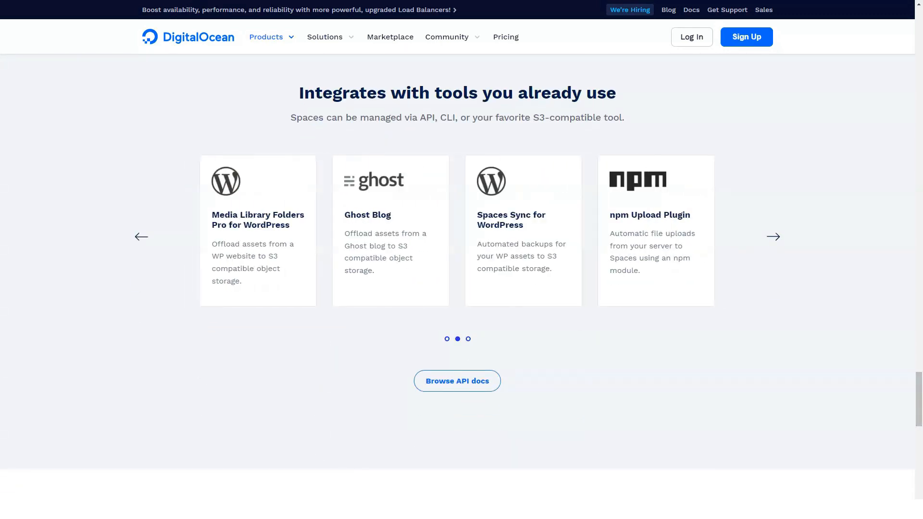
scroll(down, 3)
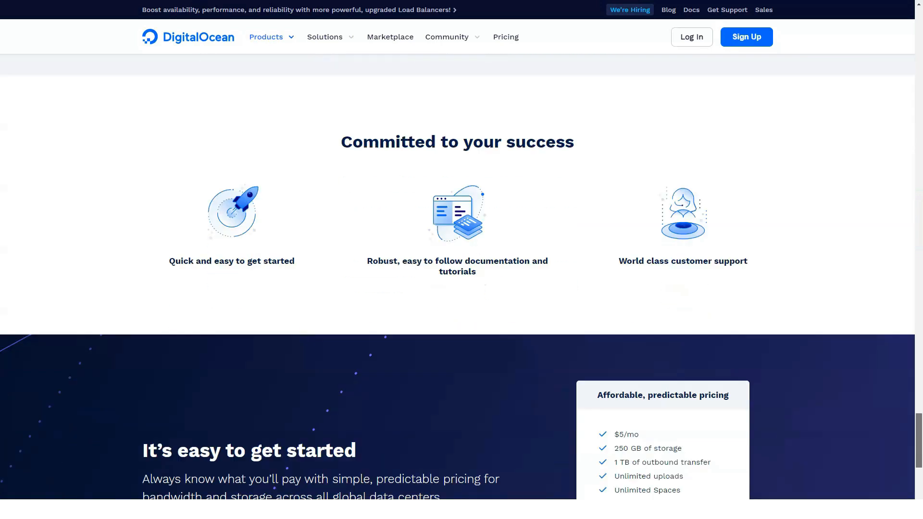
scroll(down, 3)
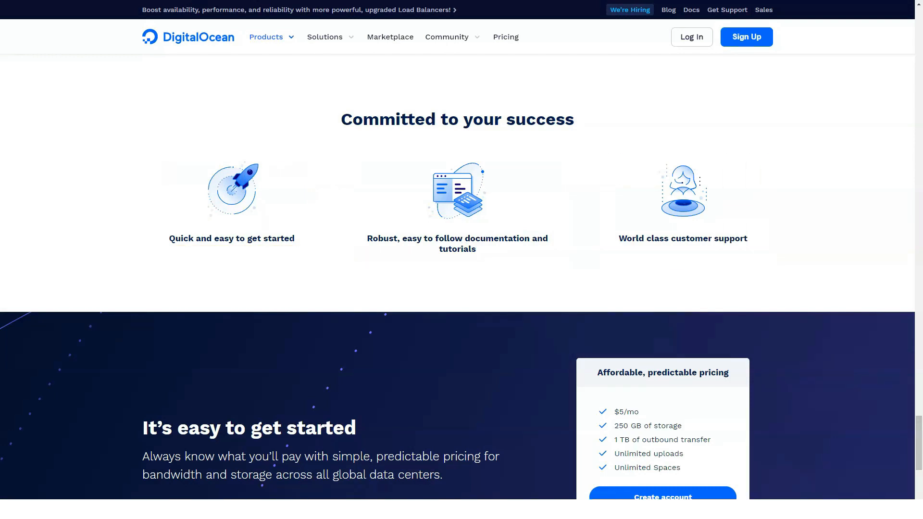
scroll(down, 3)
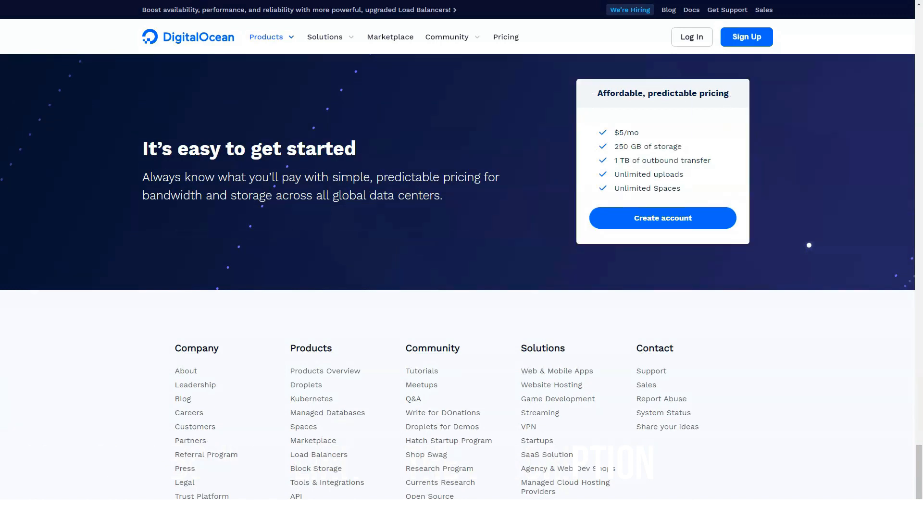
scroll(down, 3)
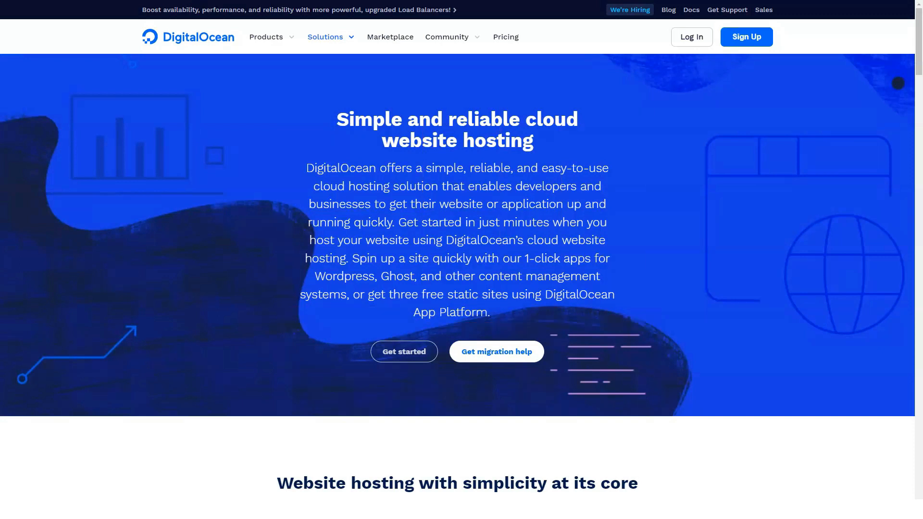
Scroll the website hosting page and show another customer testimonial
scroll(down, 3)
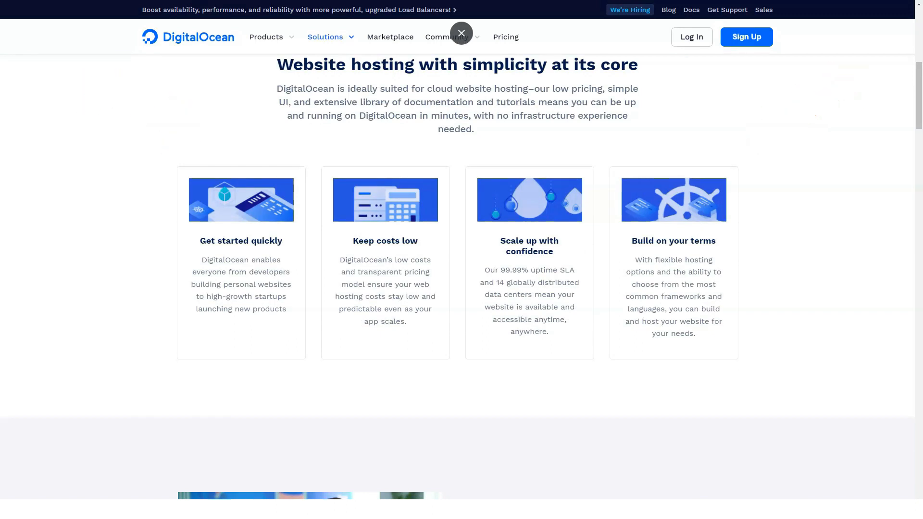
scroll(down, 3)
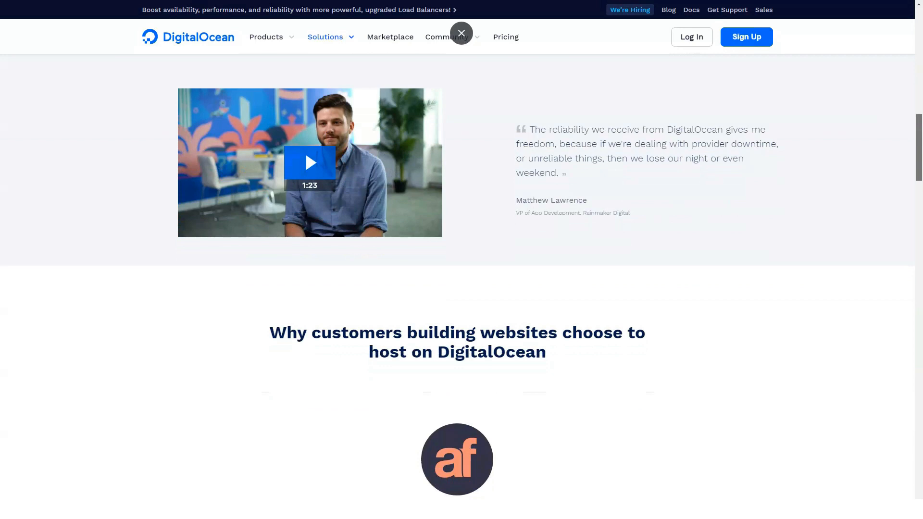
scroll(down, 3)
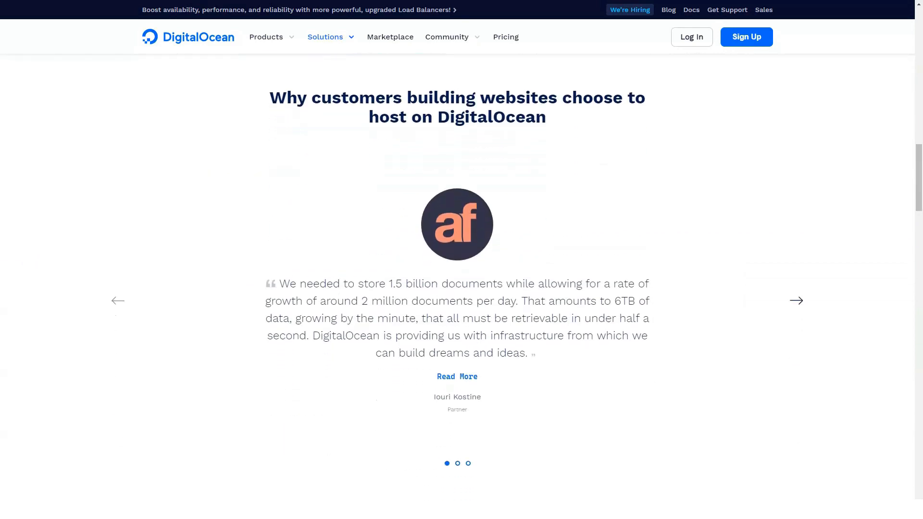
click(796, 300)
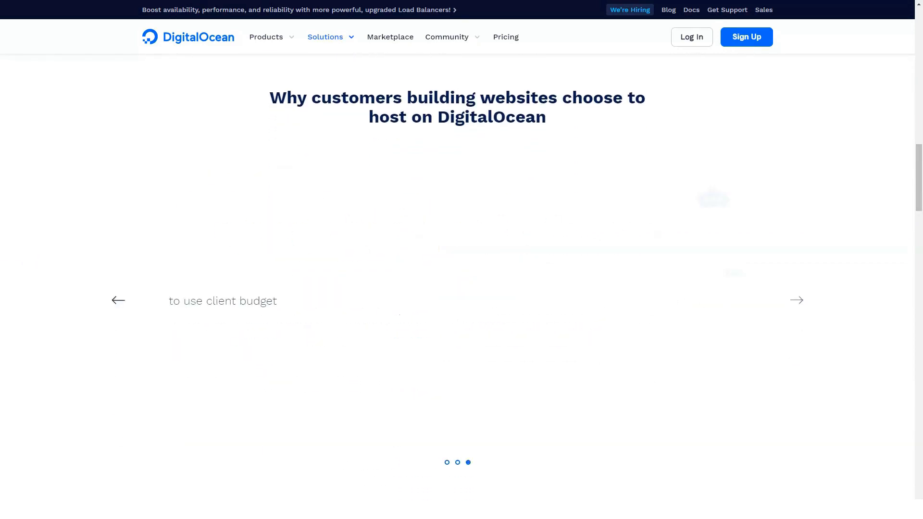
scroll(down, 3)
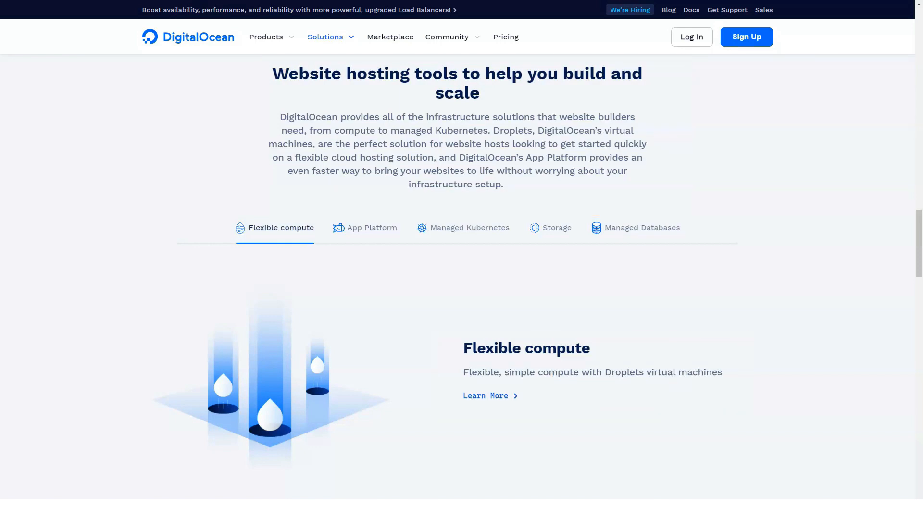
View the Managed Kubernetes and Managed Databases tool details, then scroll through resources and FAQs
click(470, 228)
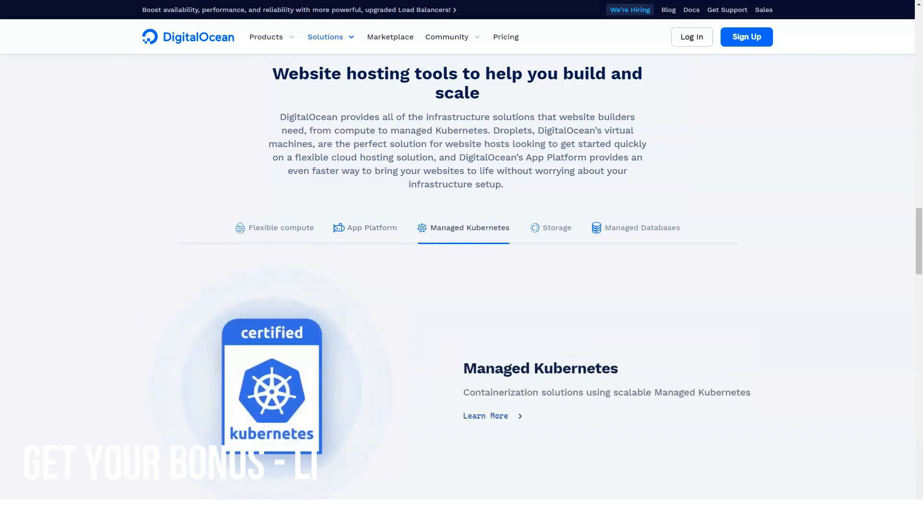
click(635, 228)
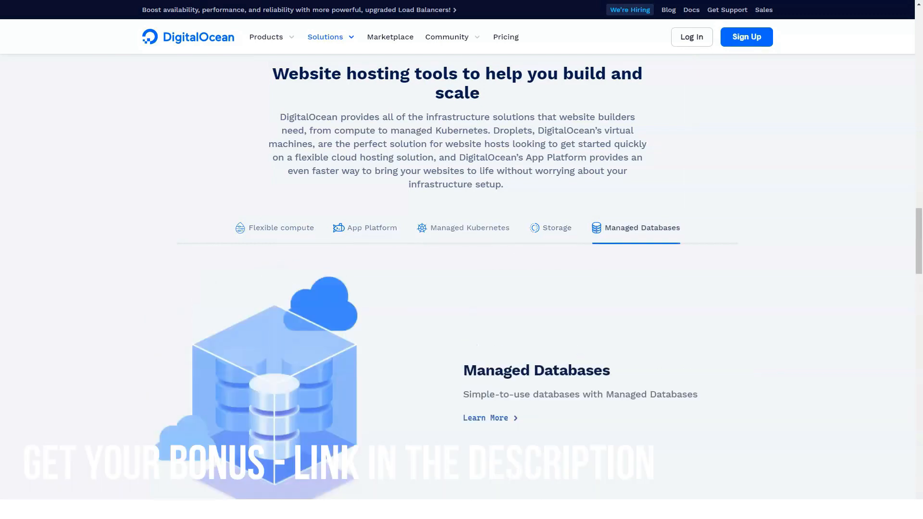
scroll(down, 3)
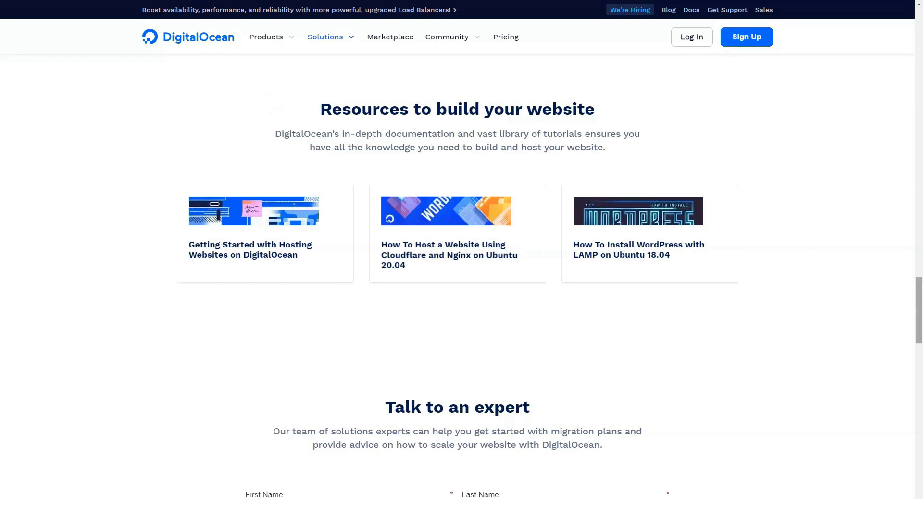
scroll(down, 3)
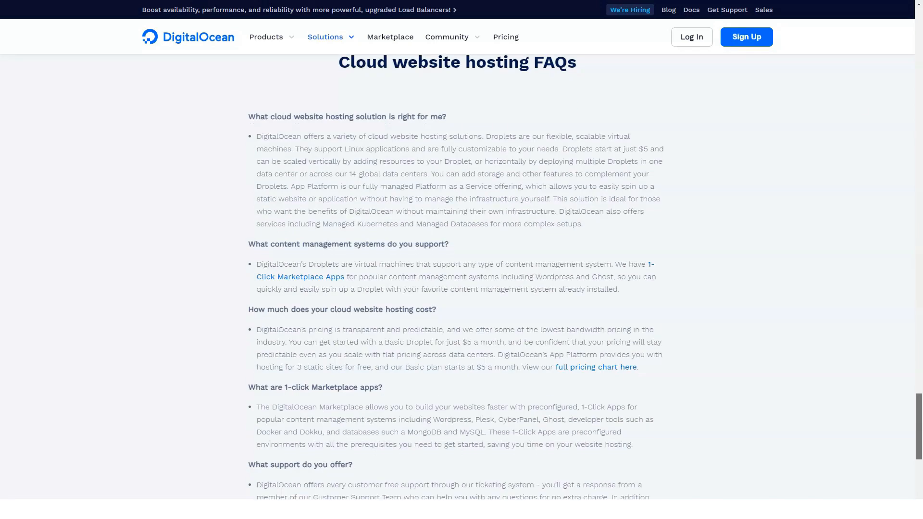
scroll(down, 3)
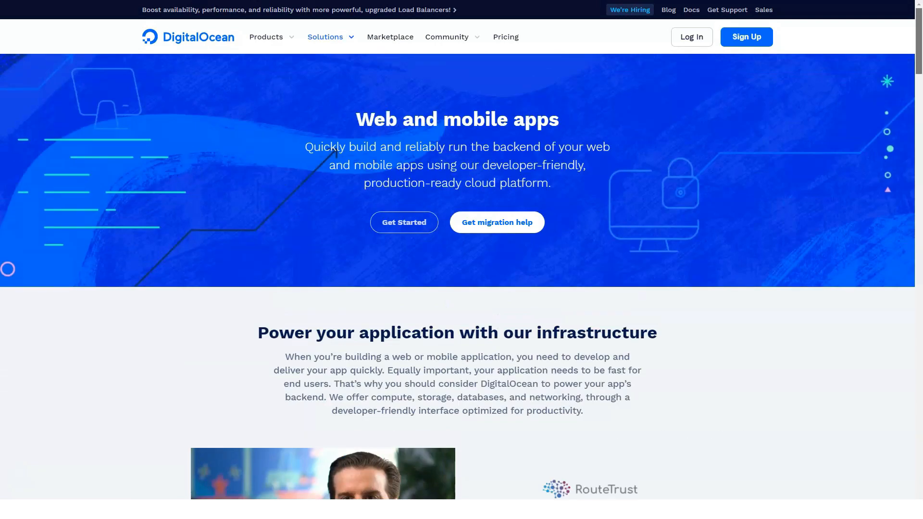
Scroll the Web and mobile apps page through storage and databases to the next testimonial
scroll(down, 3)
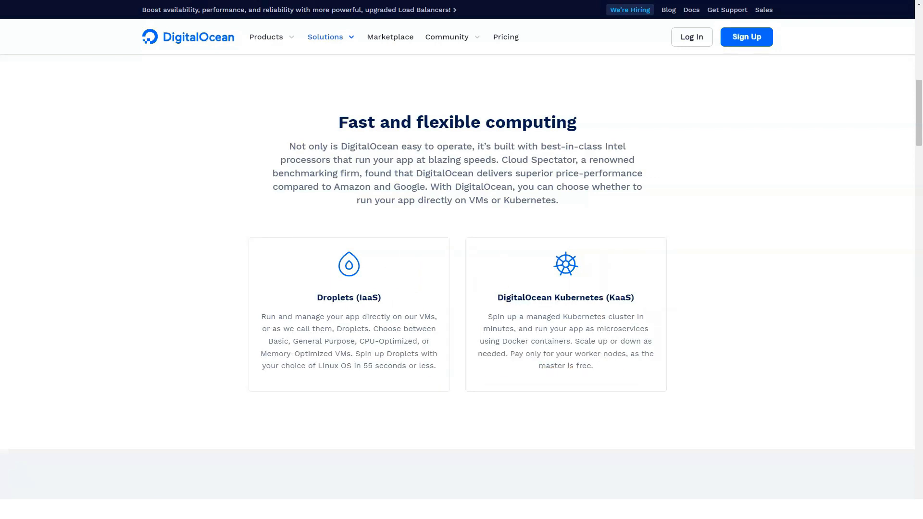
scroll(down, 3)
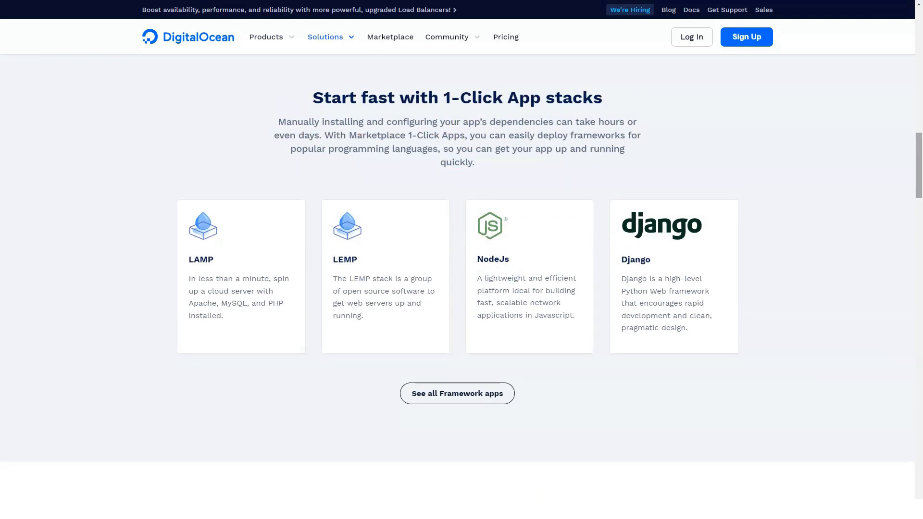
scroll(down, 3)
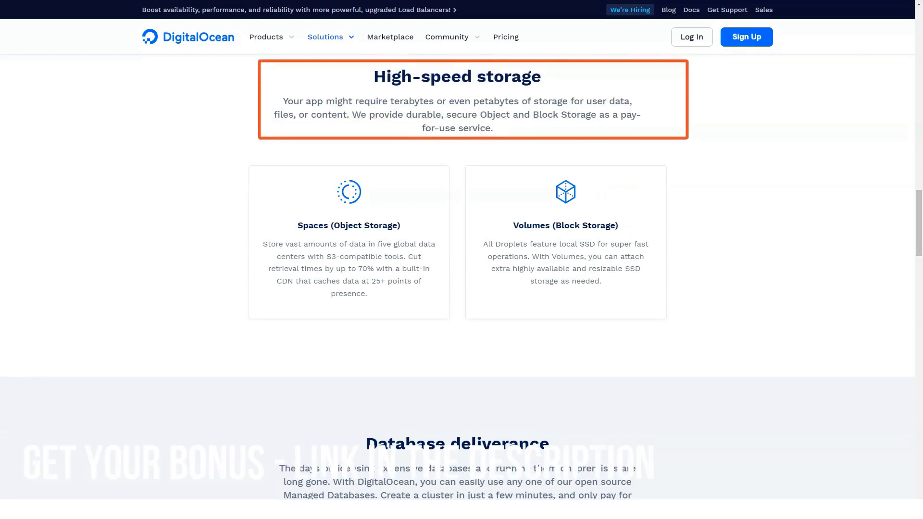
scroll(down, 3)
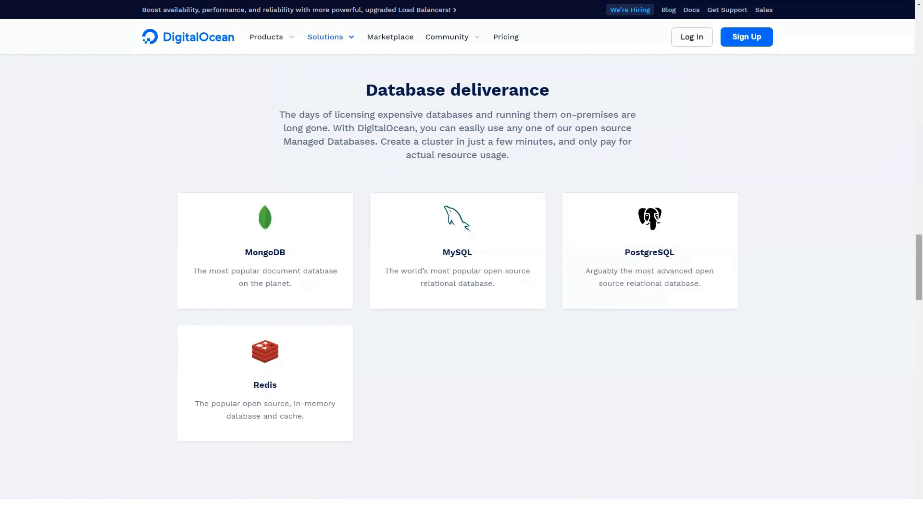
scroll(down, 3)
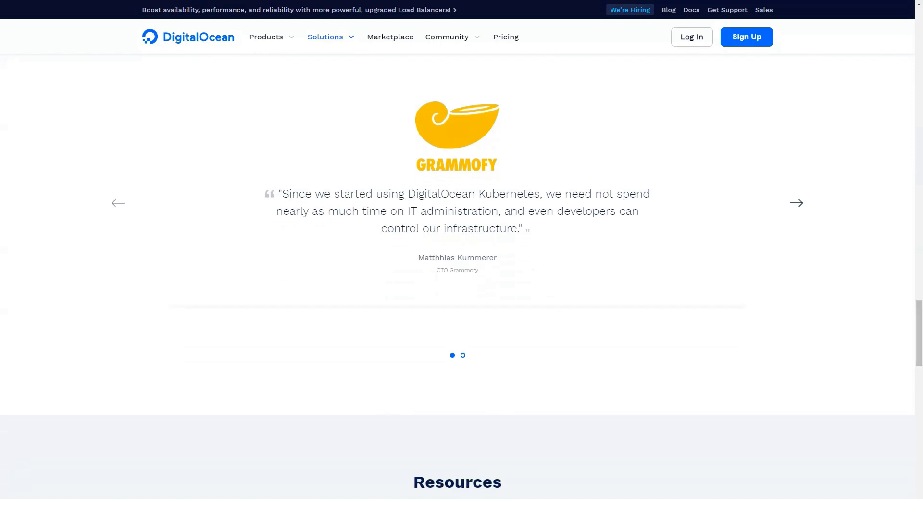
click(796, 203)
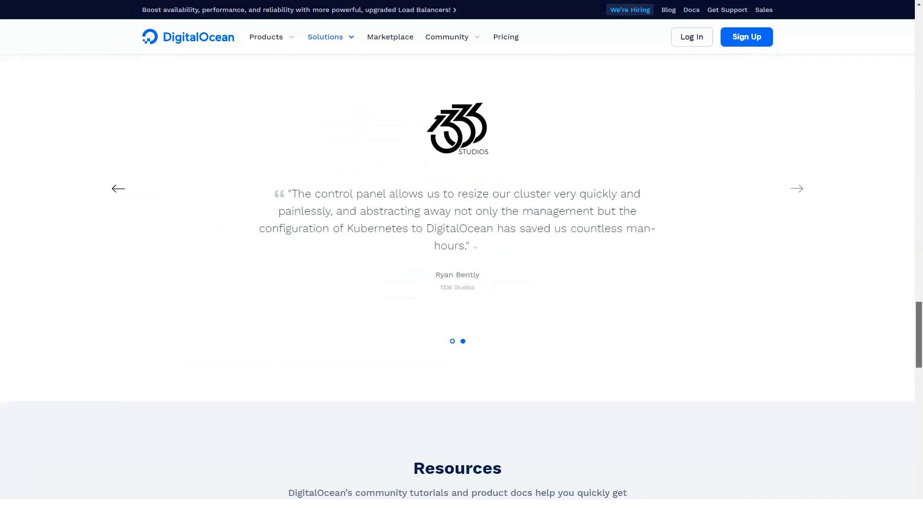
Review the resources and expert form, then choose Cloud VPN from the Solutions menu
scroll(down, 3)
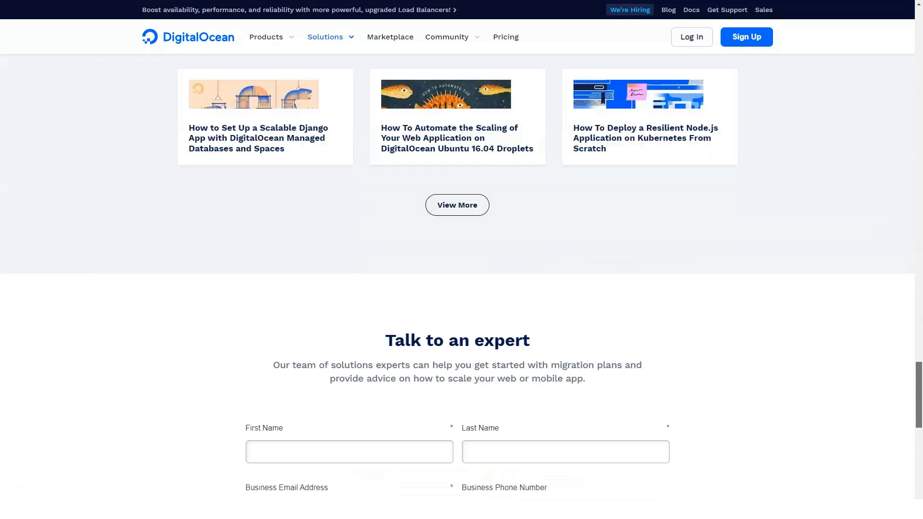
scroll(down, 3)
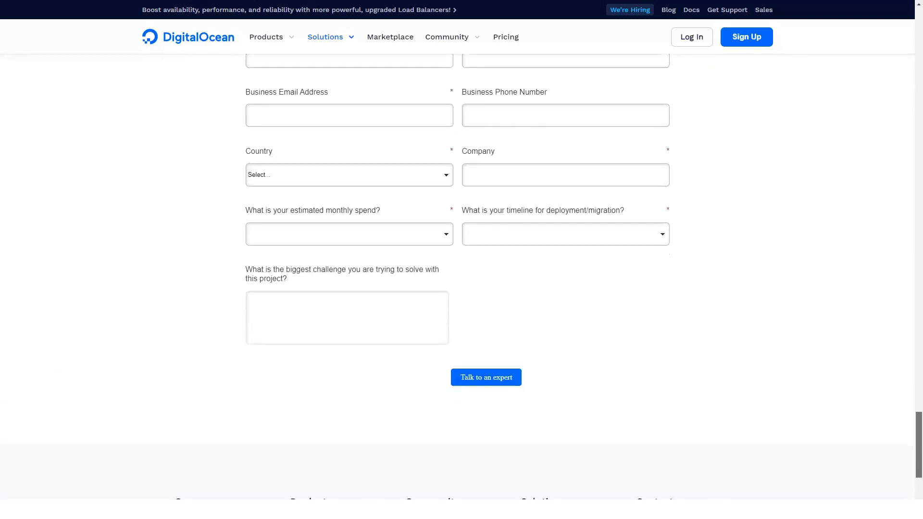
click(324, 36)
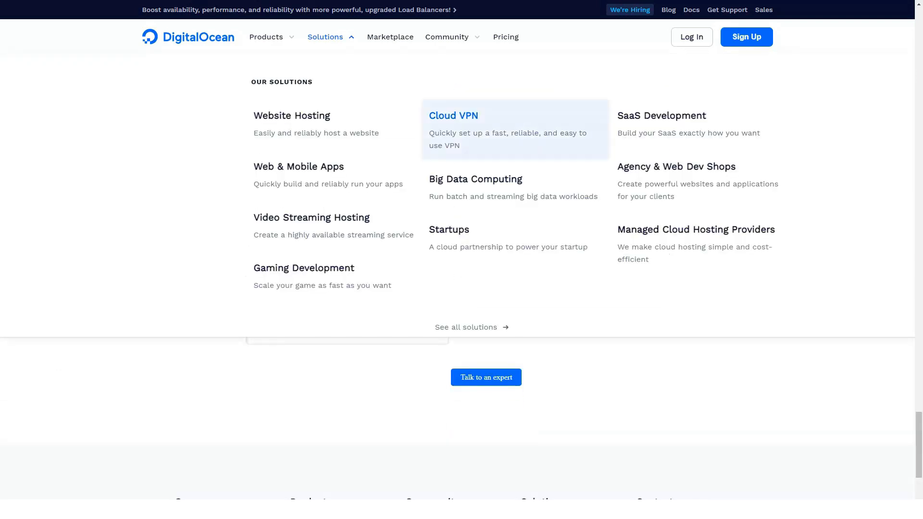
click(453, 115)
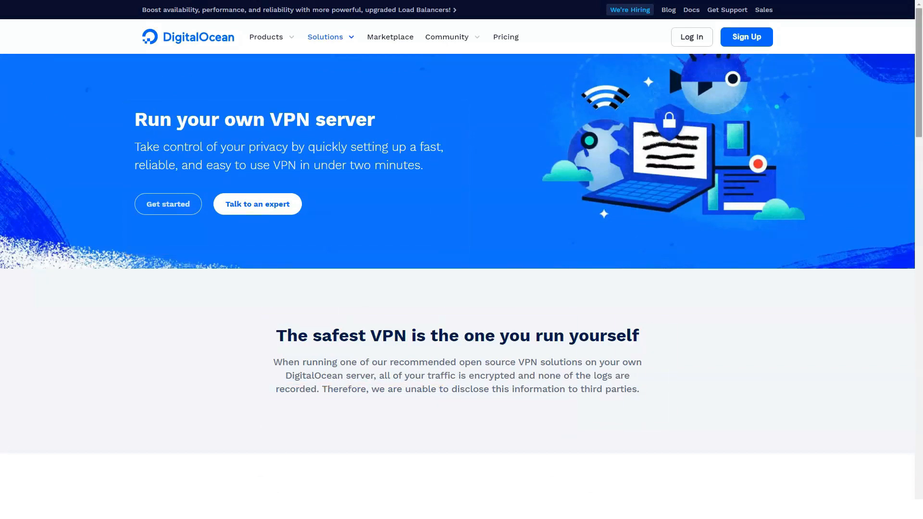
Scroll the Cloud VPN page to the footer, then select Video Streaming Hosting under Solutions
scroll(down, 3)
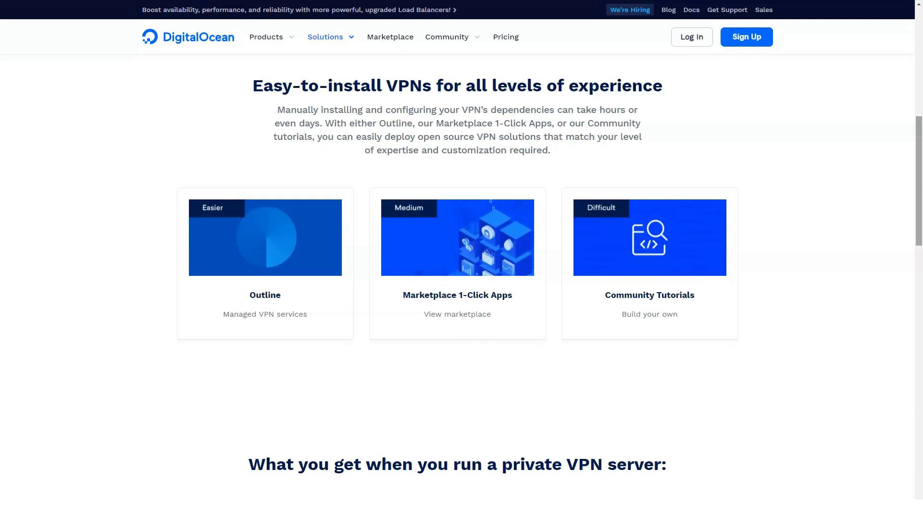
scroll(down, 3)
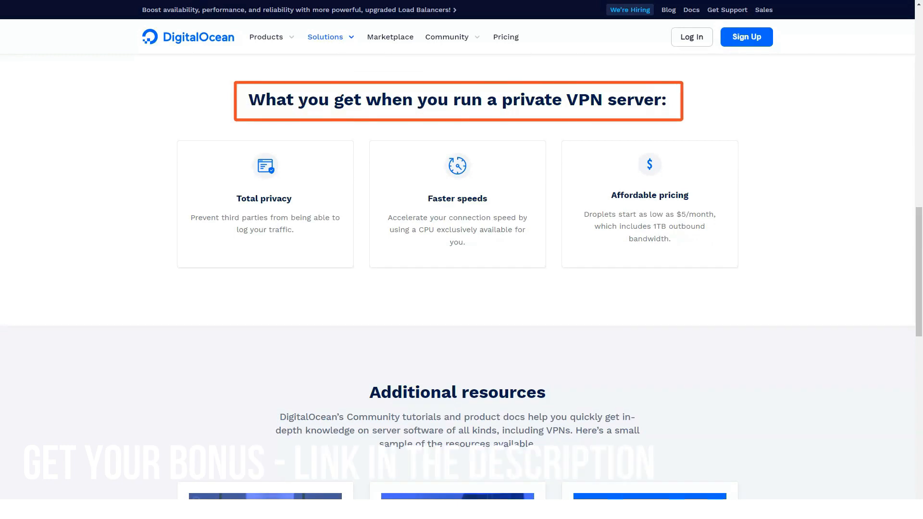
scroll(down, 3)
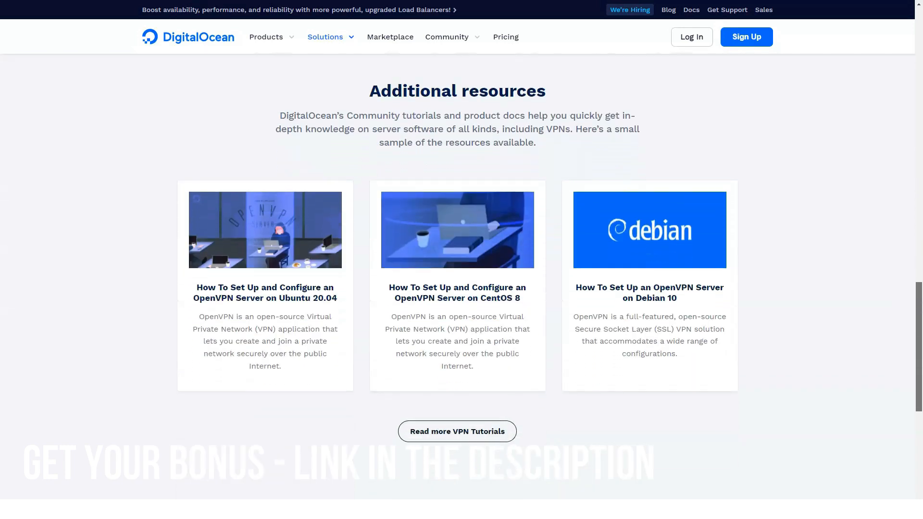
scroll(down, 3)
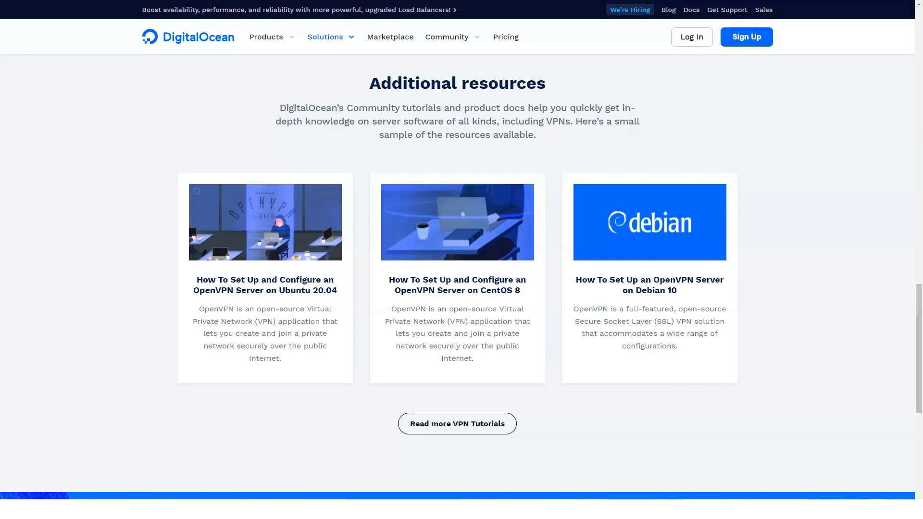
scroll(down, 3)
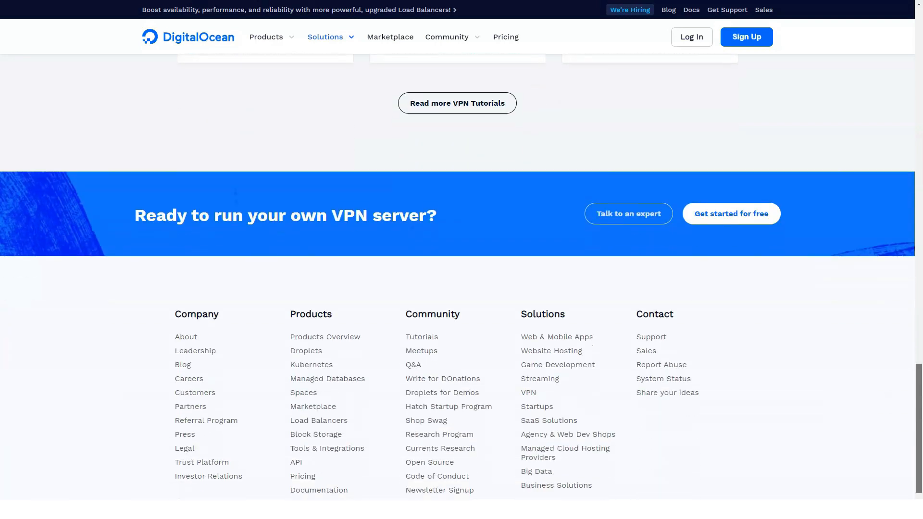
click(328, 37)
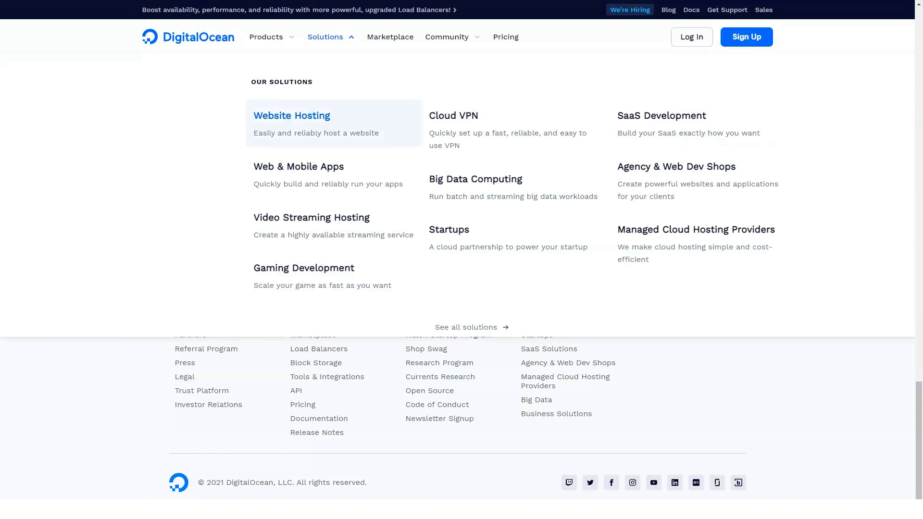
click(311, 217)
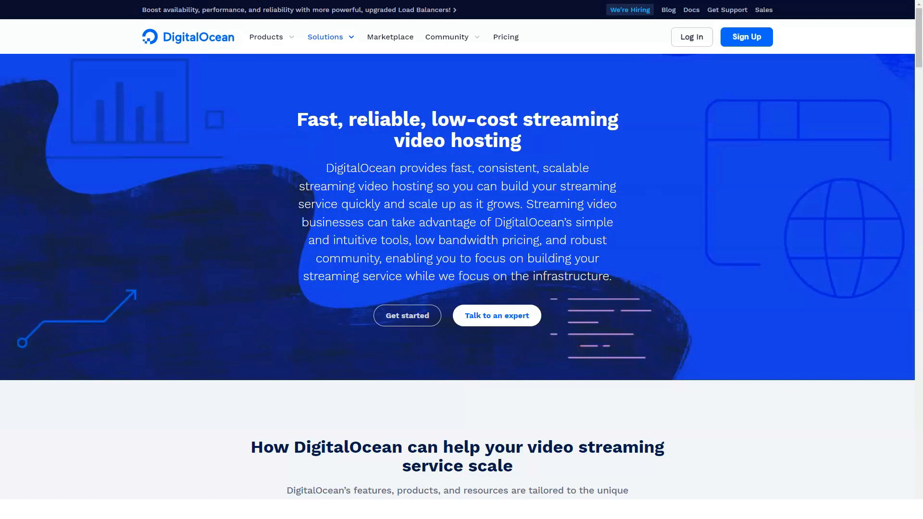
Scroll the streaming hosting page and advance to the next customer testimonial
scroll(down, 3)
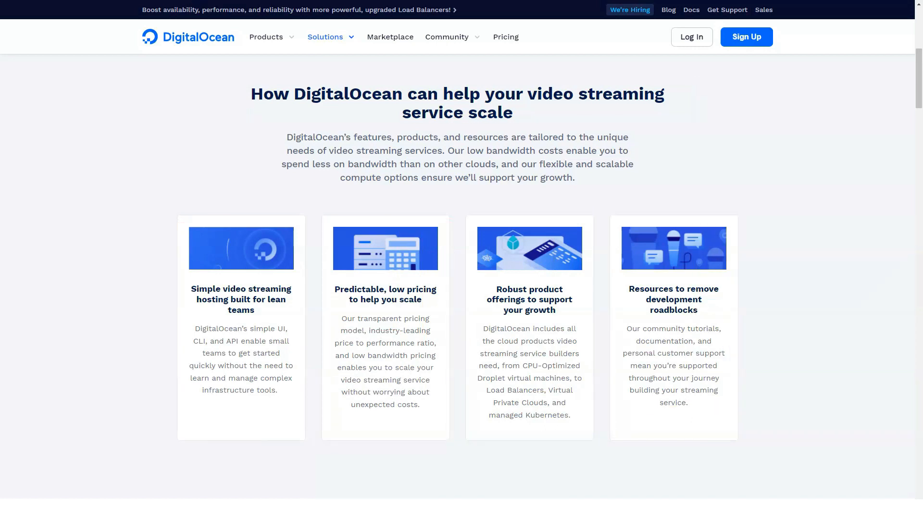
scroll(down, 3)
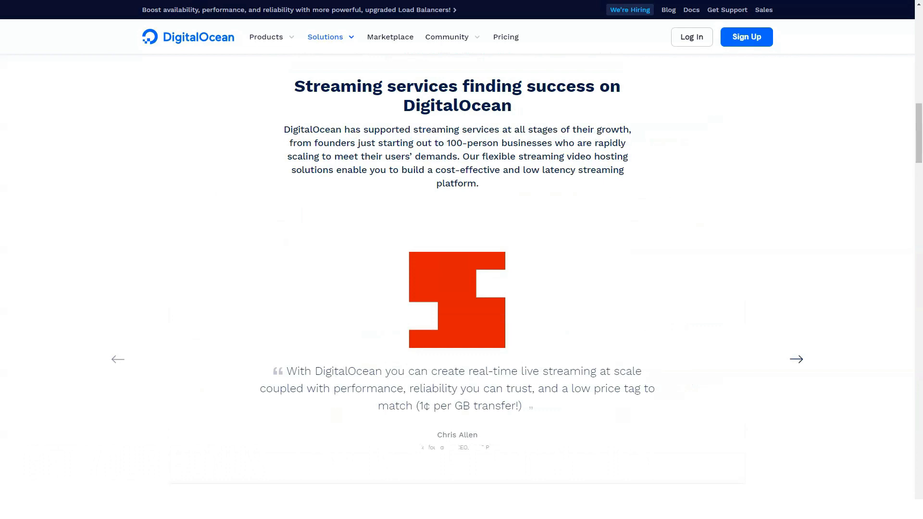
click(796, 359)
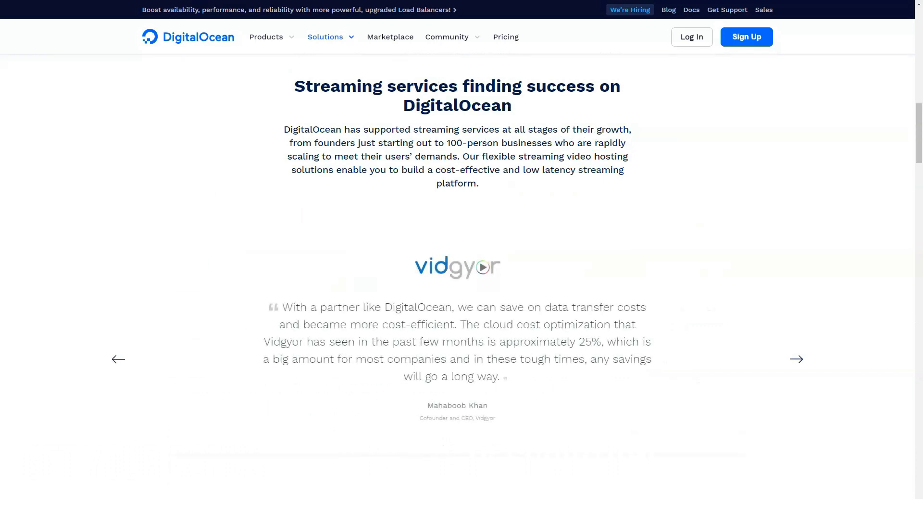
scroll(down, 3)
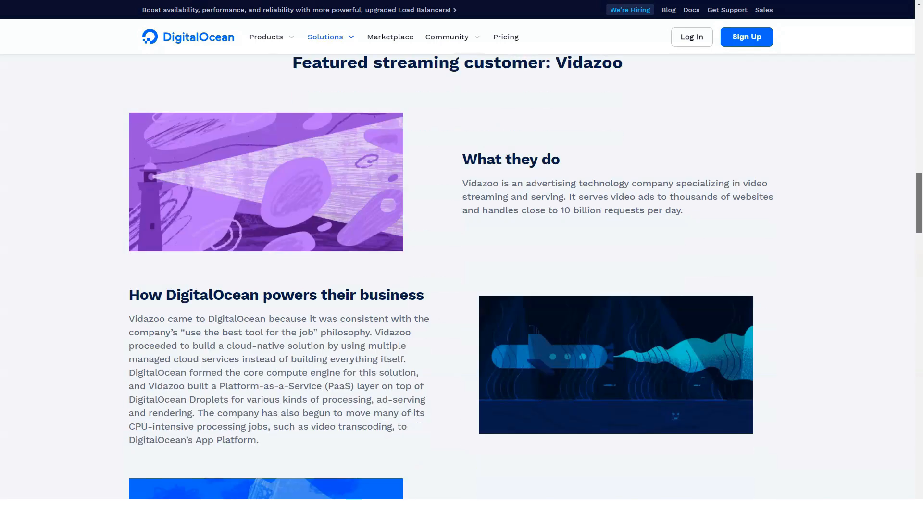
scroll(up, 3)
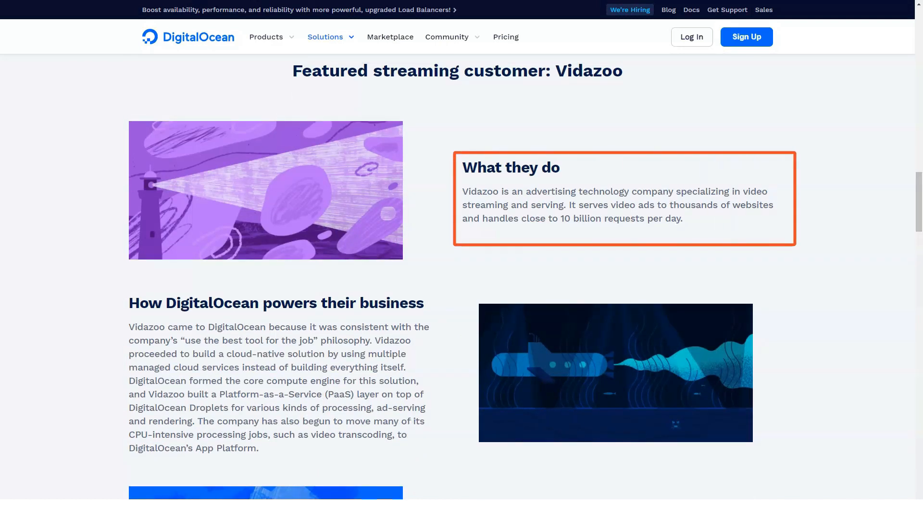
Show the App Platform then Terraform Provider tool details, and scroll to resources
scroll(down, 3)
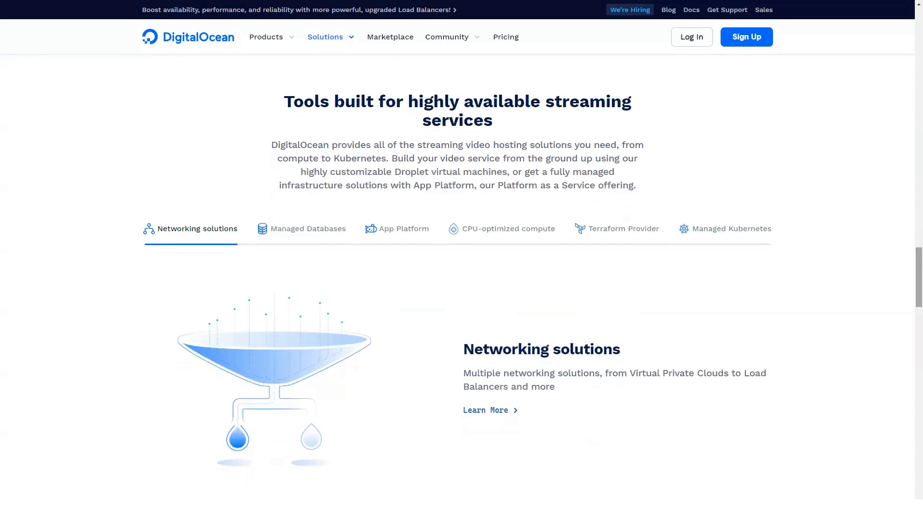
click(403, 228)
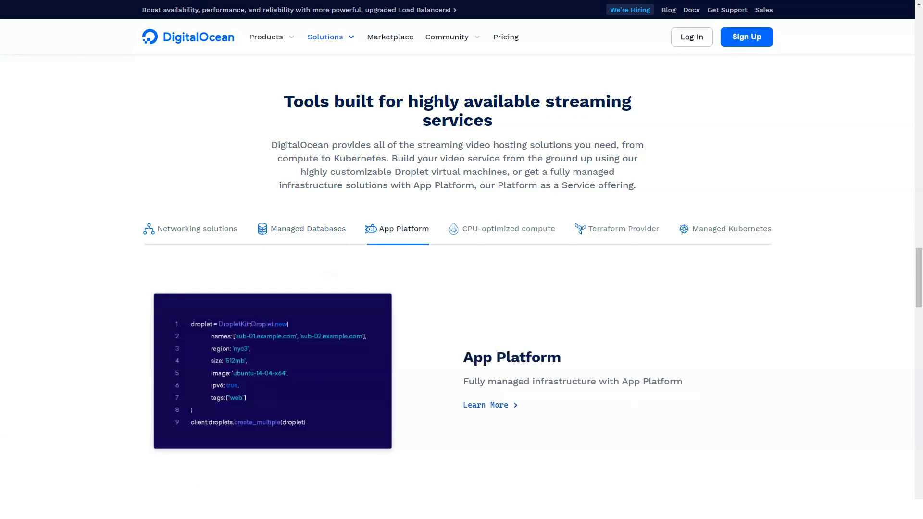
click(623, 229)
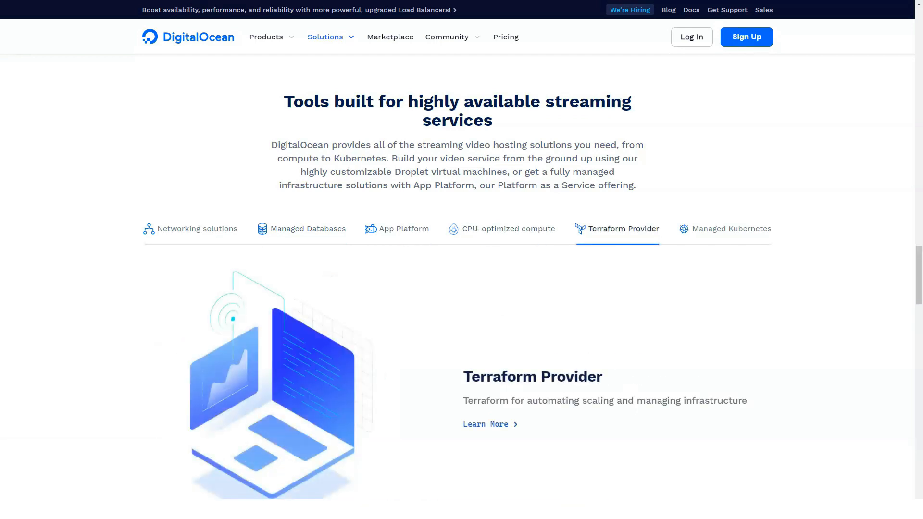
scroll(down, 3)
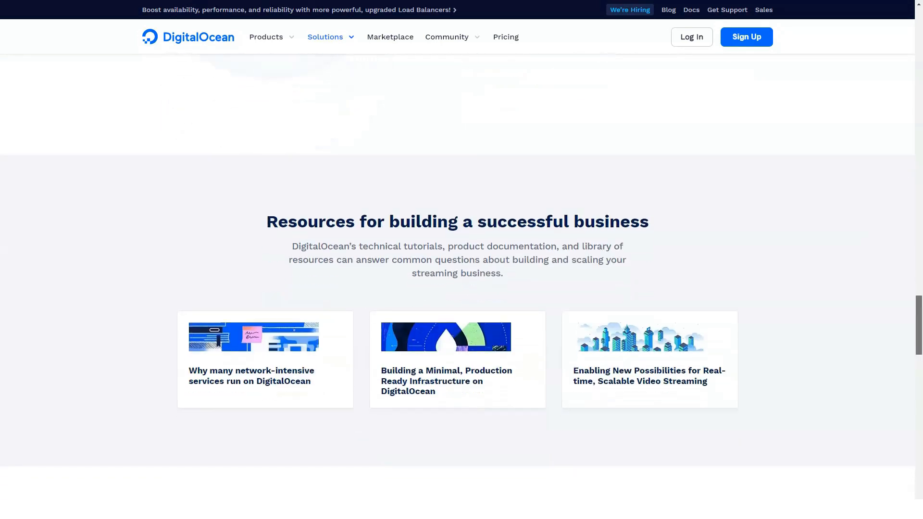
scroll(down, 3)
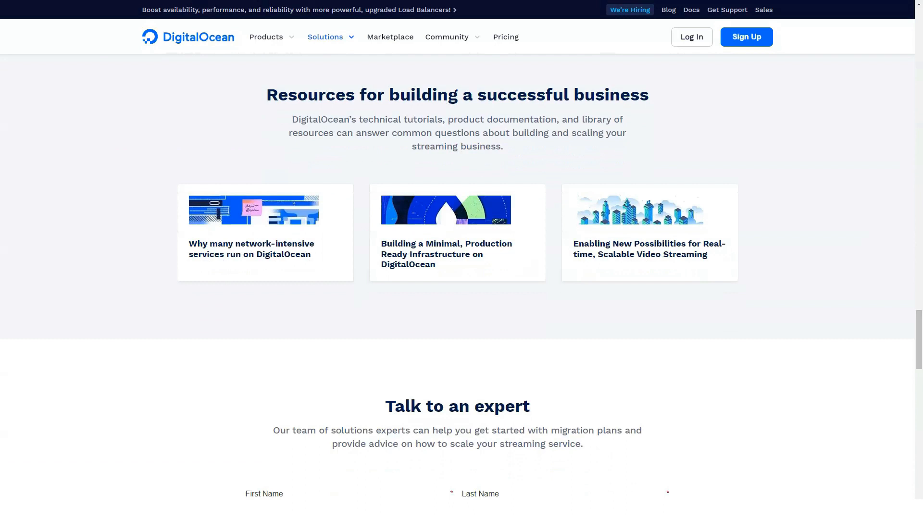